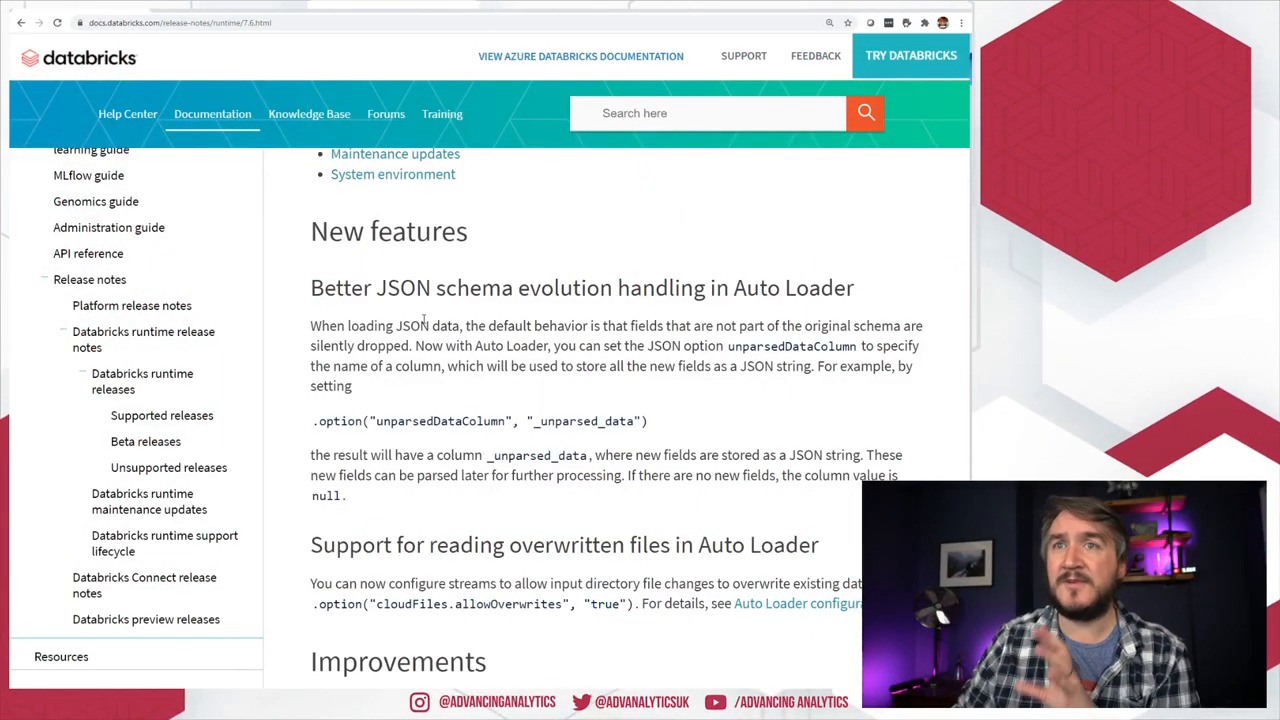
# Step: Review the Auto Loader JSON passage before heading to the data folder
pyautogui.scroll(3)
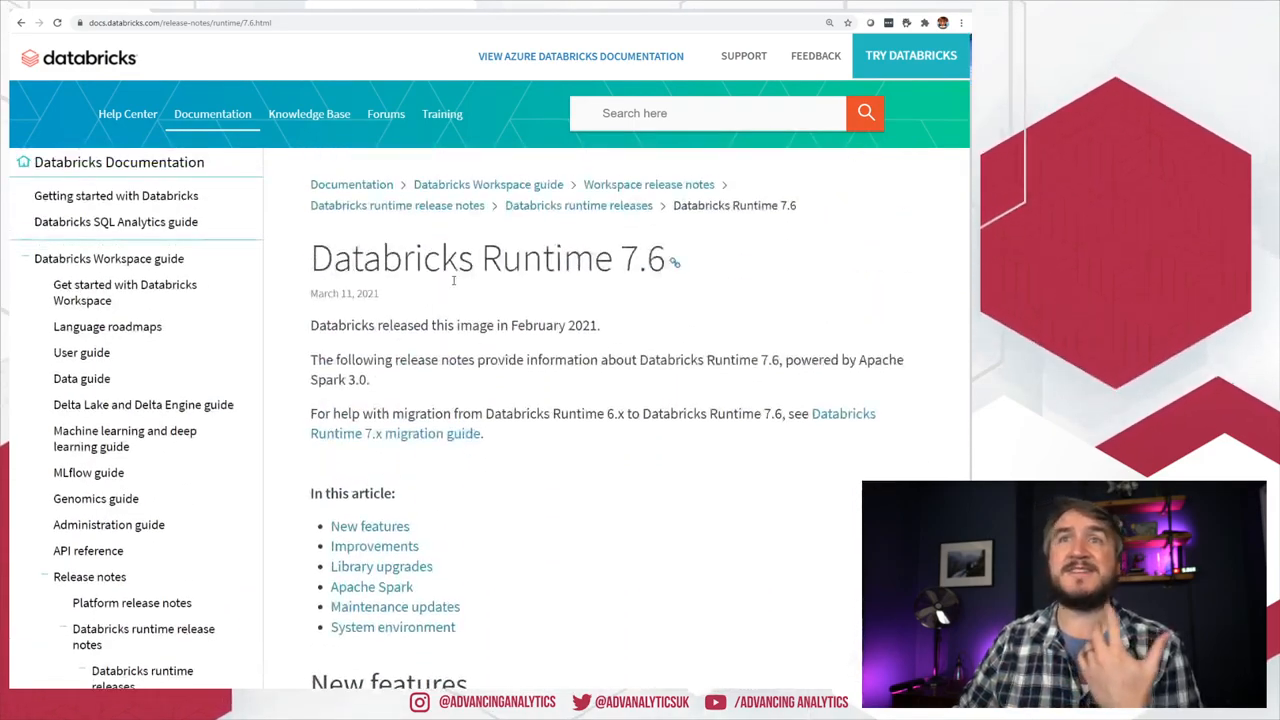
pyautogui.scroll(-3)
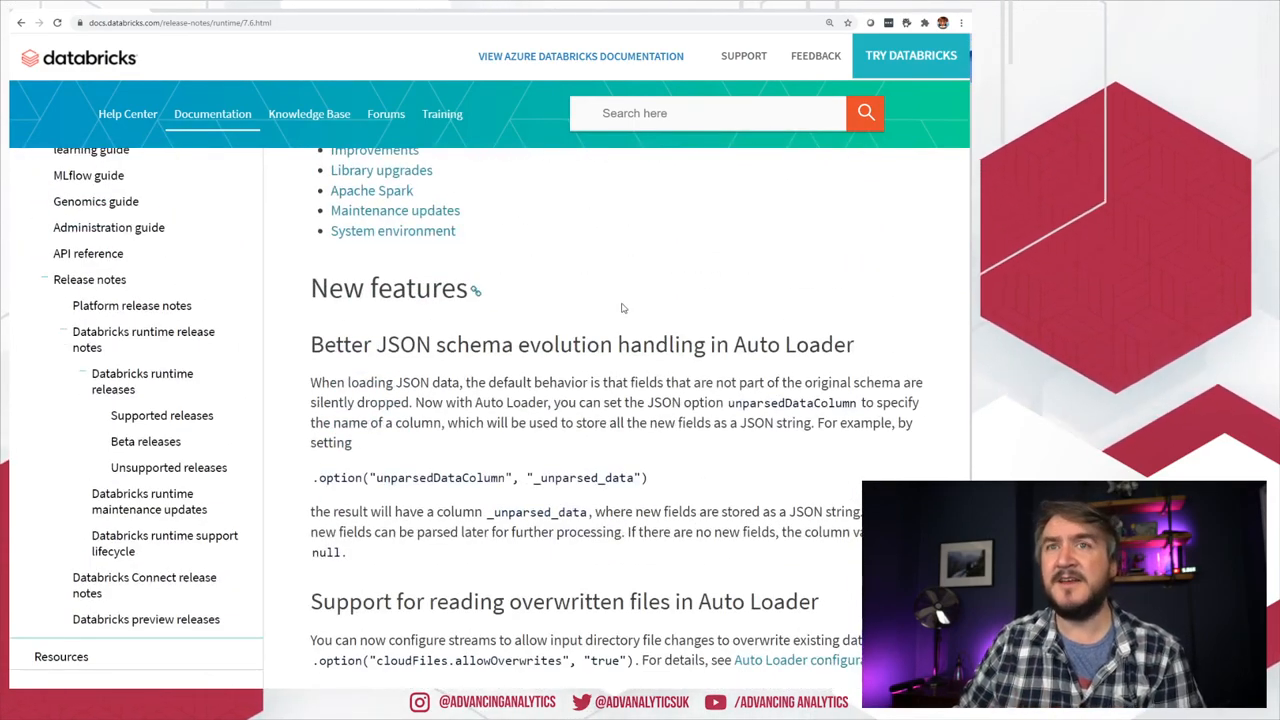
pyautogui.scroll(3)
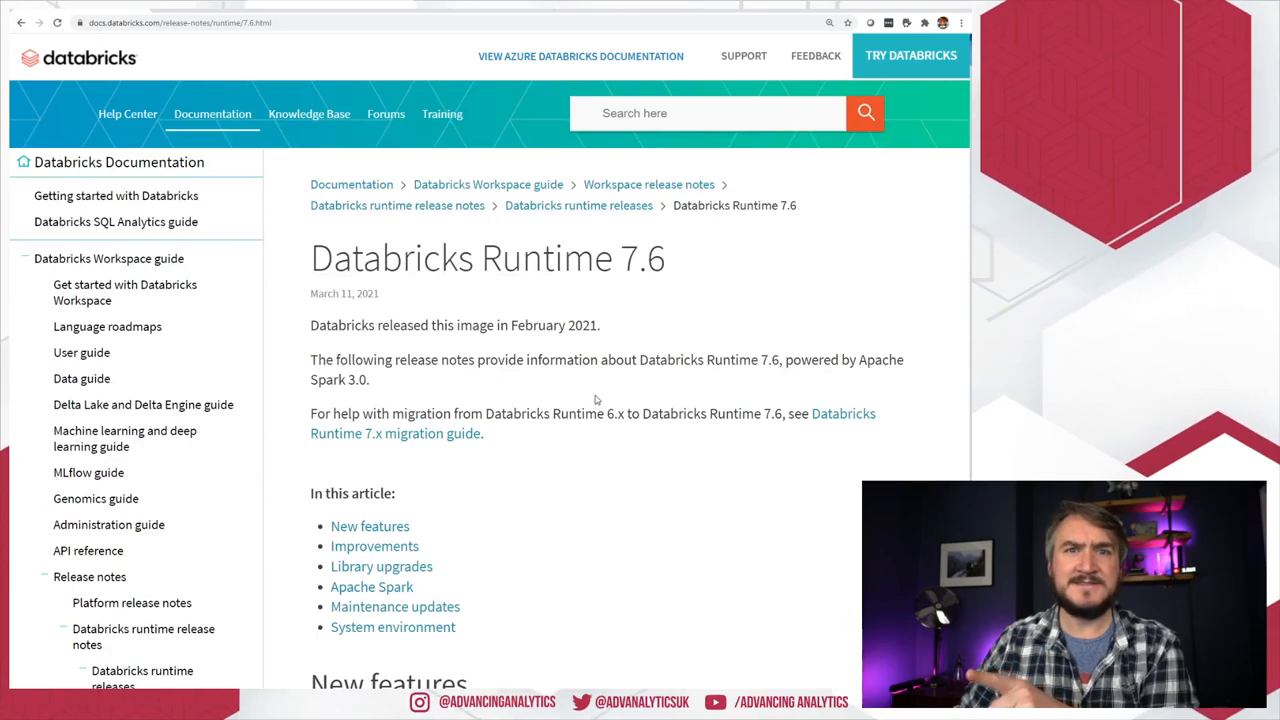
pyautogui.moveTo(630, 488)
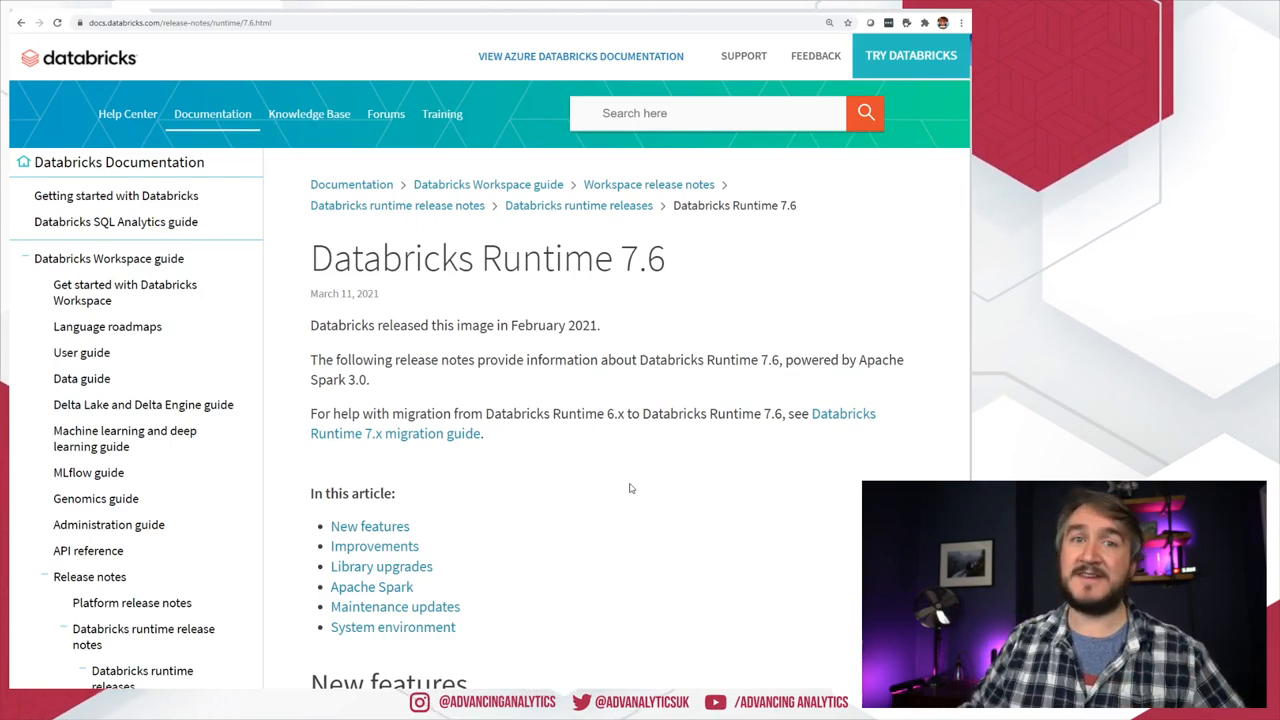
pyautogui.moveTo(734, 568)
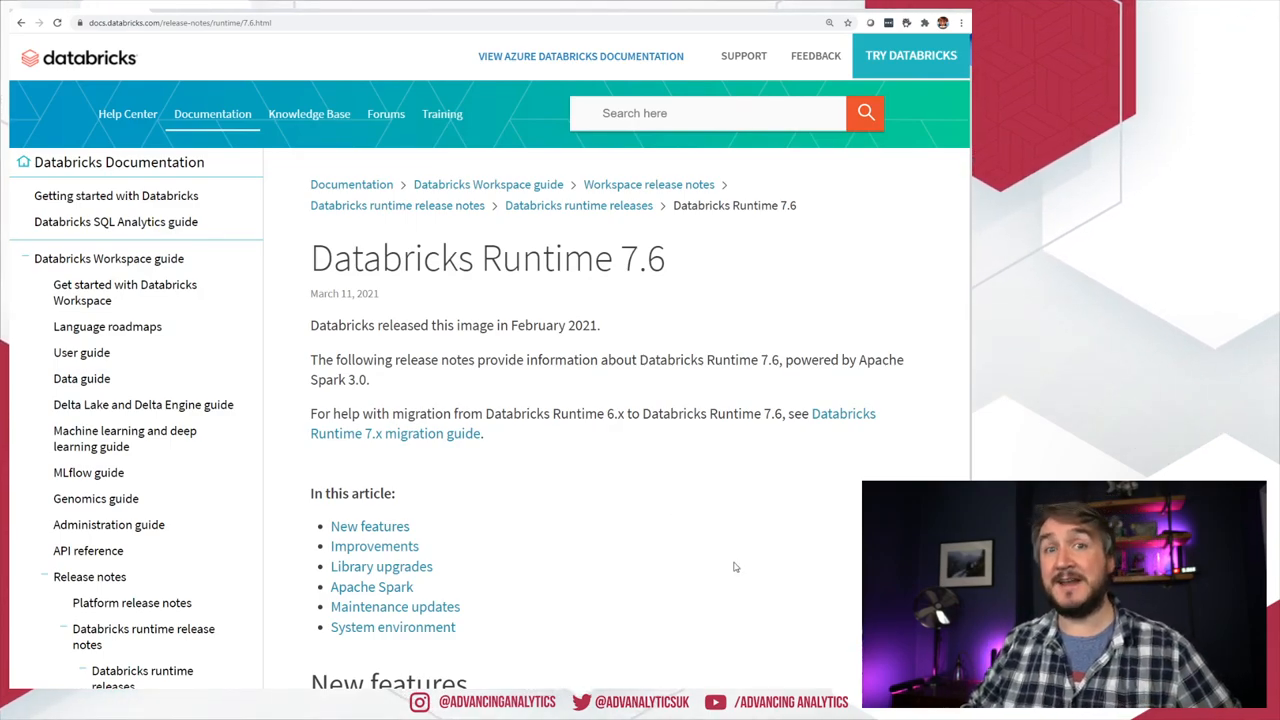
pyautogui.scroll(-3)
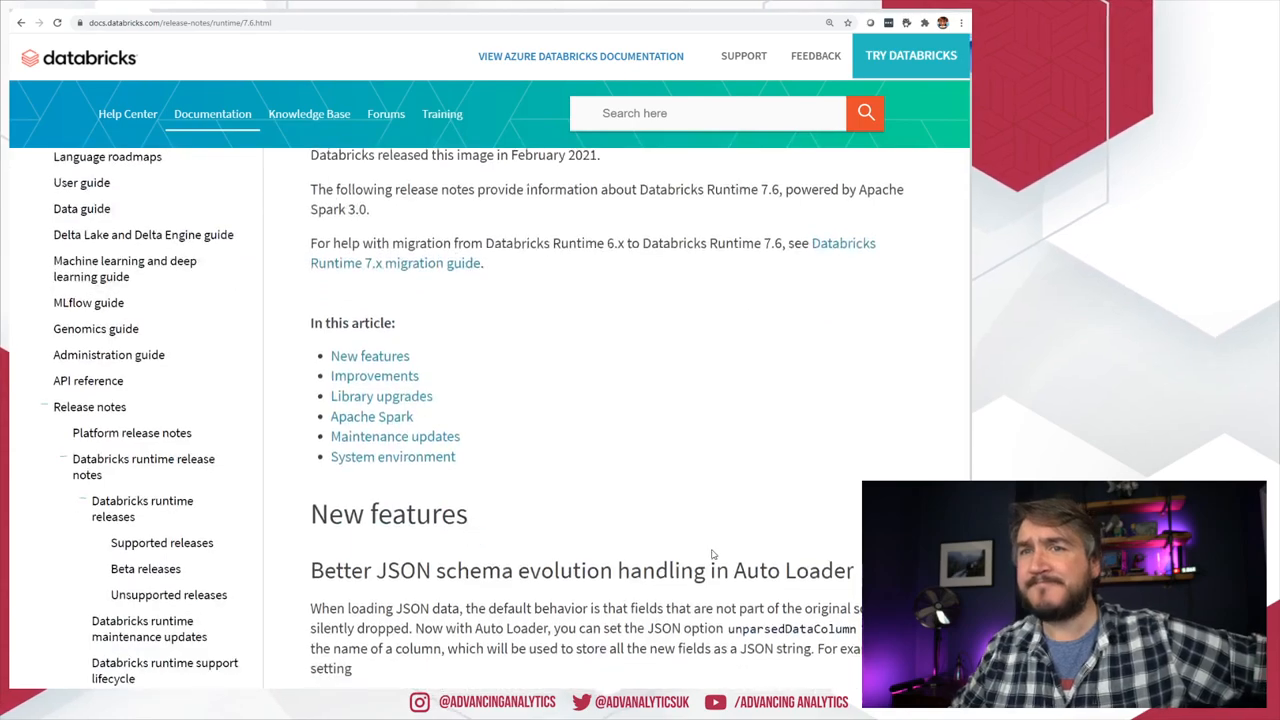
pyautogui.scroll(-3)
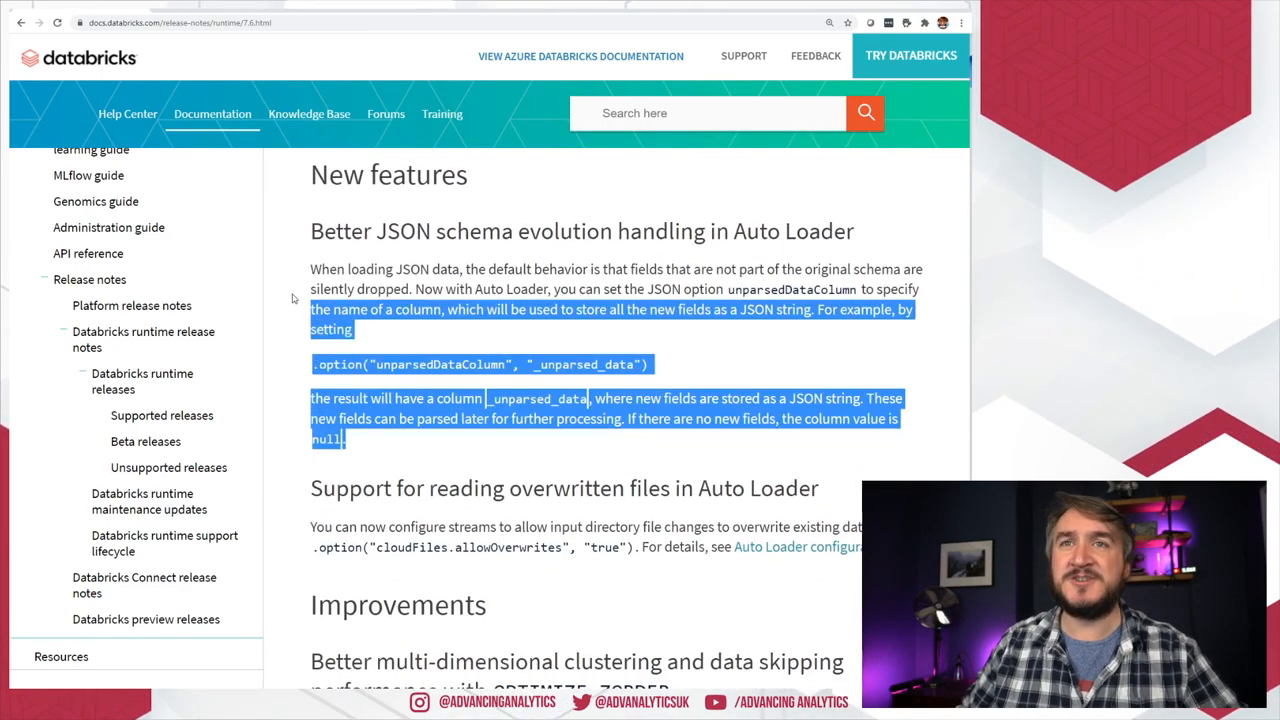
pyautogui.click(470, 258)
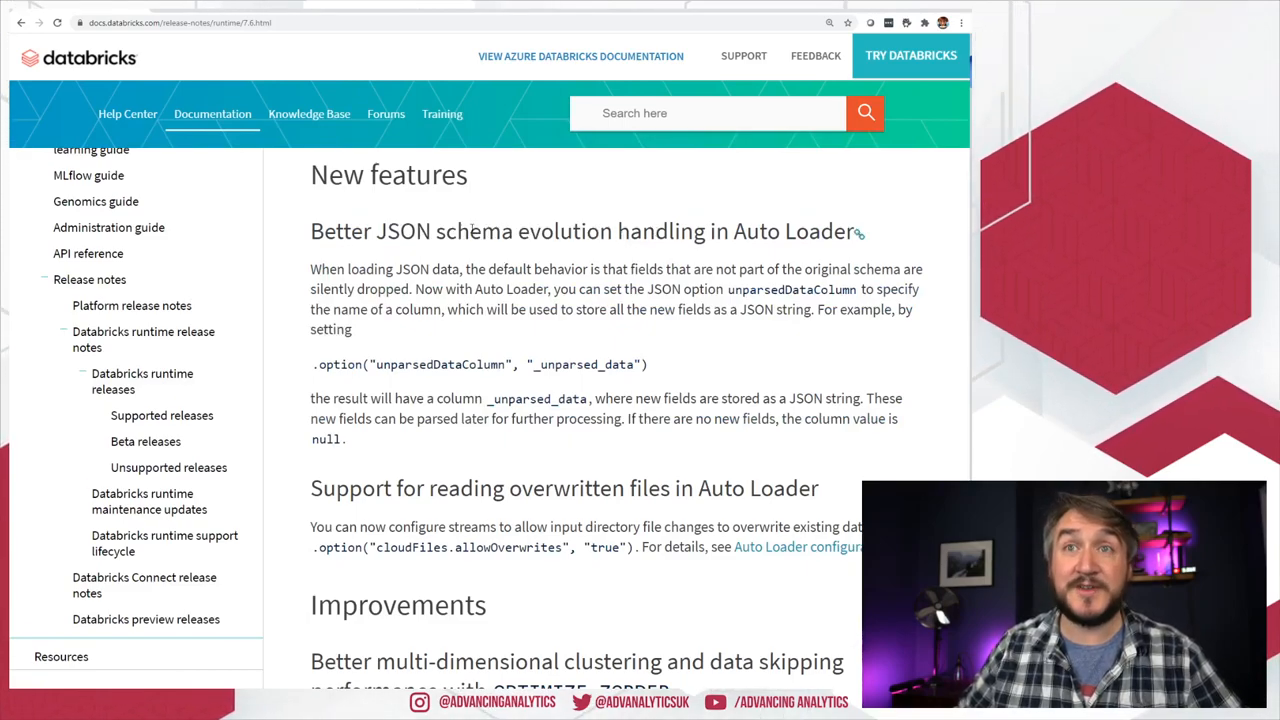
pyautogui.doubleClick(410, 232)
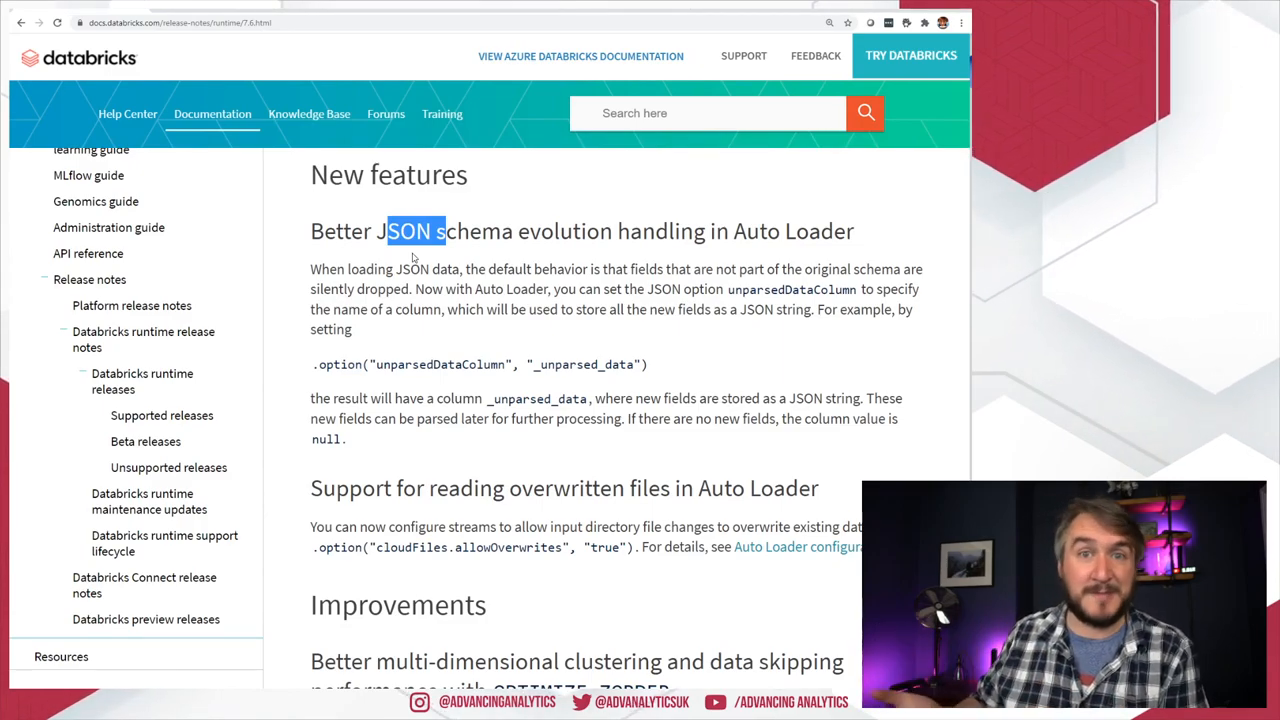
pyautogui.moveTo(412, 268)
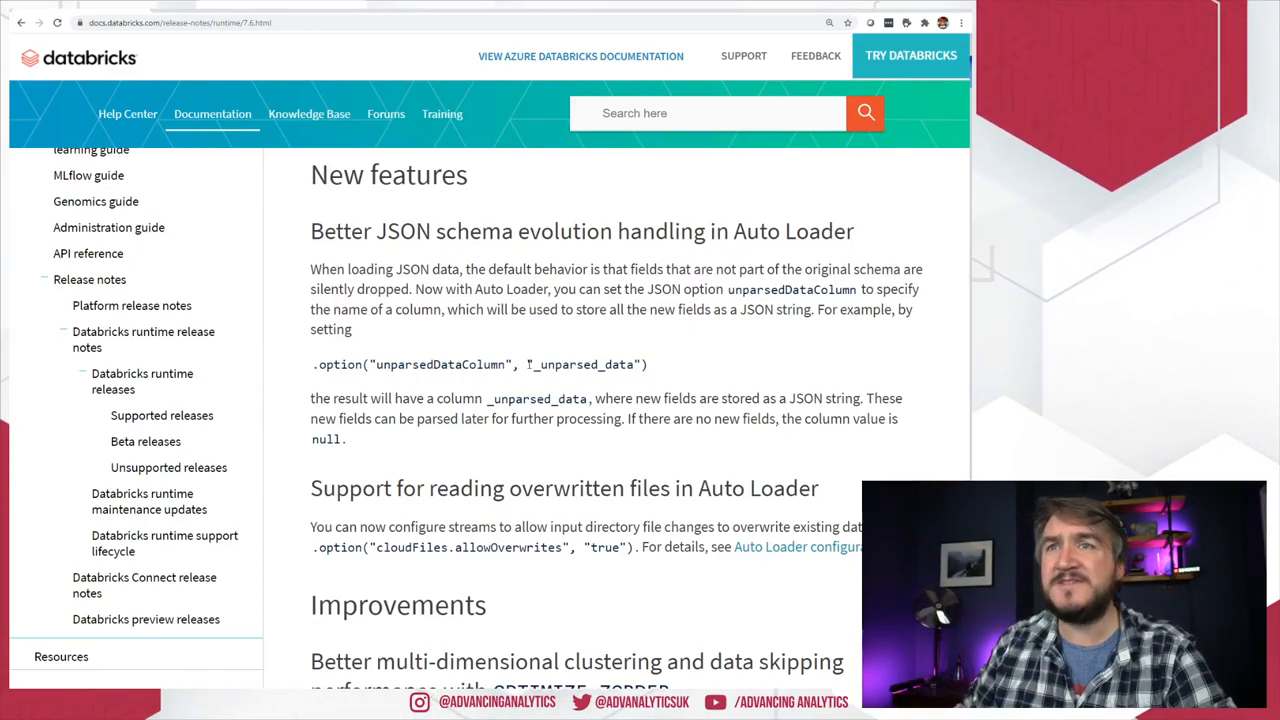
pyautogui.doubleClick(584, 364)
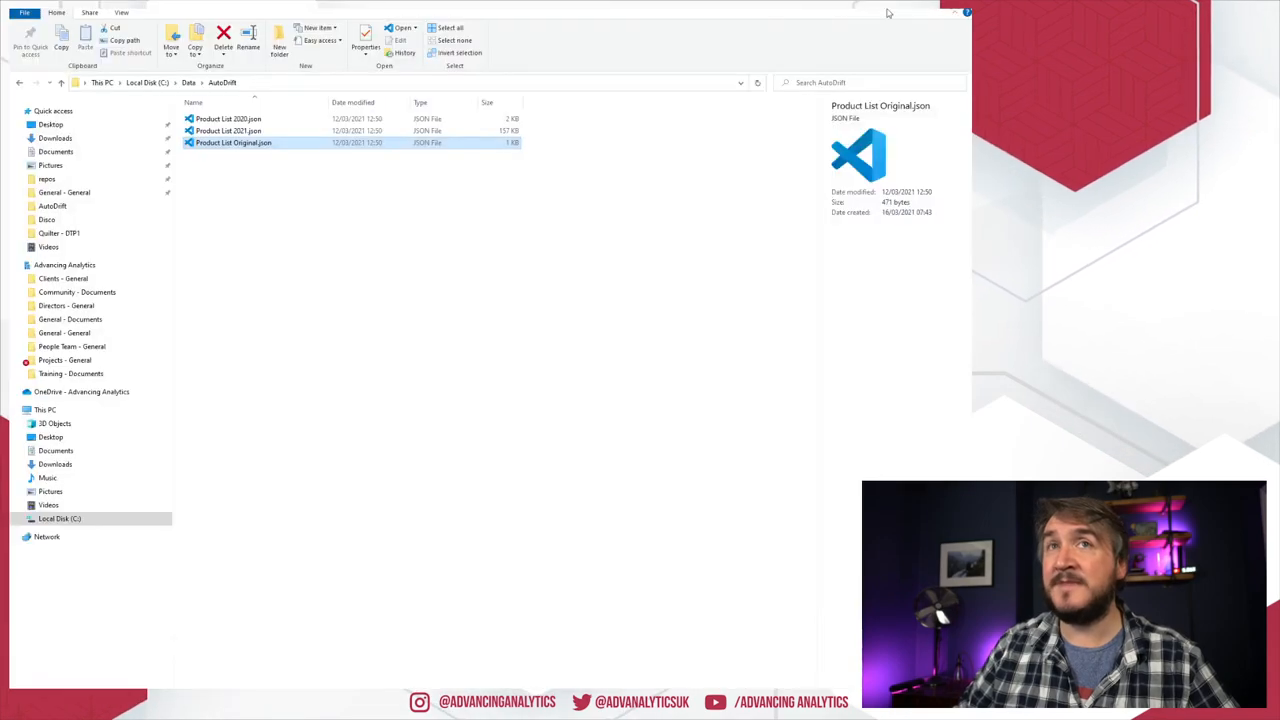
# Step: Open Product List 2020.json from the AutoDrift data folder into VS Code
pyautogui.click(228, 118)
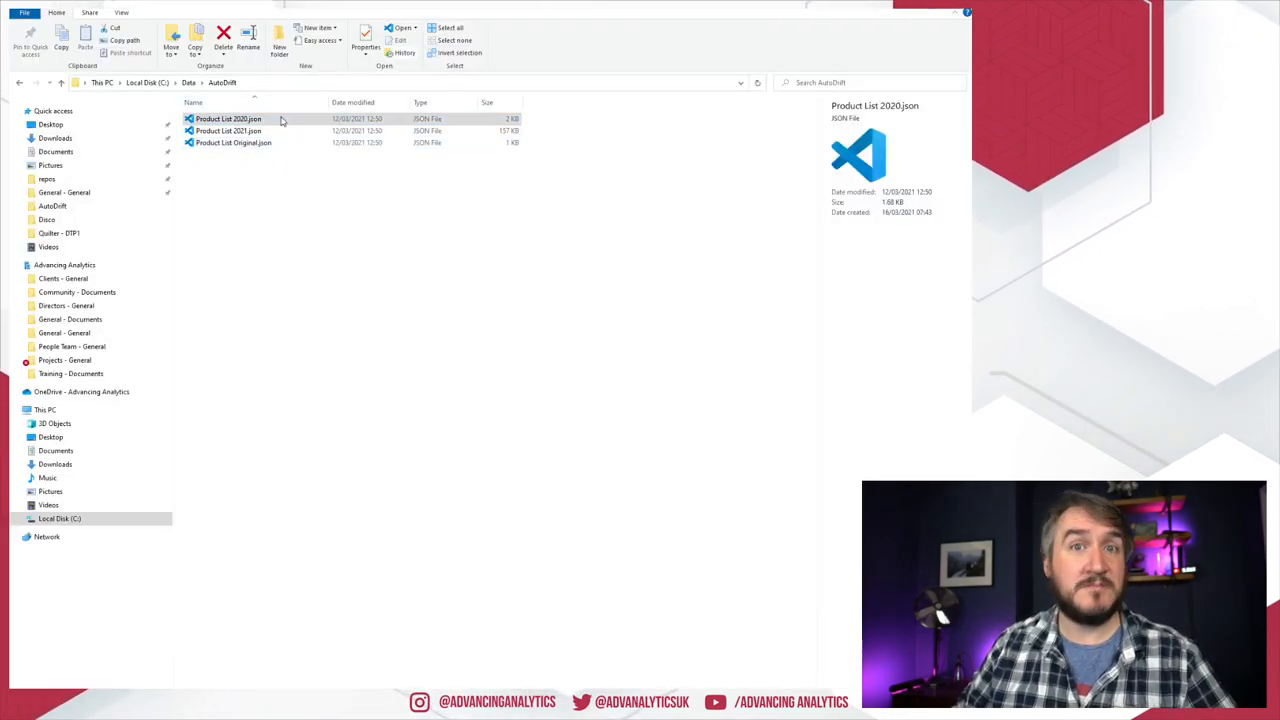
pyautogui.doubleClick(228, 118)
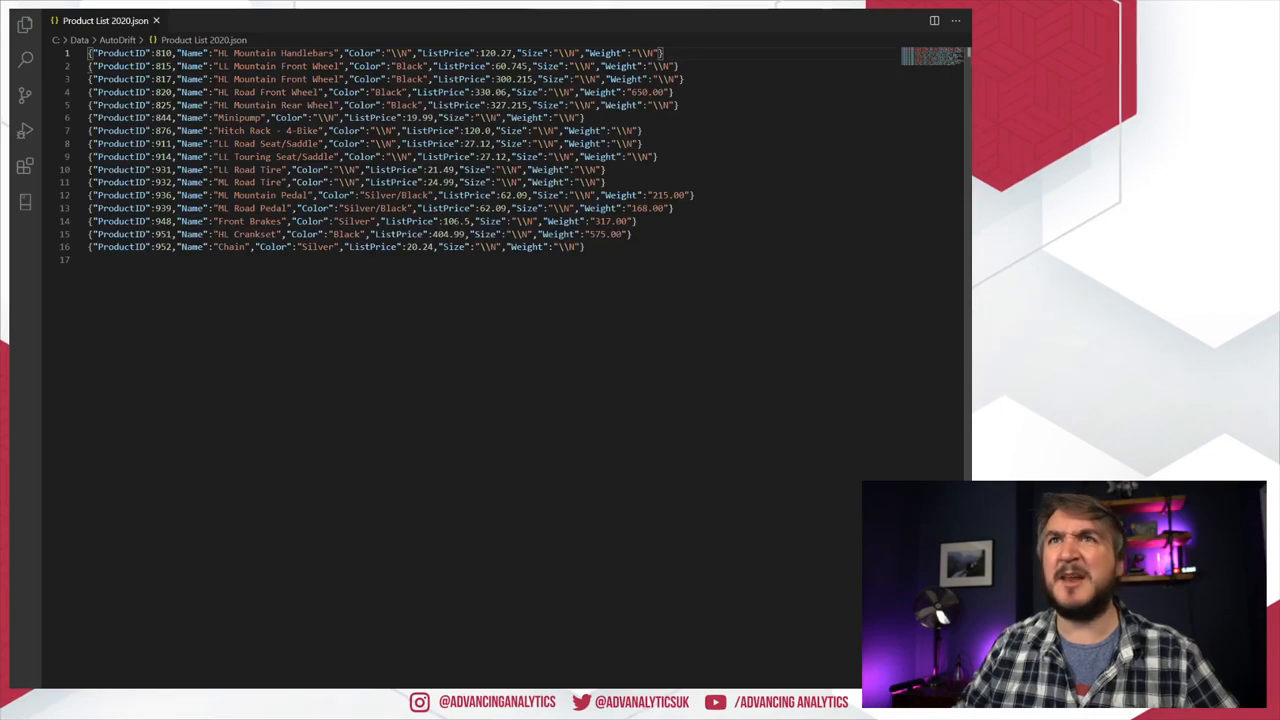
# Step: Finish reviewing the 2020 records and switch to Azure Storage Explorer at root/LAB/AutoDrift
pyautogui.doubleClick(536, 52)
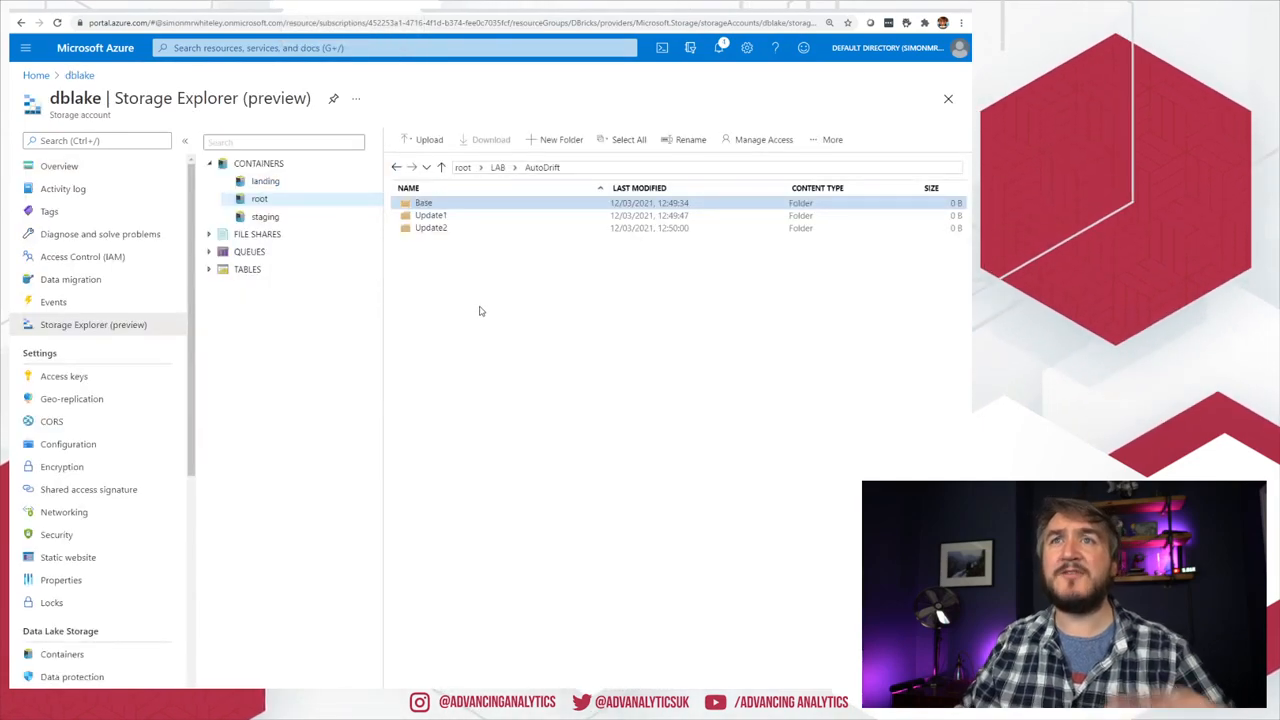
pyautogui.moveTo(428, 262)
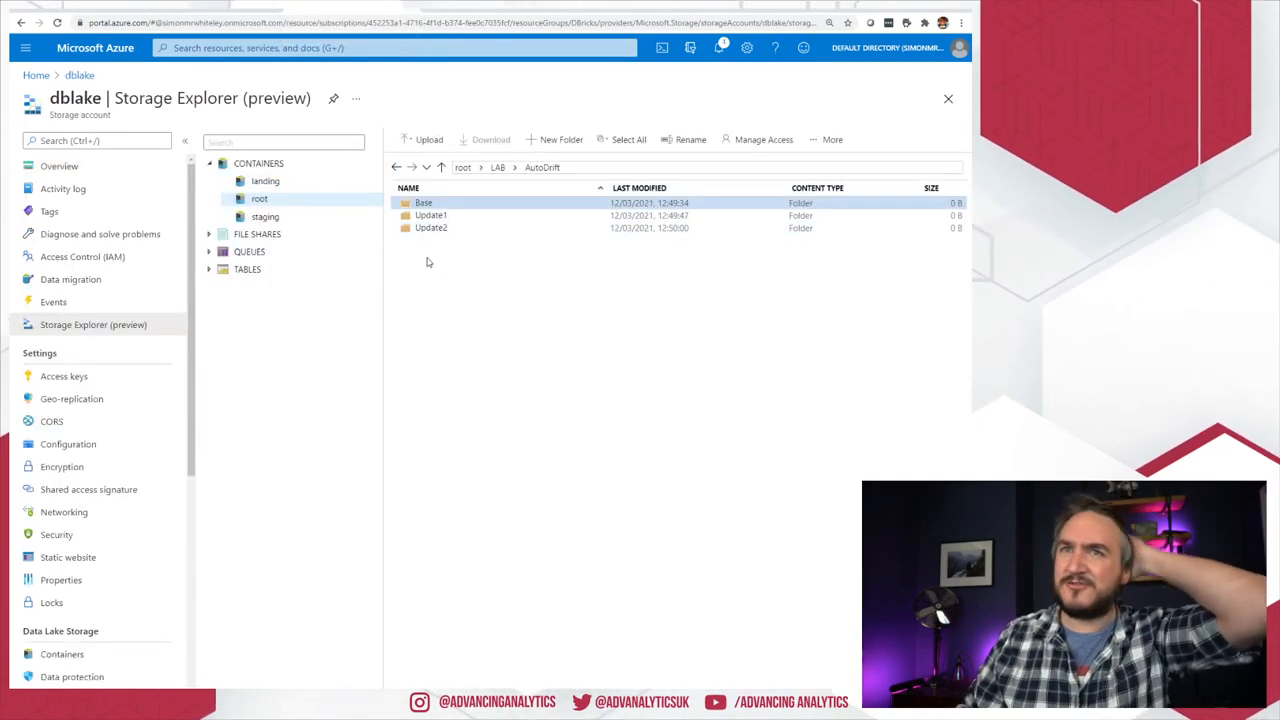
pyautogui.moveTo(560, 280)
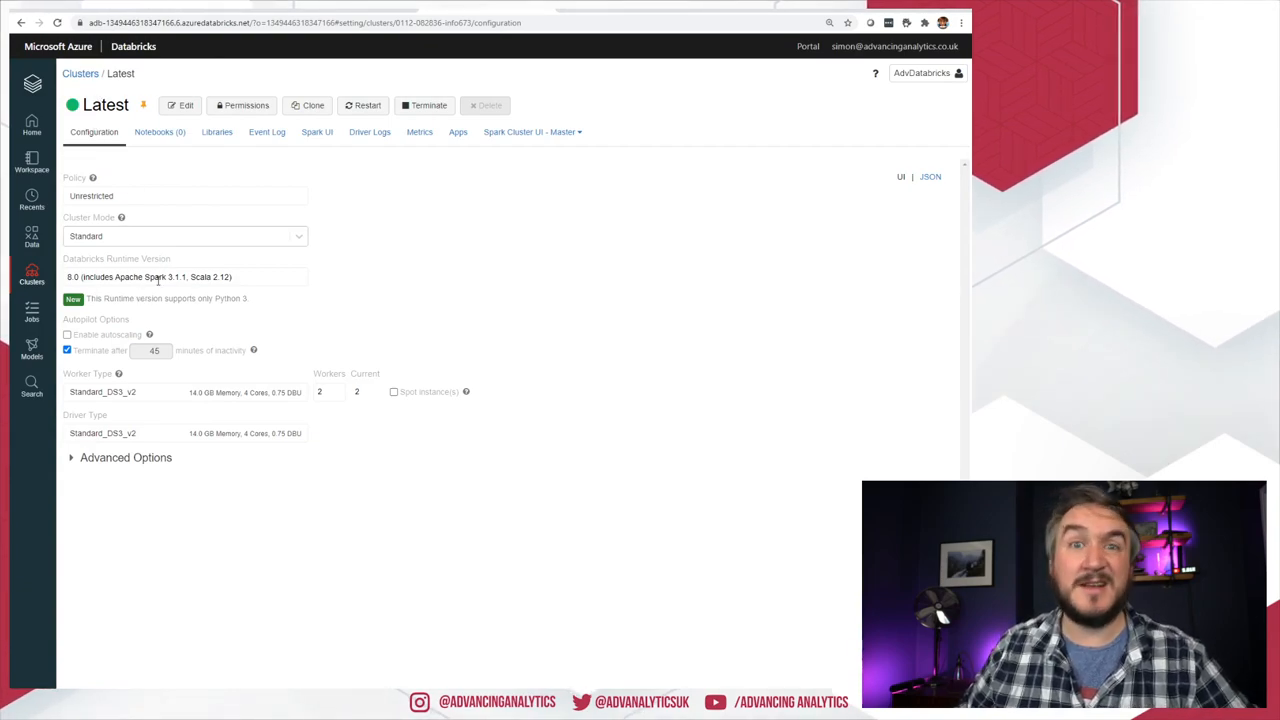
pyautogui.moveTo(156, 276)
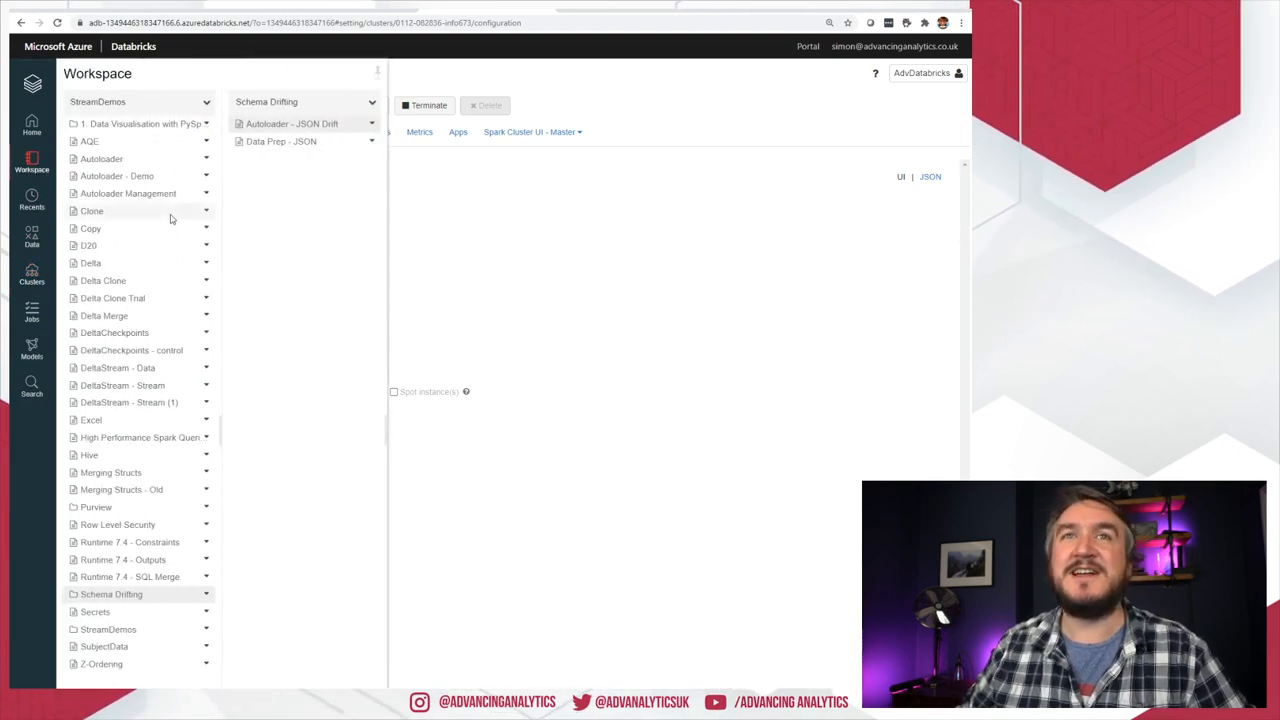
# Step: Open the Autoloader - JSON Drift notebook from the Schema Drifting folder
pyautogui.click(292, 124)
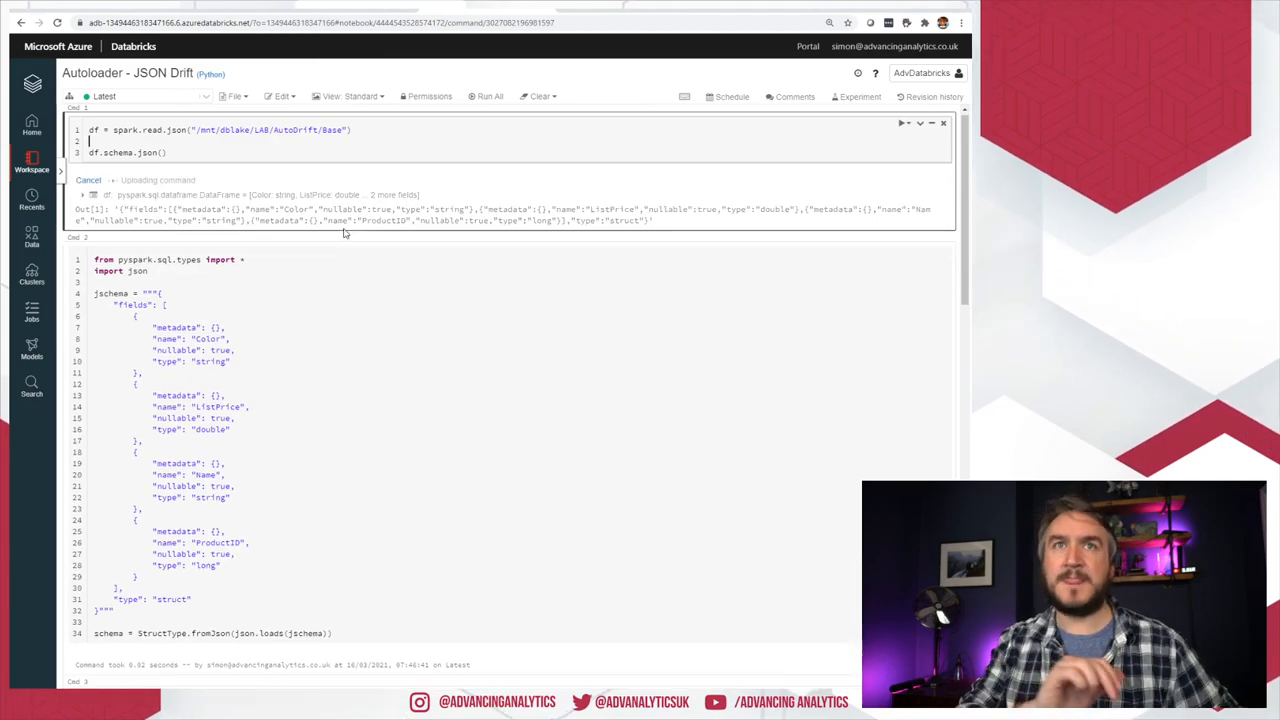
# Step: Run cell 1 to read the Base JSON folder and print df.schema.json()
pyautogui.click(488, 96)
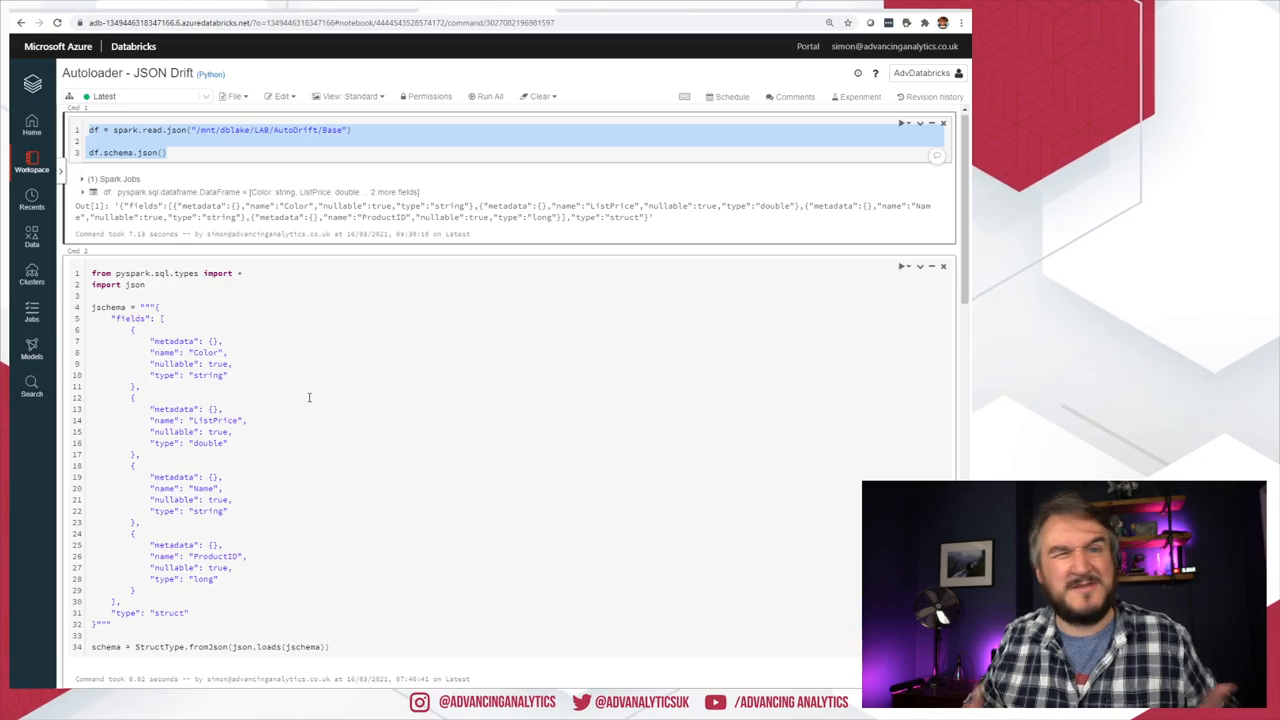
pyautogui.doubleClick(624, 216)
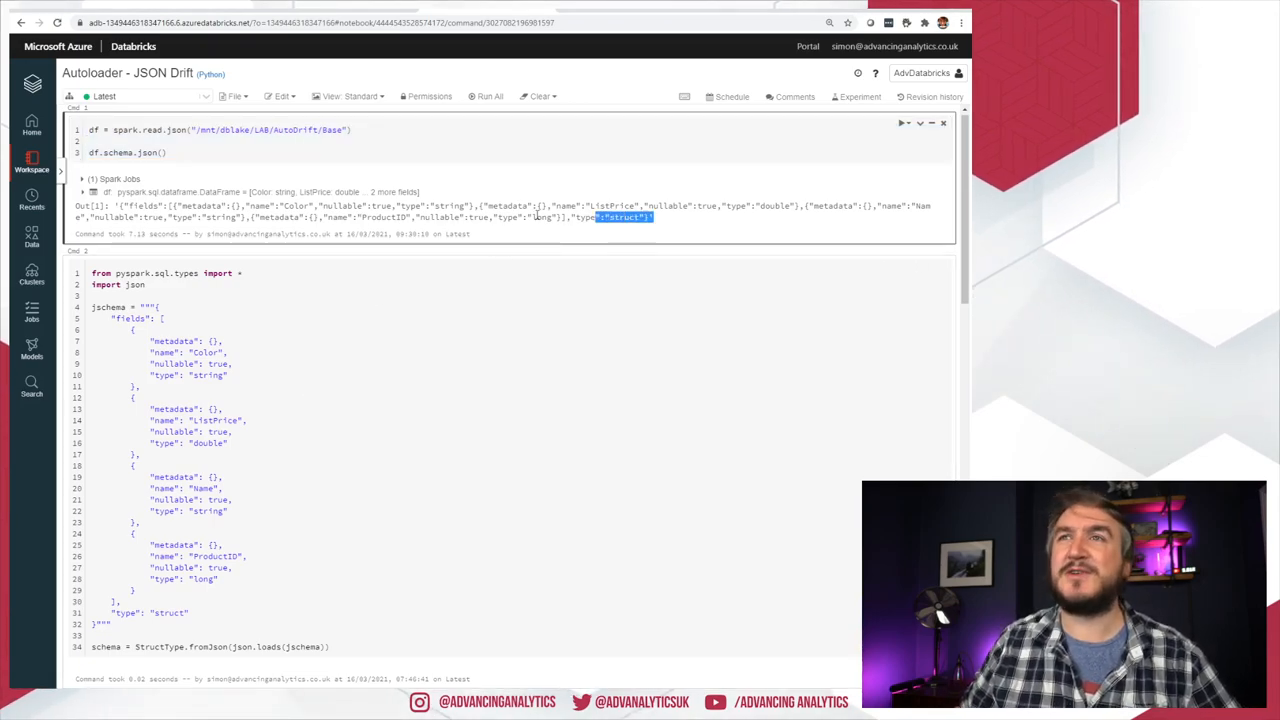
pyautogui.scroll(-3)
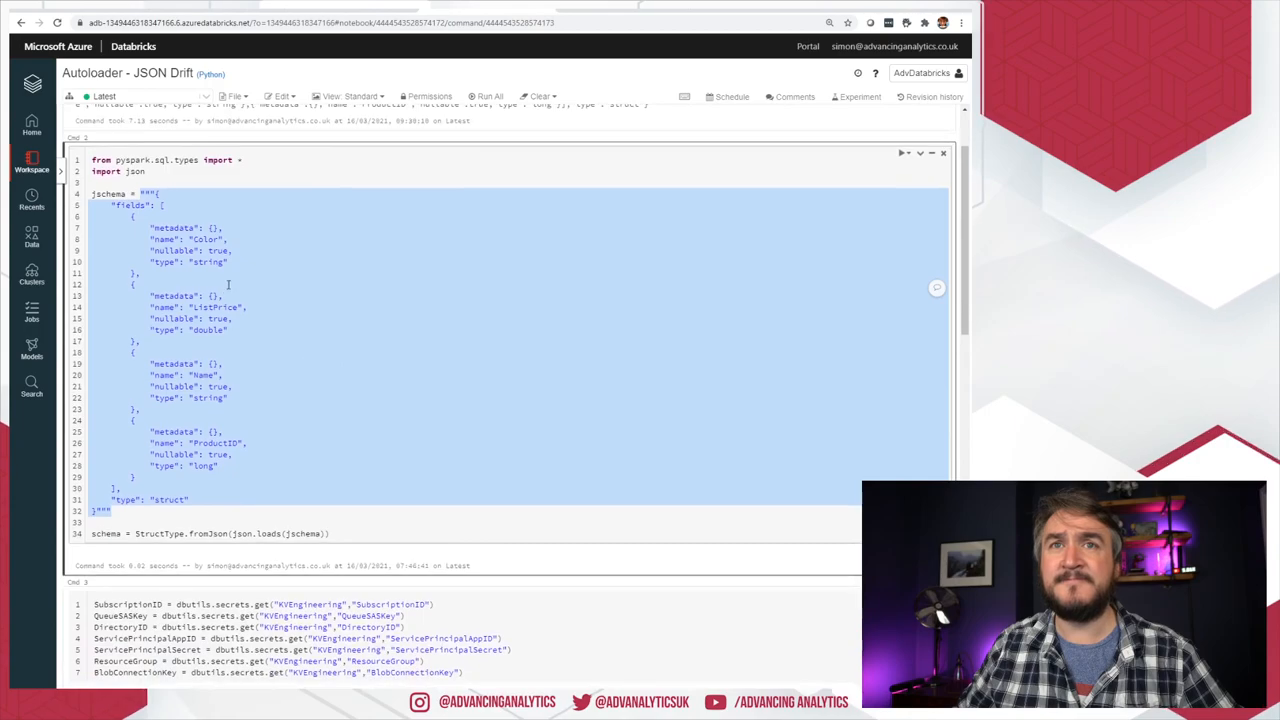
# Step: Run the StructType.fromJson cell building the Color, ListPrice, Name, ProductID schema
pyautogui.click(240, 432)
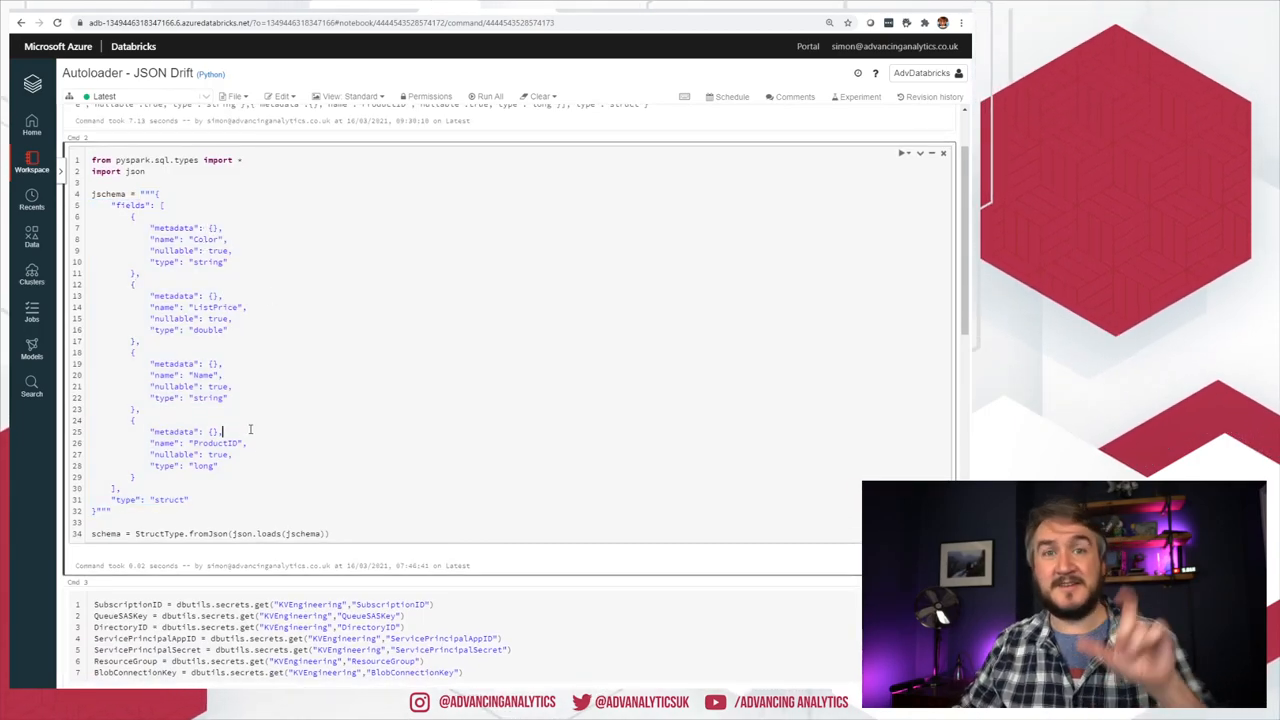
pyautogui.scroll(-3)
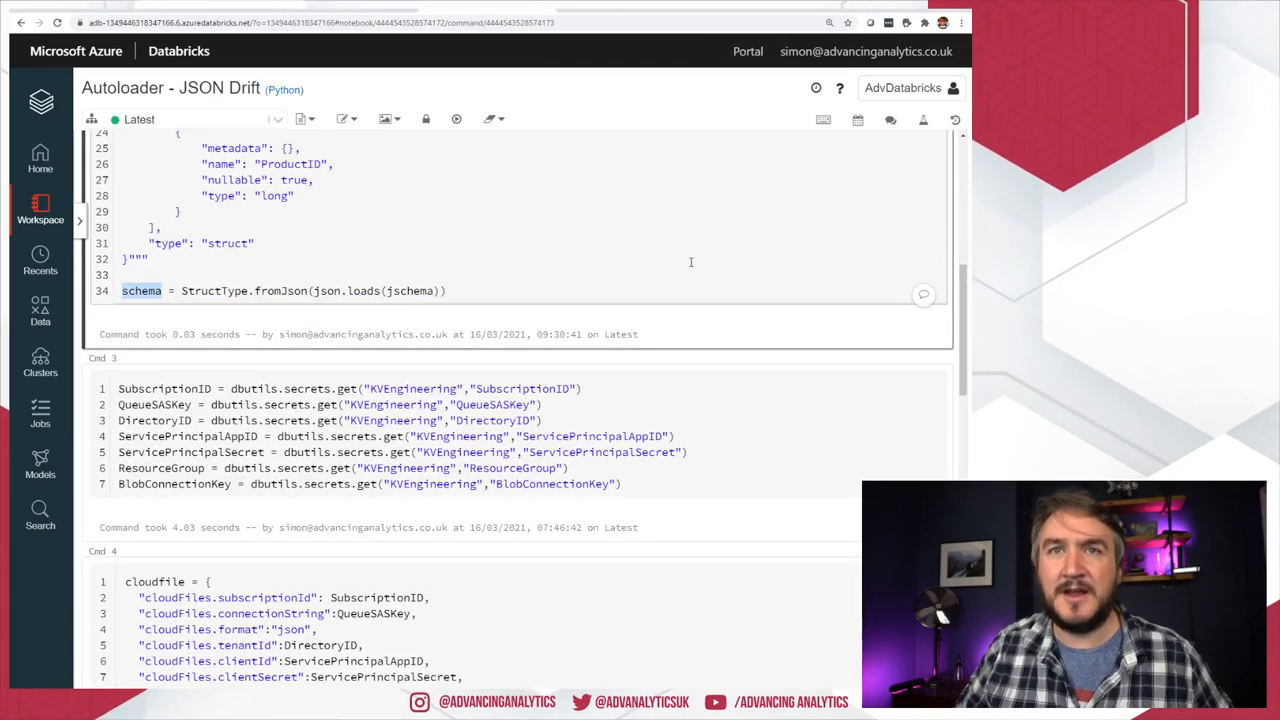
pyautogui.scroll(-3)
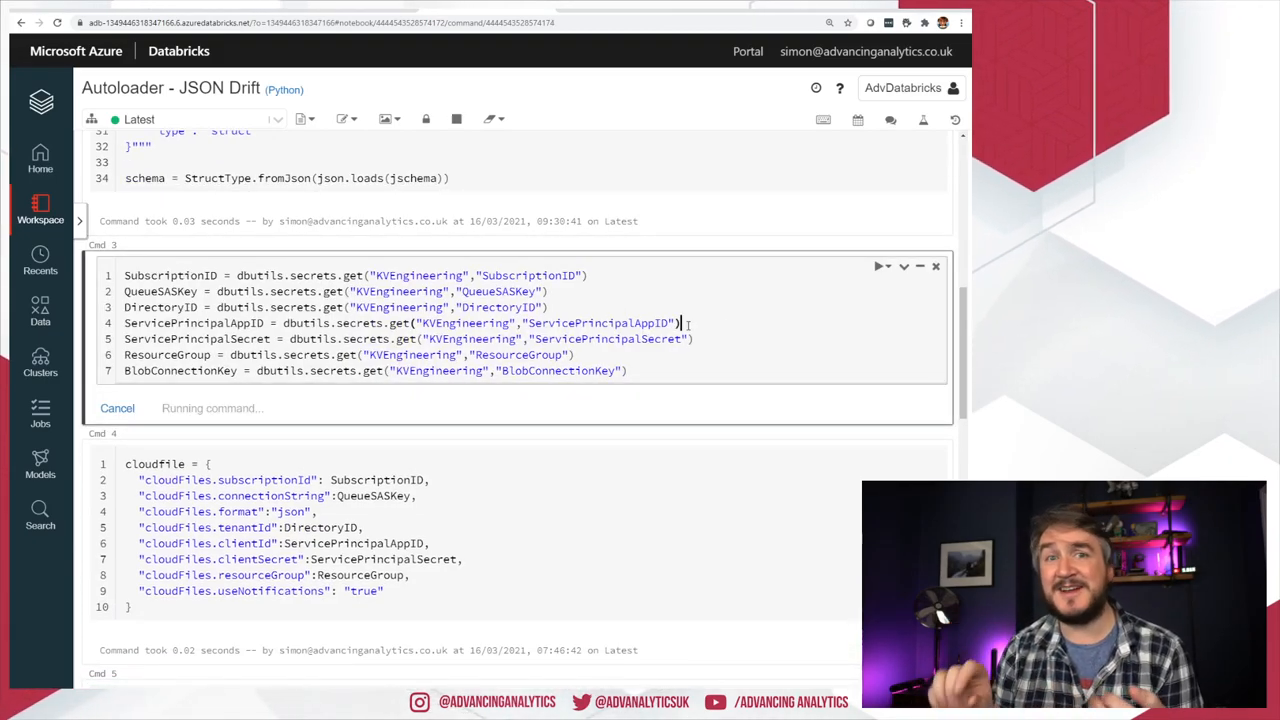
# Step: Run the KVEngineering secrets, cloudFiles options and storage-key cells ahead of readStream
pyautogui.click(880, 264)
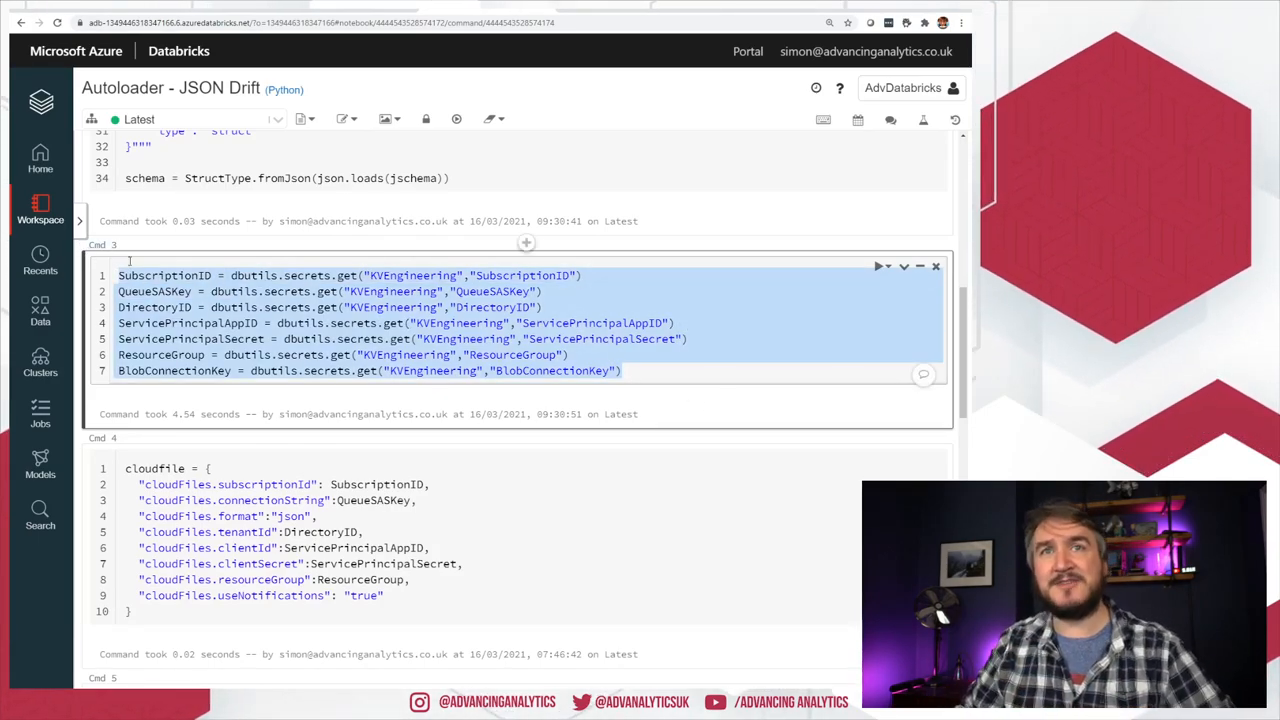
pyautogui.click(244, 340)
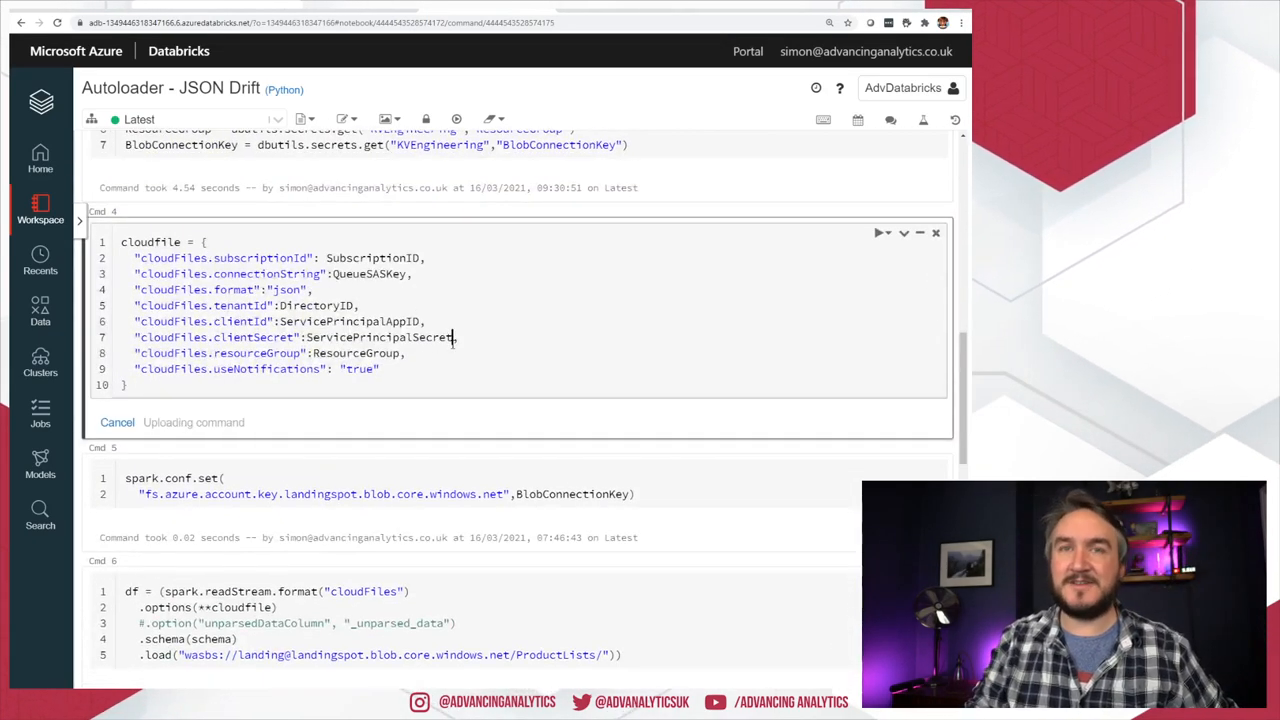
pyautogui.click(880, 232)
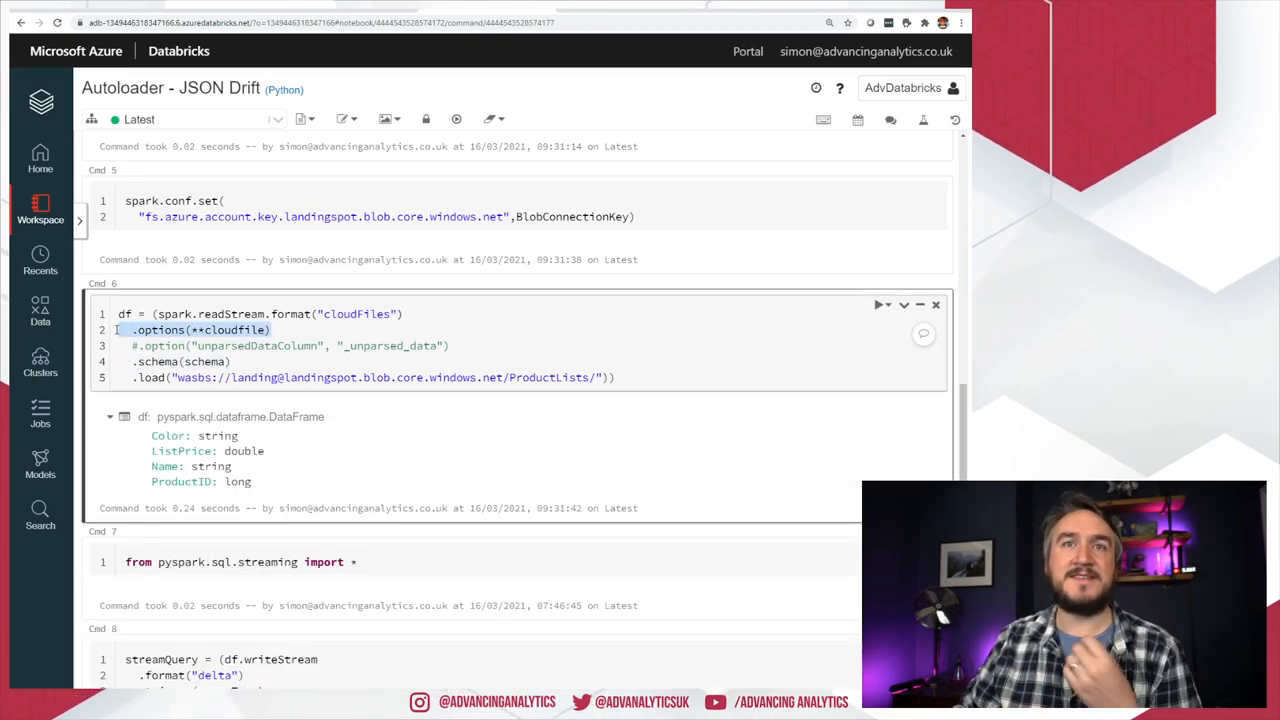
# Step: Insert a new empty code cell below the readStream cell 6
pyautogui.scroll(-3)
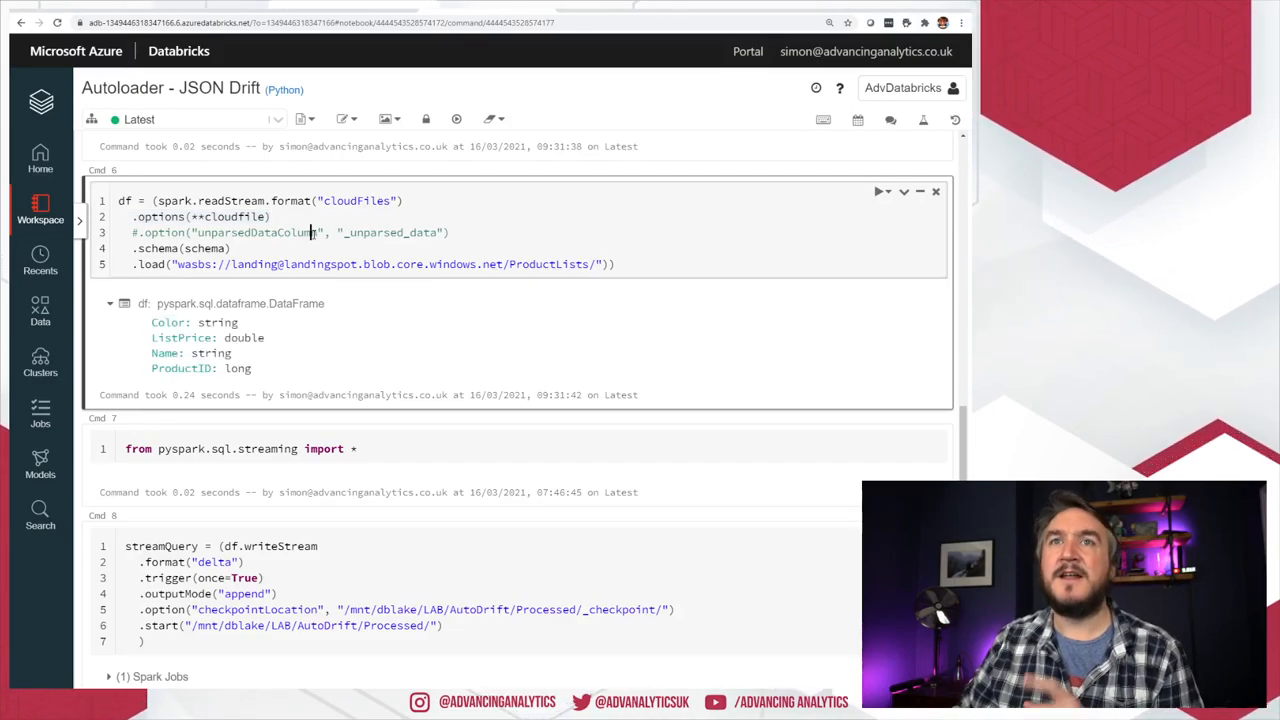
pyautogui.moveTo(392, 328)
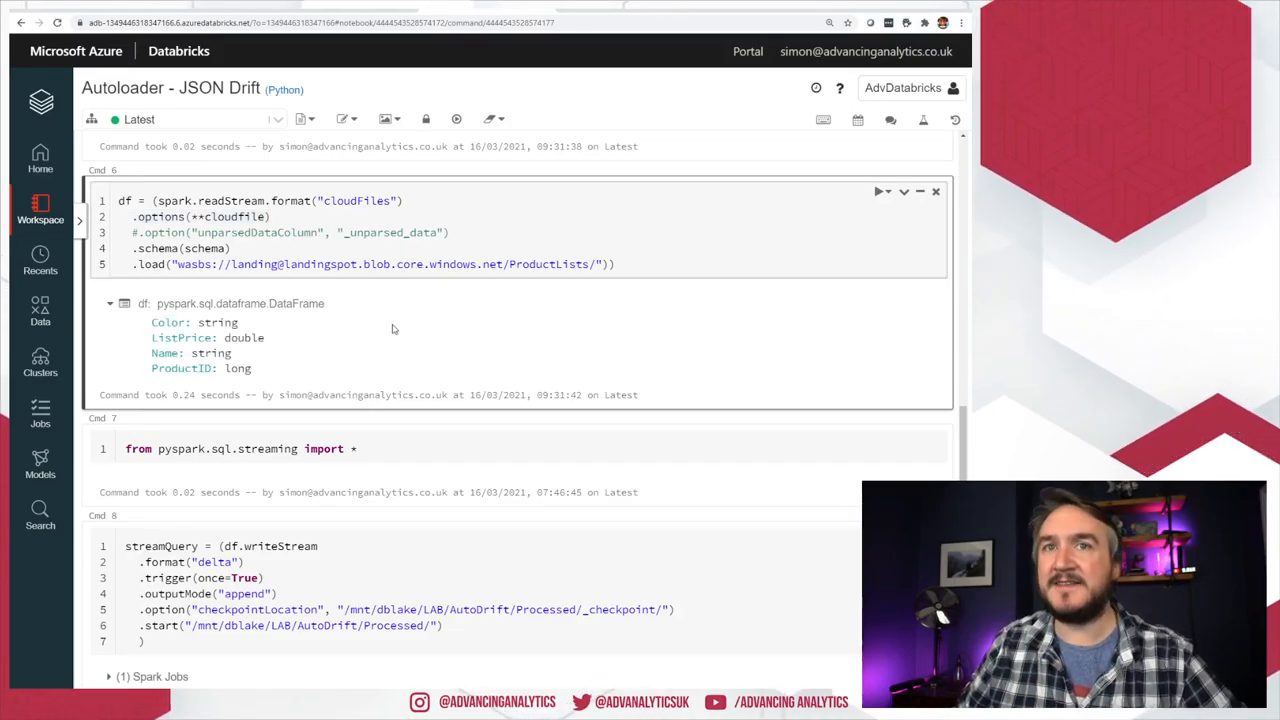
pyautogui.scroll(-3)
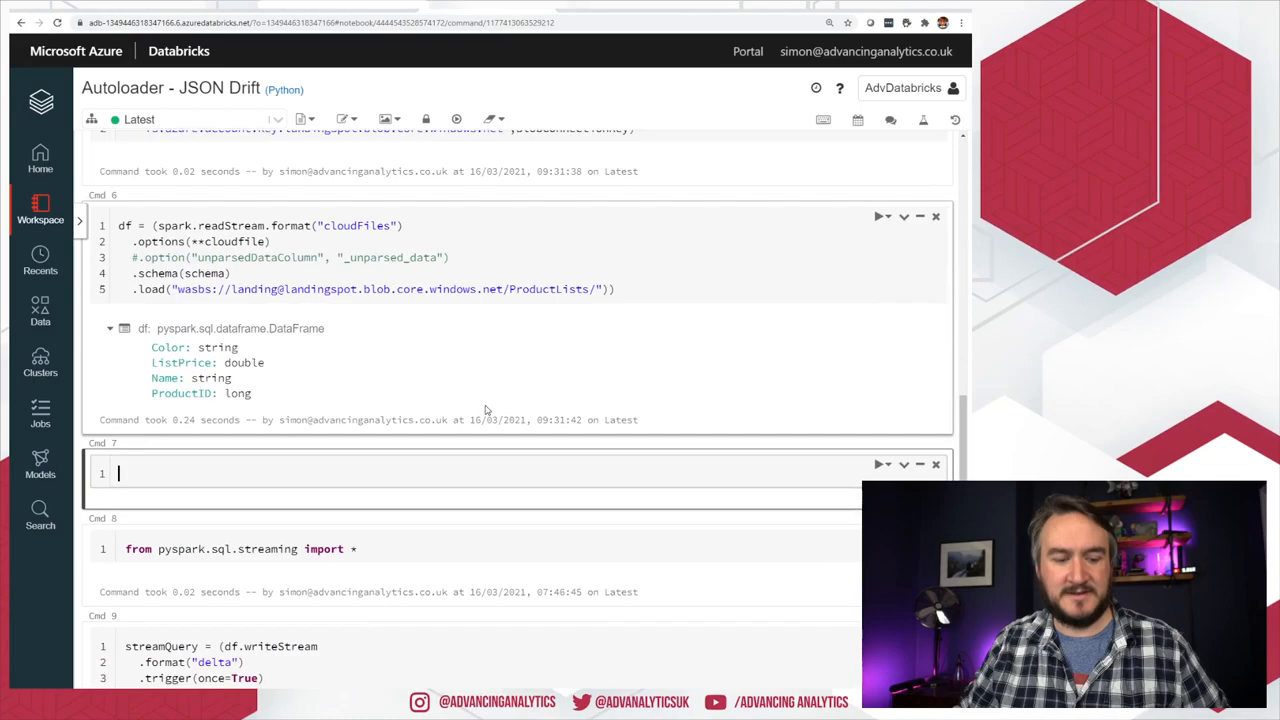
# Step: Run display(df) in cell 7 so the stream shows six product rows
pyautogui.write('df.di')
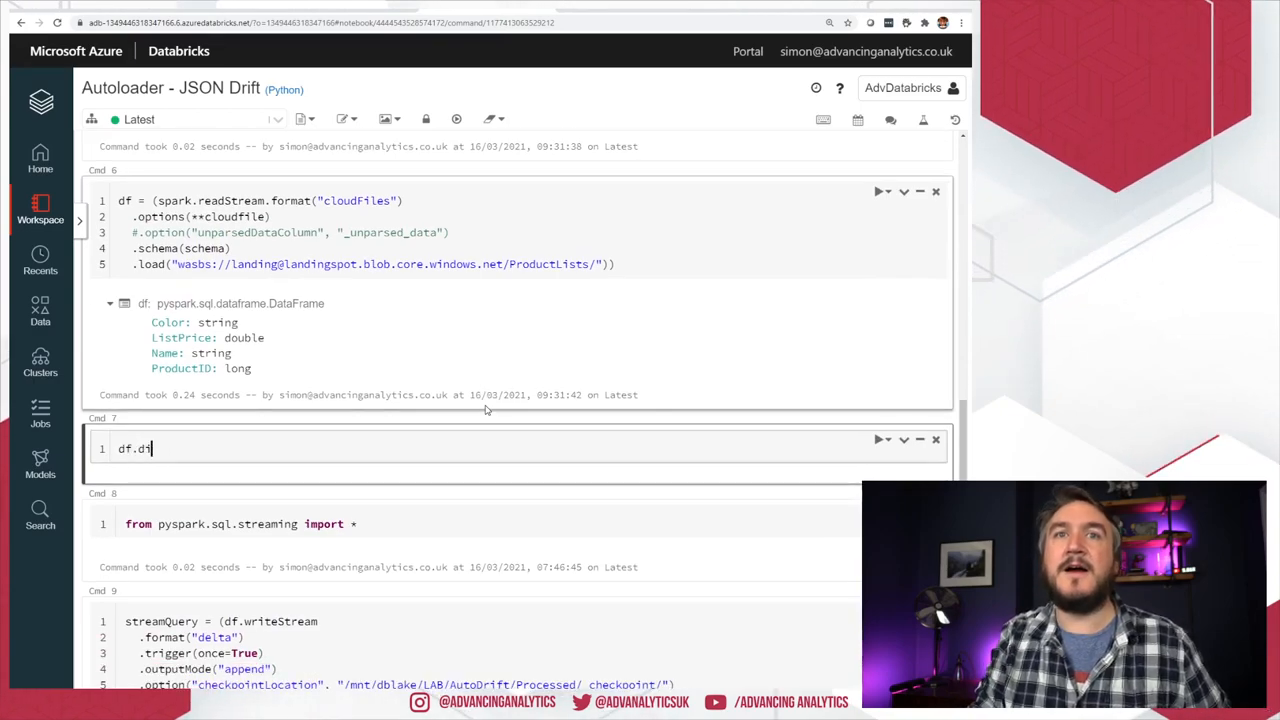
pyautogui.write('display(')
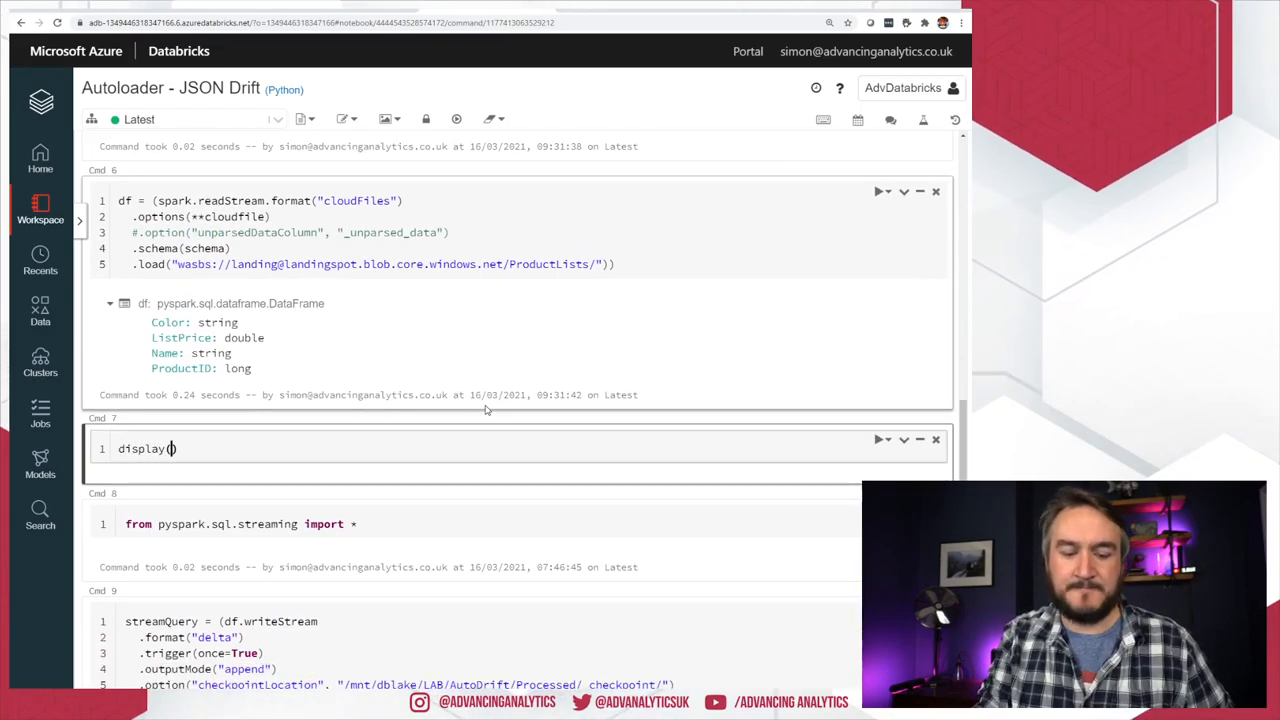
pyautogui.write('df')
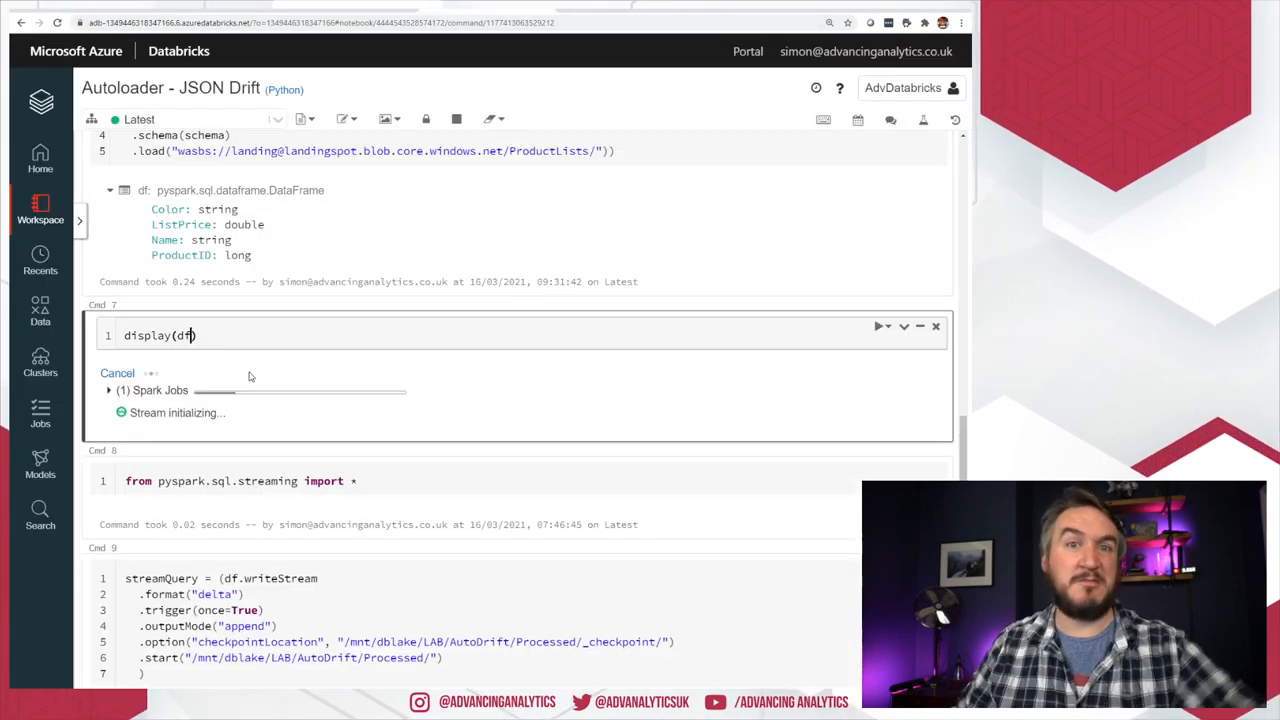
pyautogui.moveTo(386, 410)
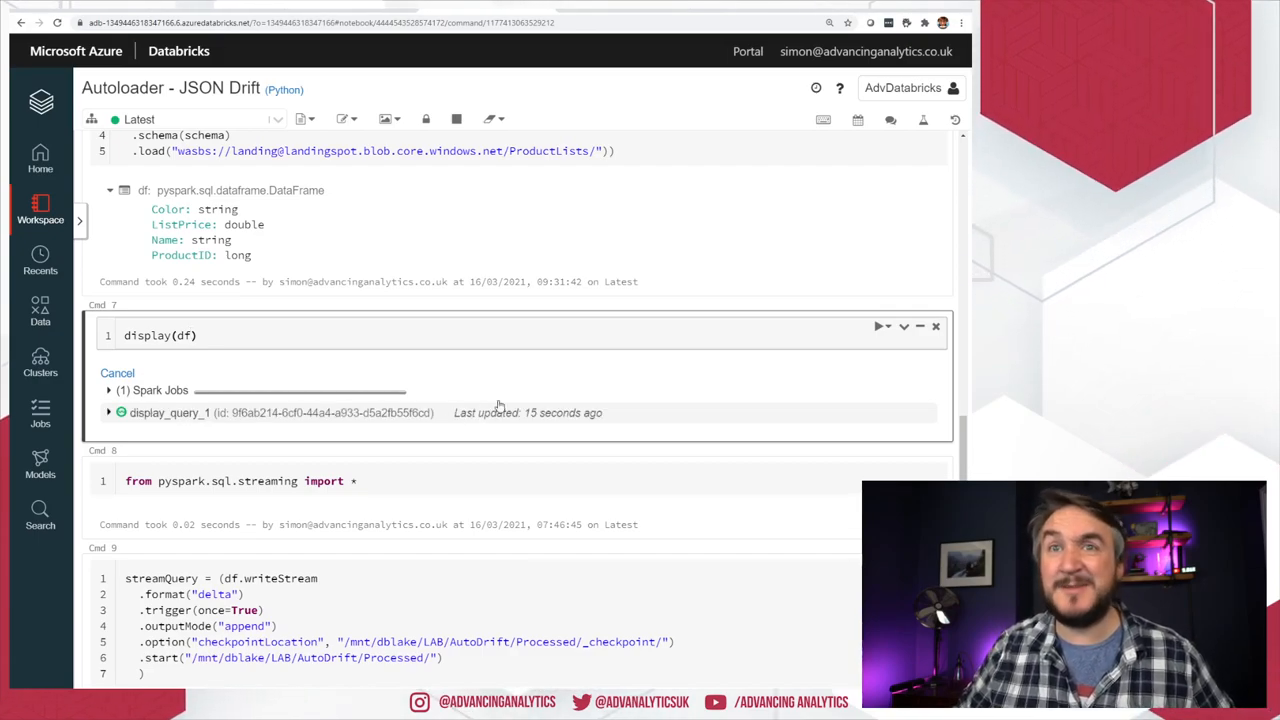
pyautogui.scroll(-3)
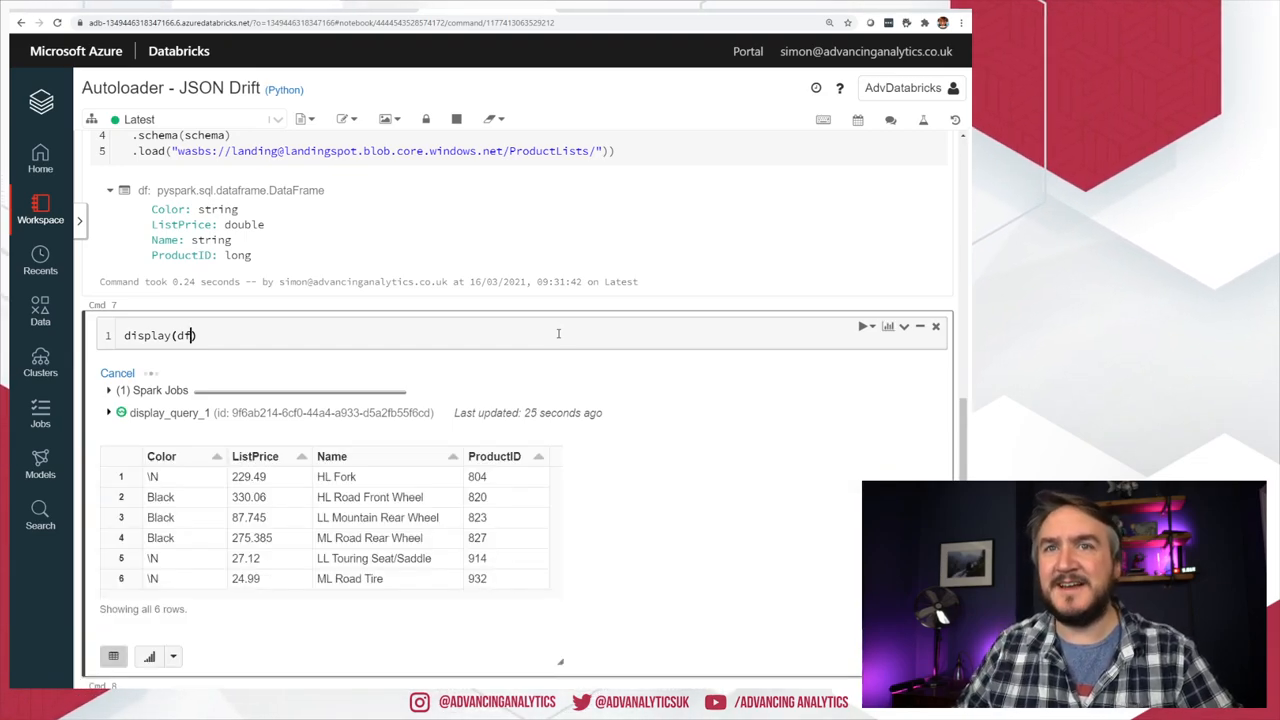
pyautogui.scroll(-3)
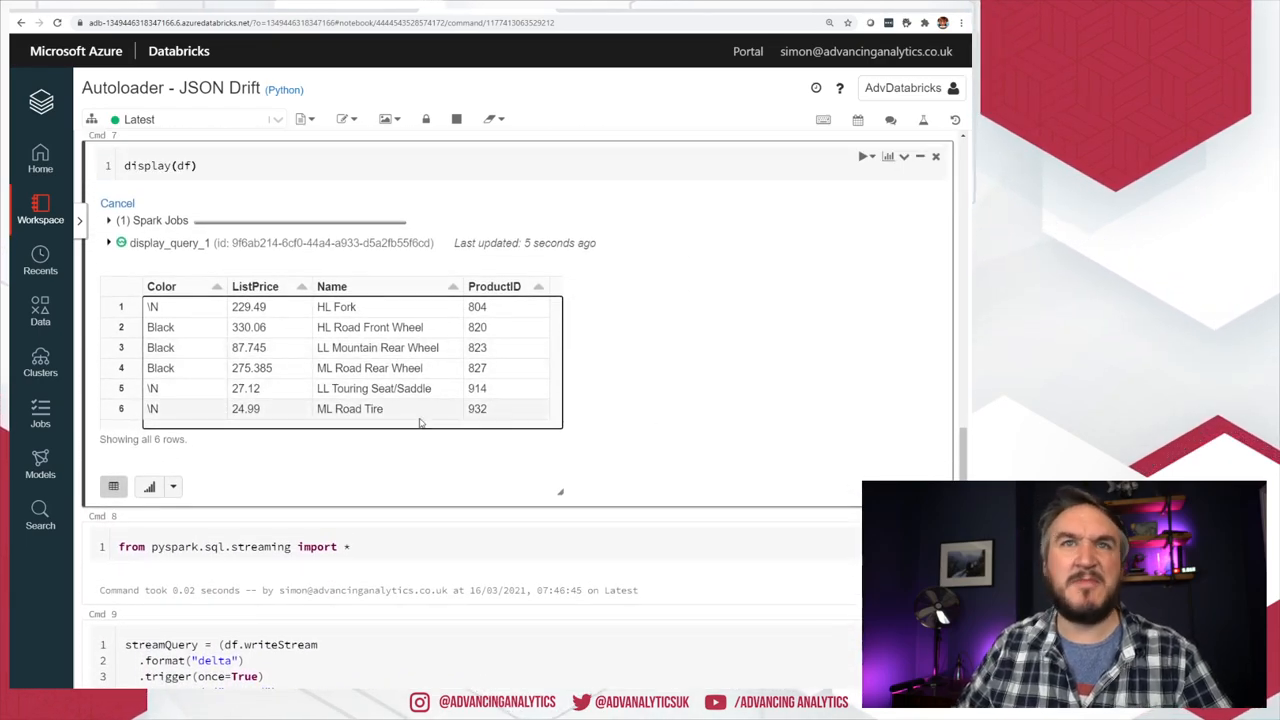
pyautogui.moveTo(476, 430)
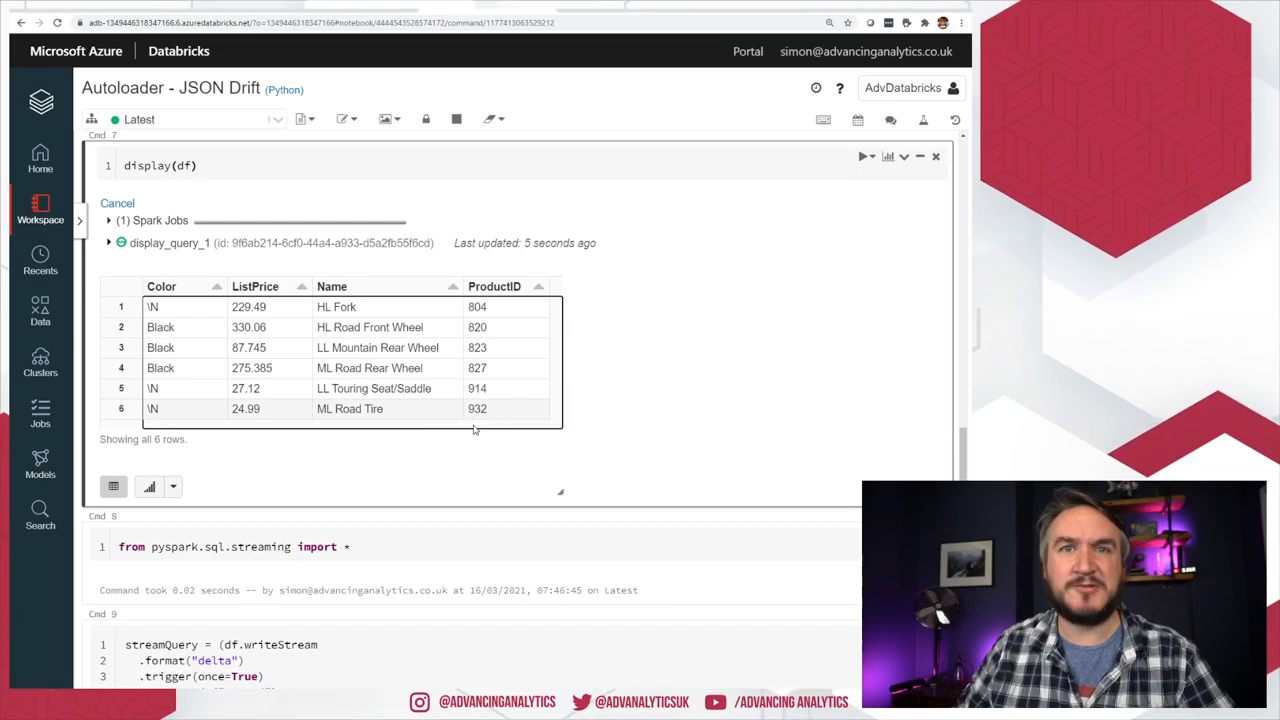
pyautogui.scroll(3)
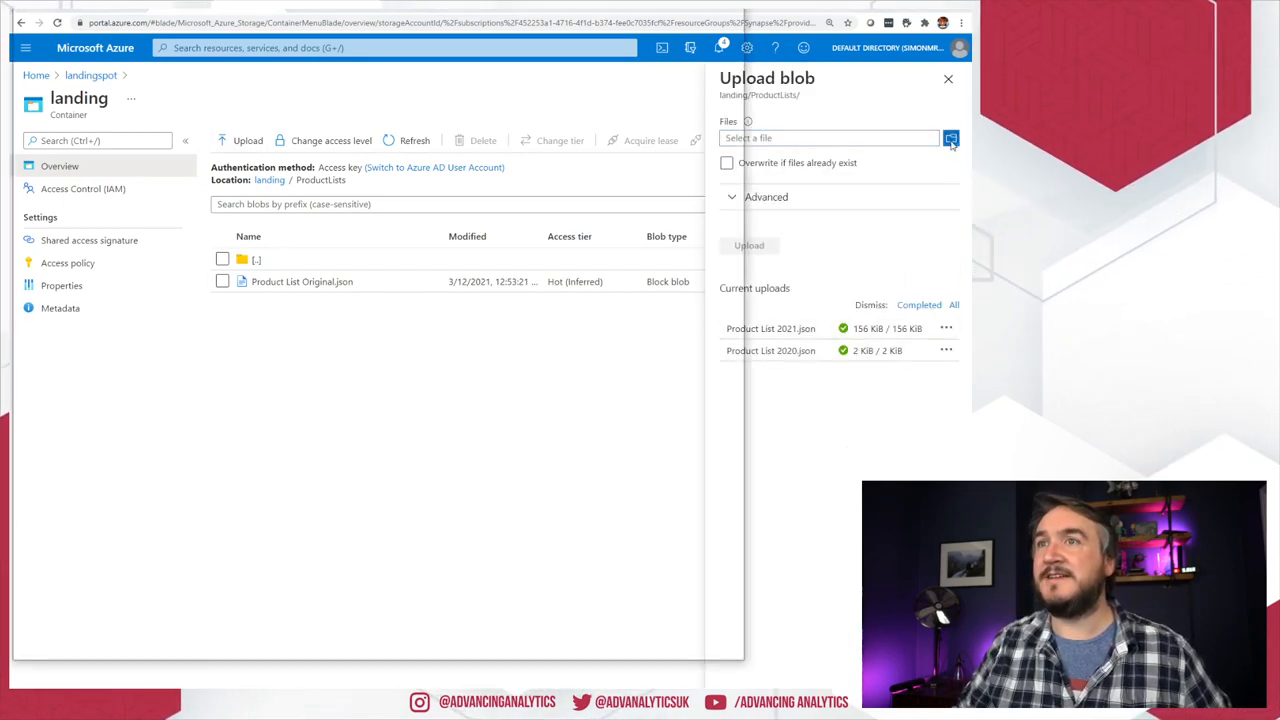
# Step: Upload Product List 2020.json into the landing container's ProductLists folder
pyautogui.click(952, 138)
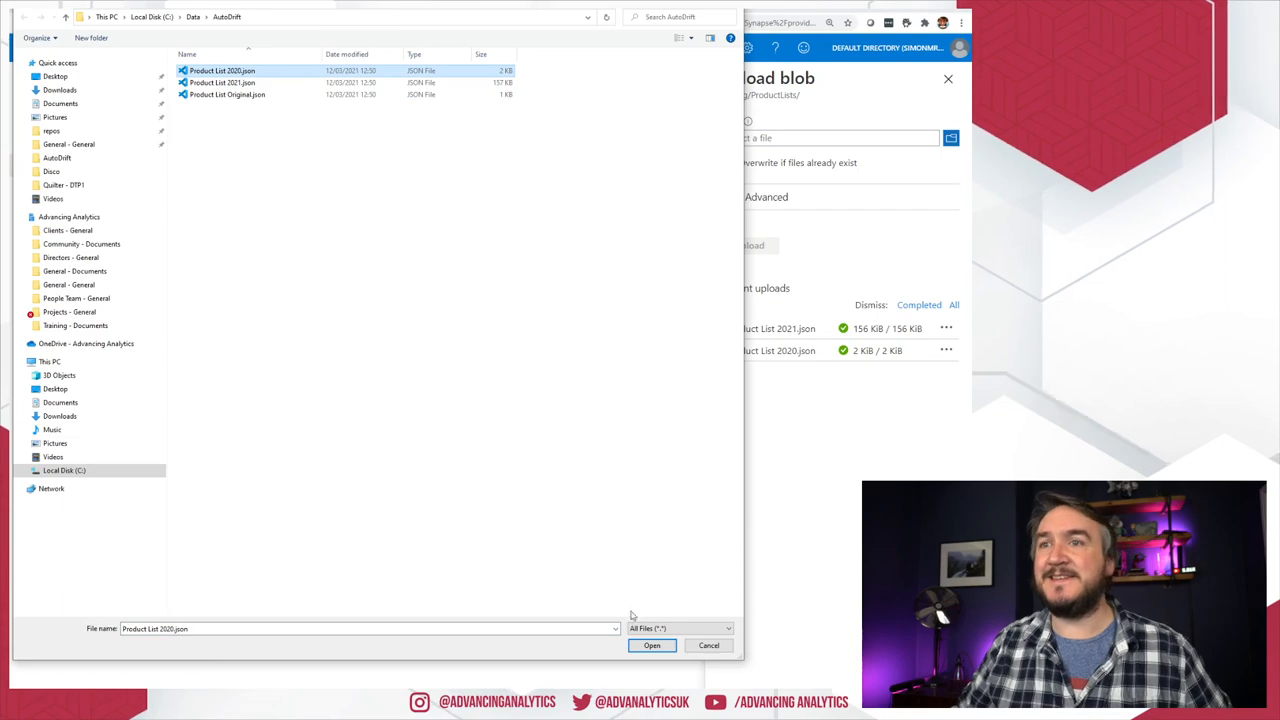
pyautogui.click(652, 644)
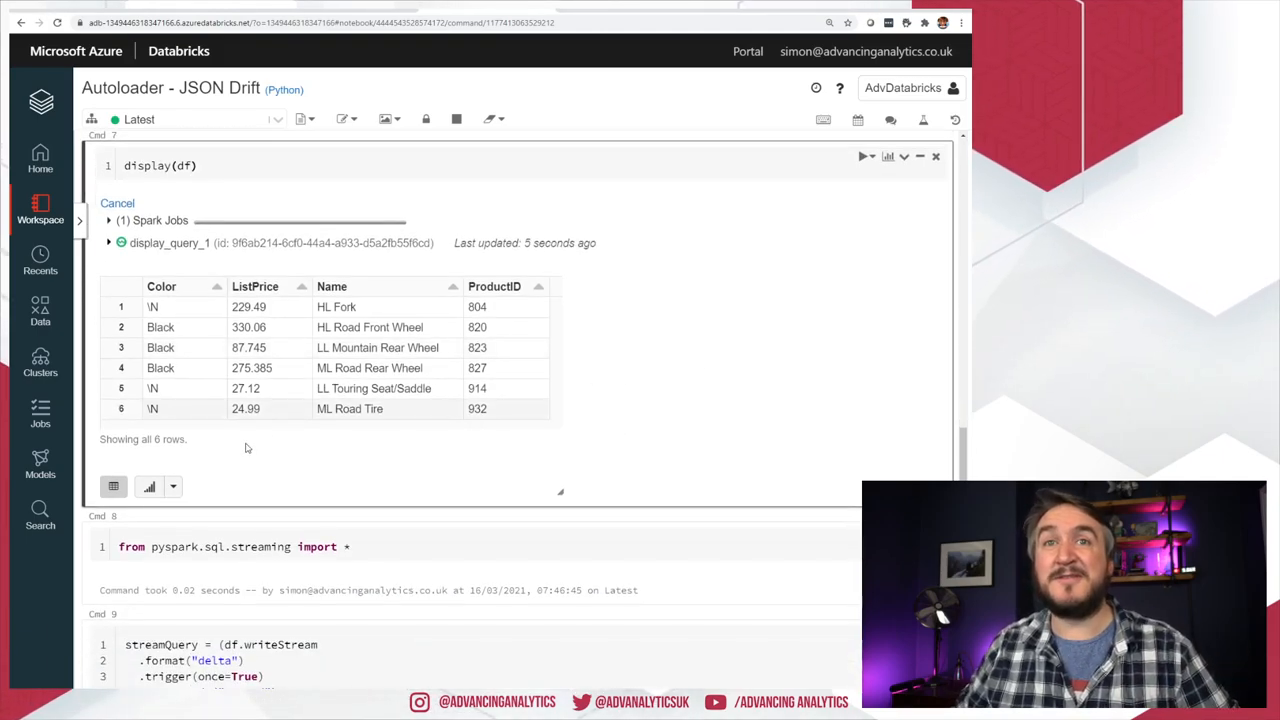
pyautogui.moveTo(224, 460)
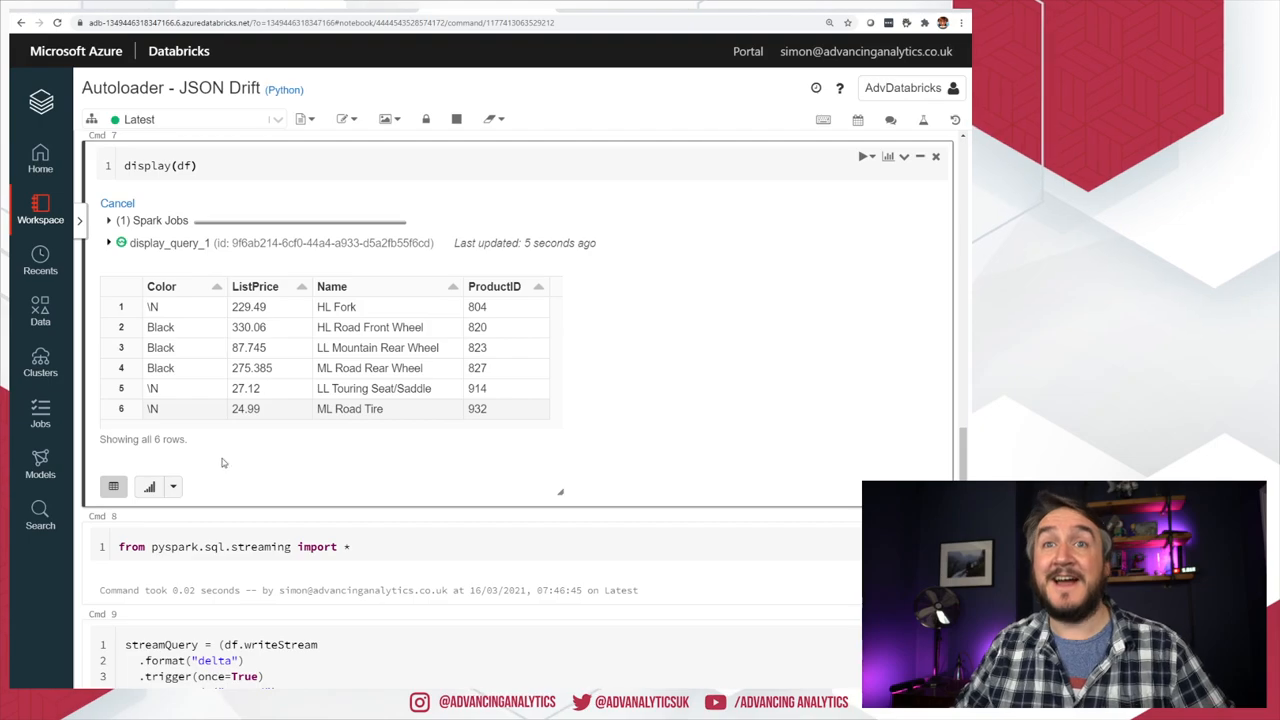
# Step: Rerun display(df) in cell 7 so display_query_2 shows all 22 product rows
pyautogui.scroll(-3)
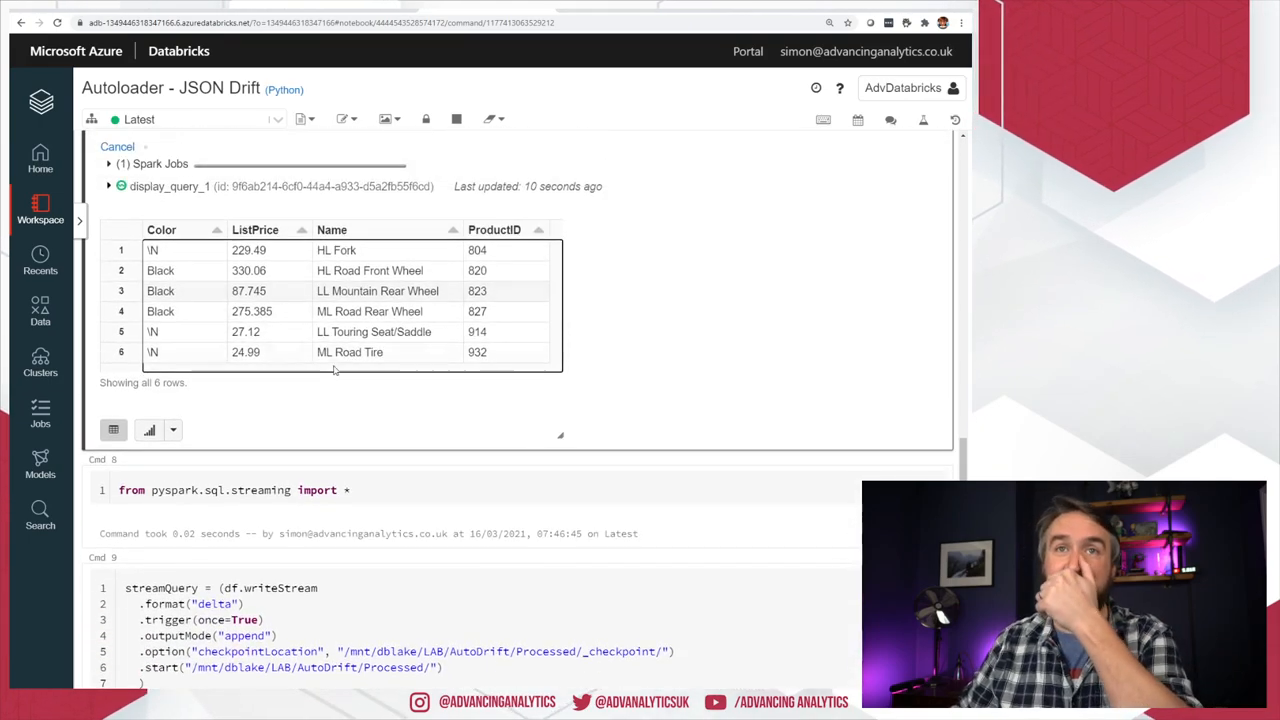
pyautogui.moveTo(336, 404)
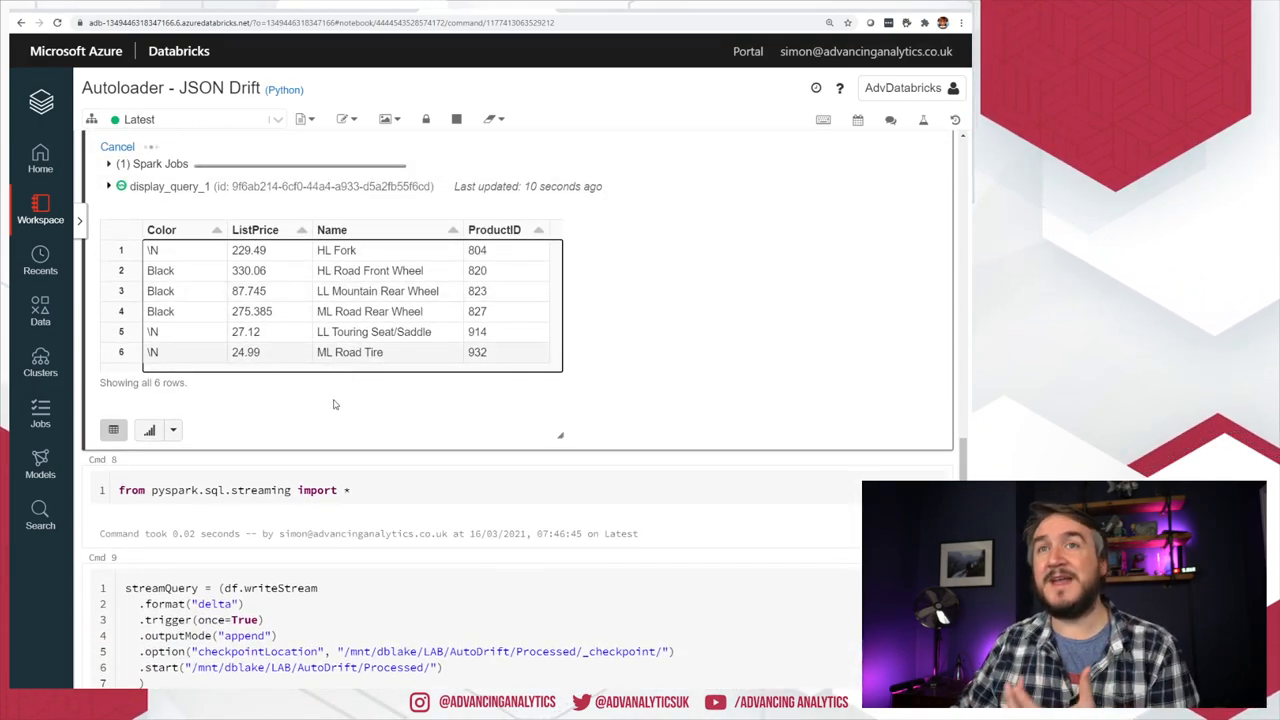
pyautogui.scroll(3)
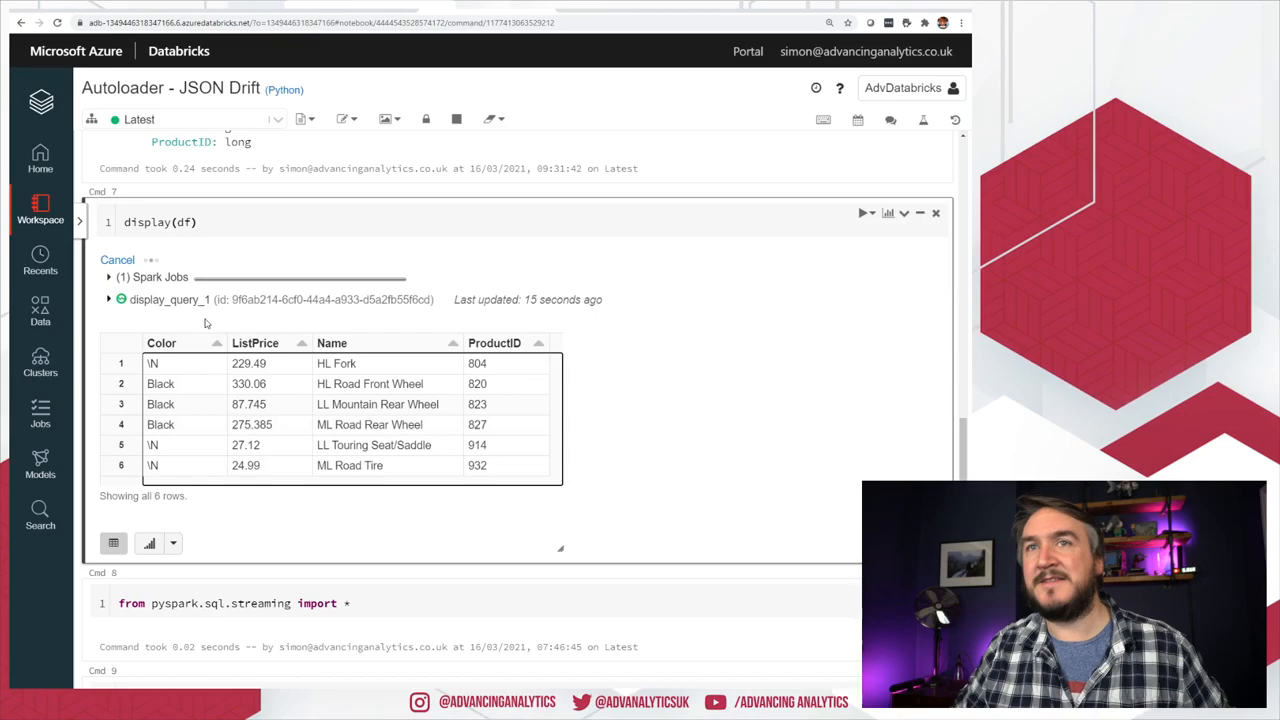
pyautogui.click(116, 260)
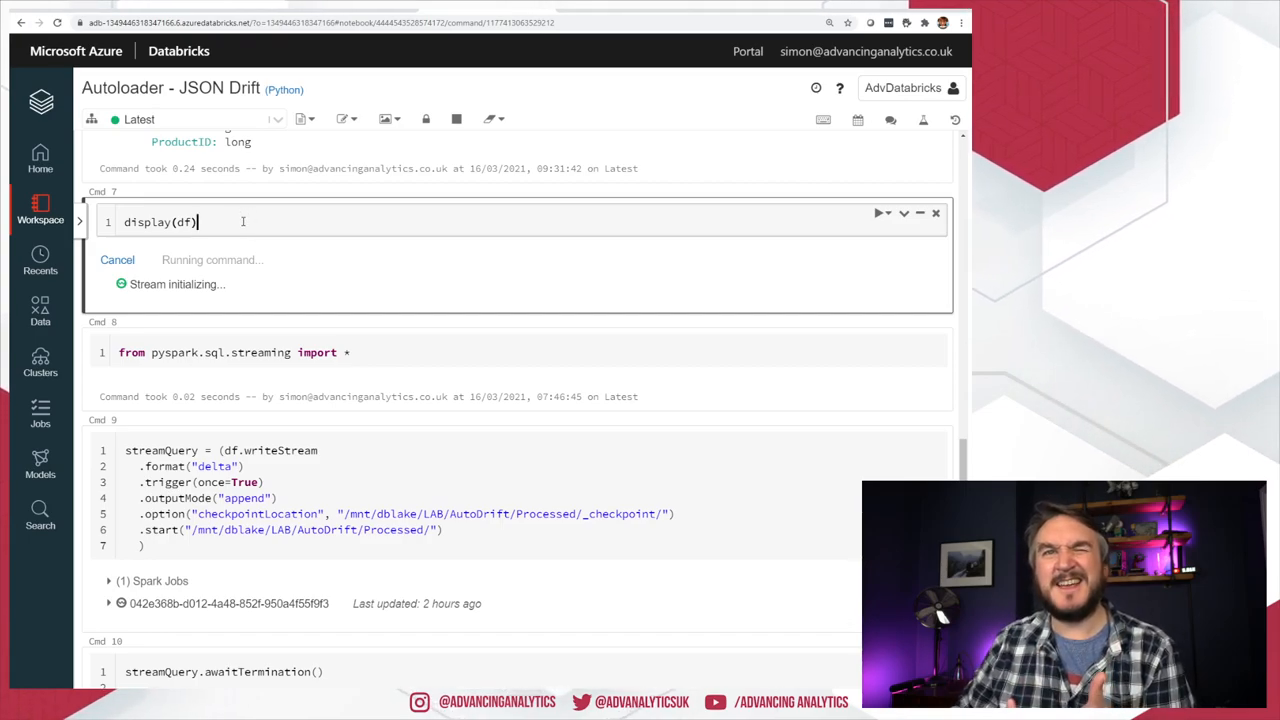
pyautogui.scroll(3)
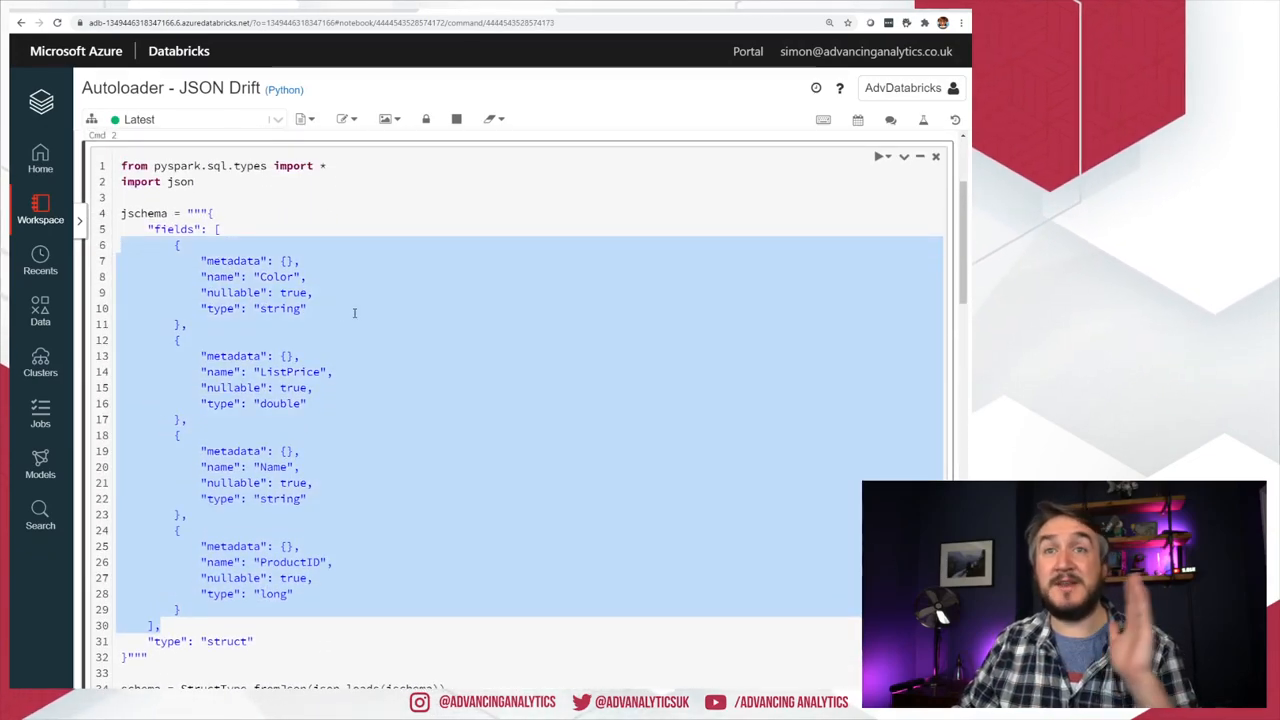
pyautogui.scroll(-3)
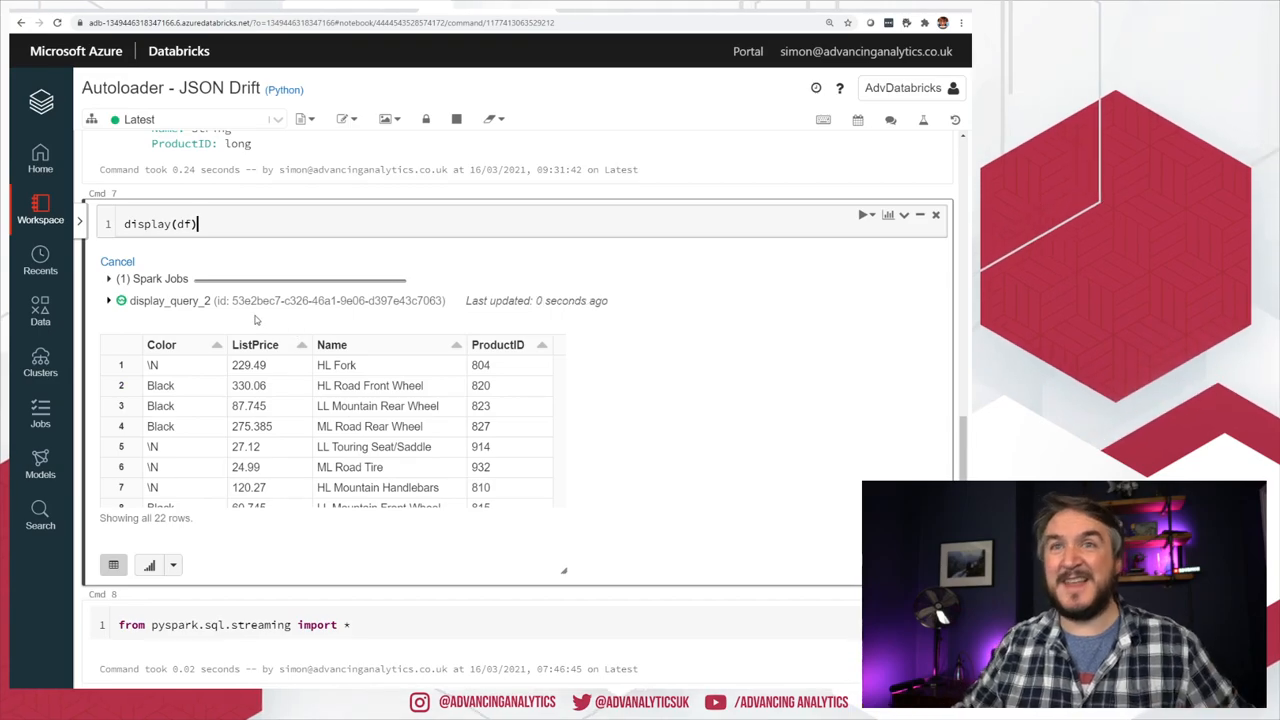
pyautogui.scroll(-3)
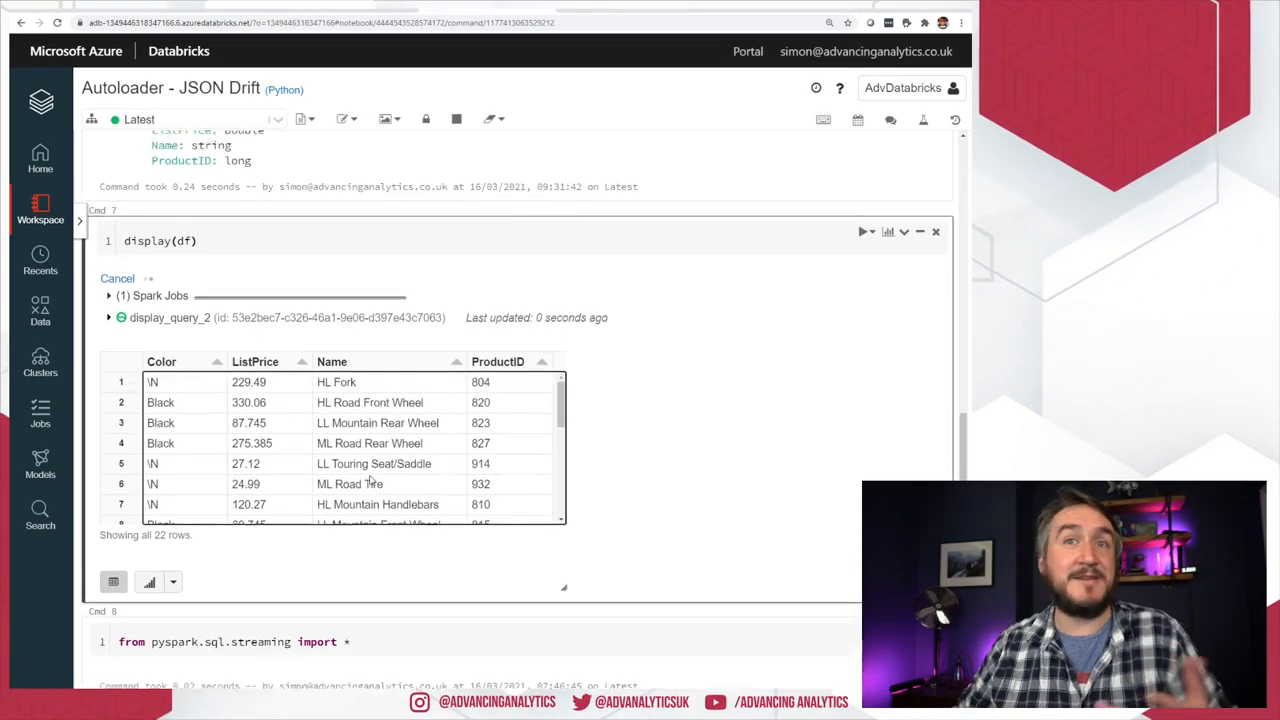
pyautogui.scroll(3)
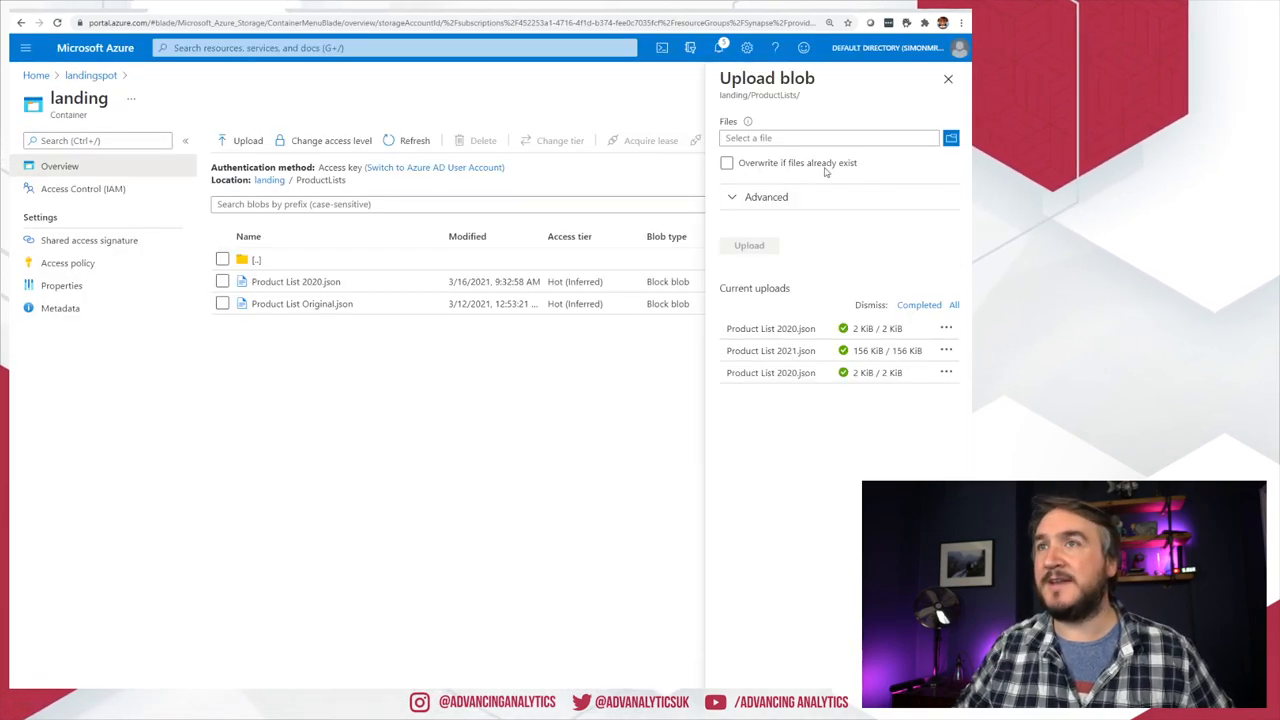
# Step: Upload the local file Product List 2021.json into the ProductLists landing folder
pyautogui.click(948, 138)
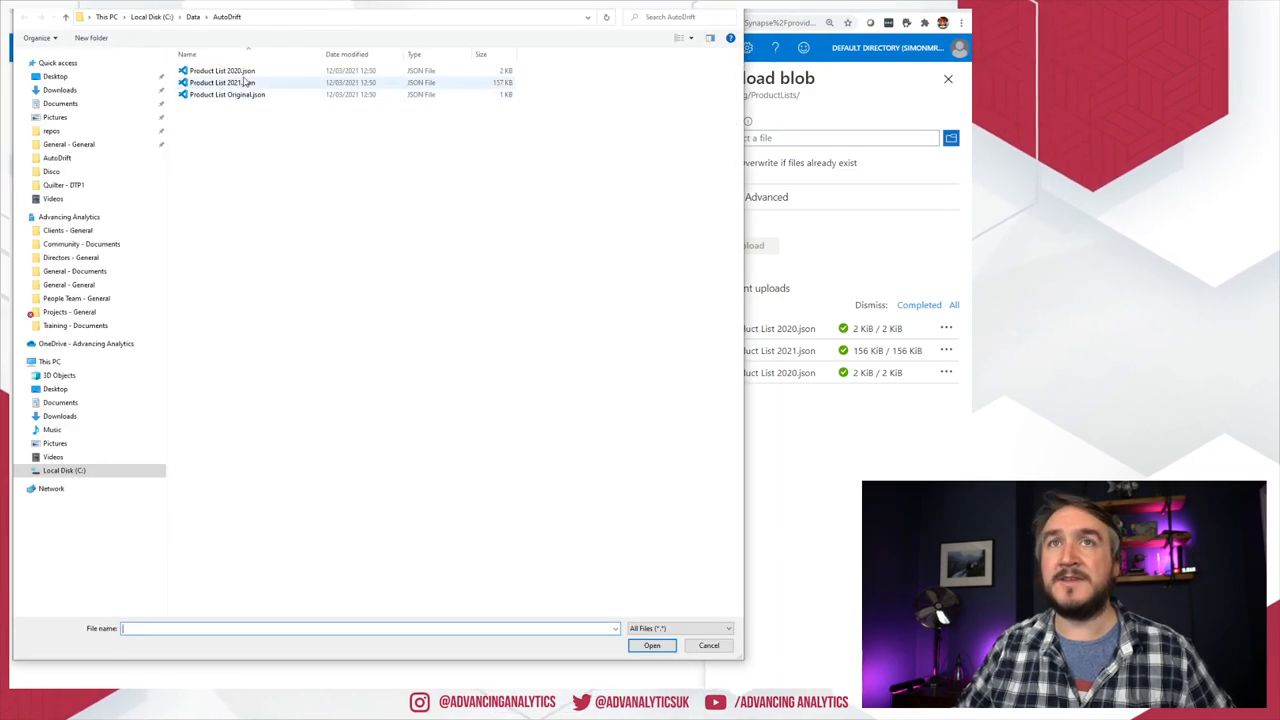
pyautogui.click(652, 644)
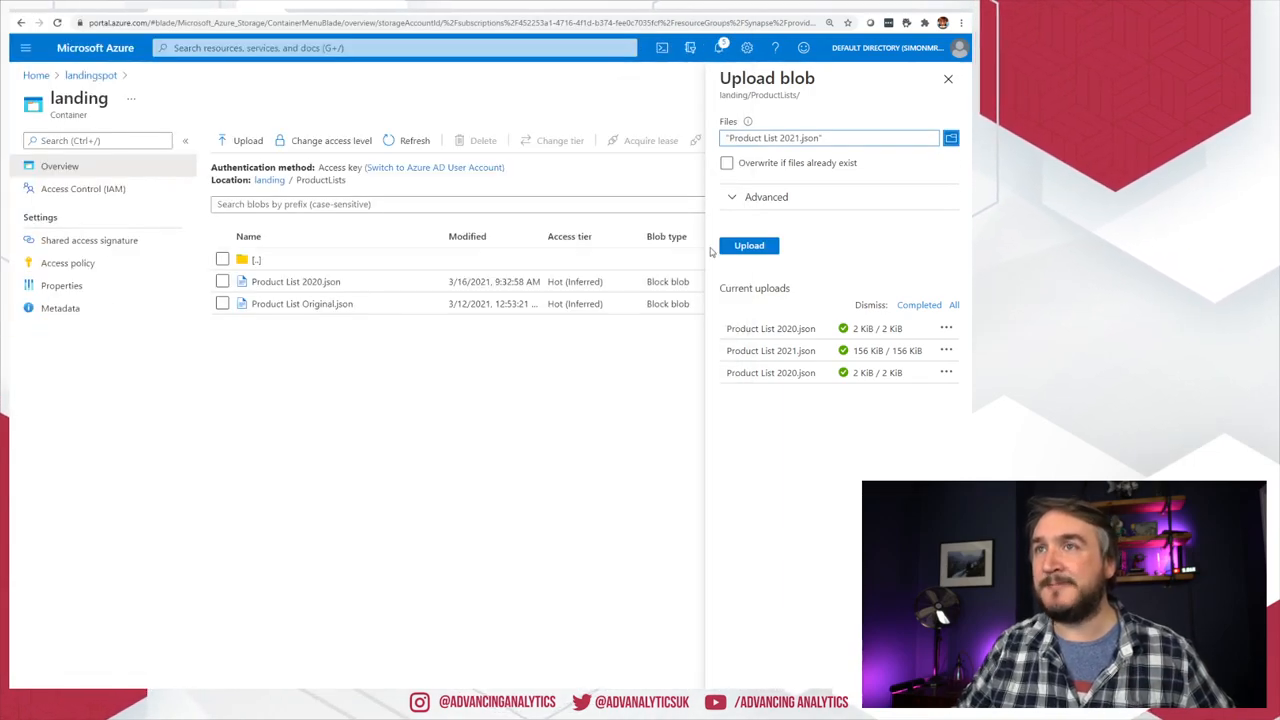
pyautogui.click(748, 244)
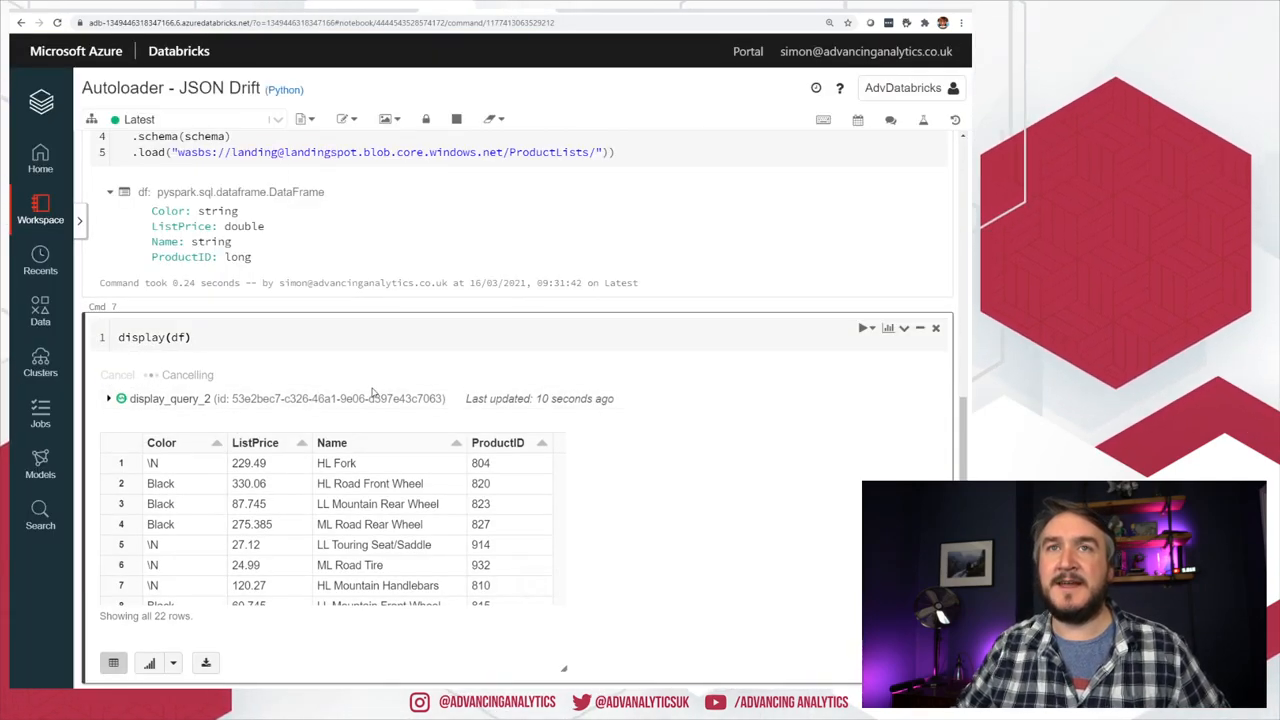
# Step: Uncomment the .option("unparsedDataColumn", "_unparsed_data") line in the readStream cell
pyautogui.scroll(3)
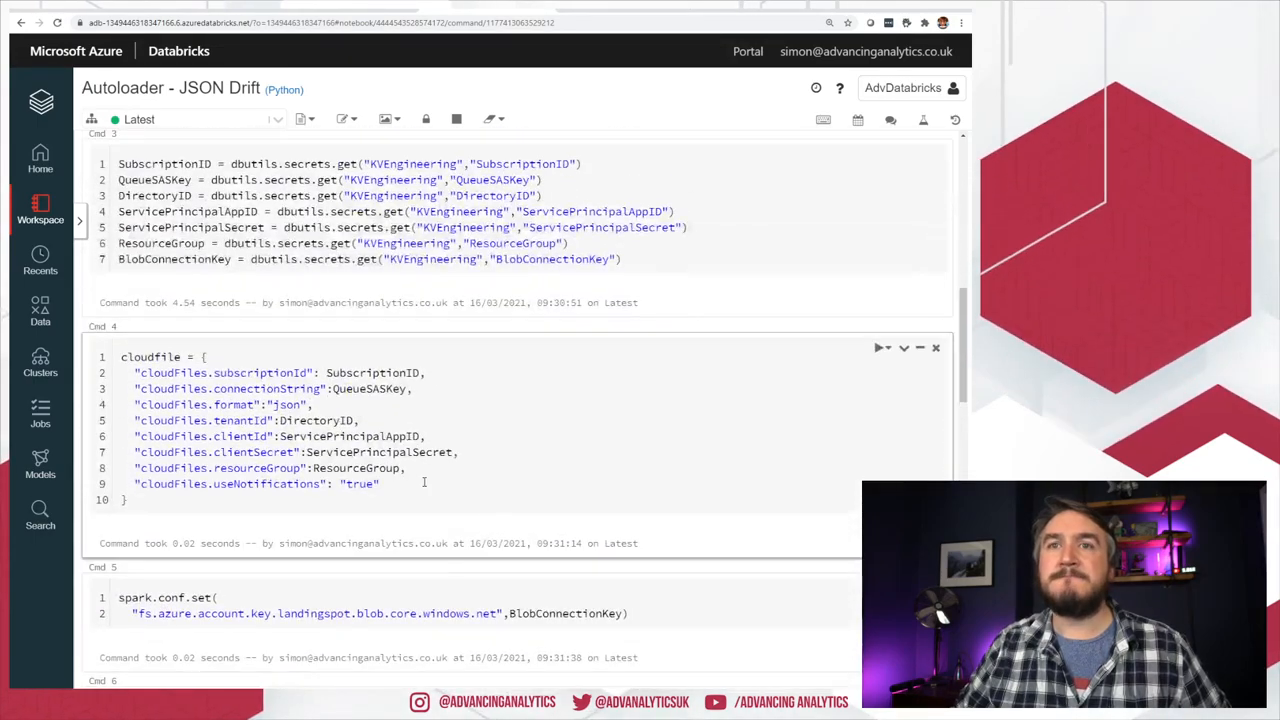
pyautogui.scroll(-3)
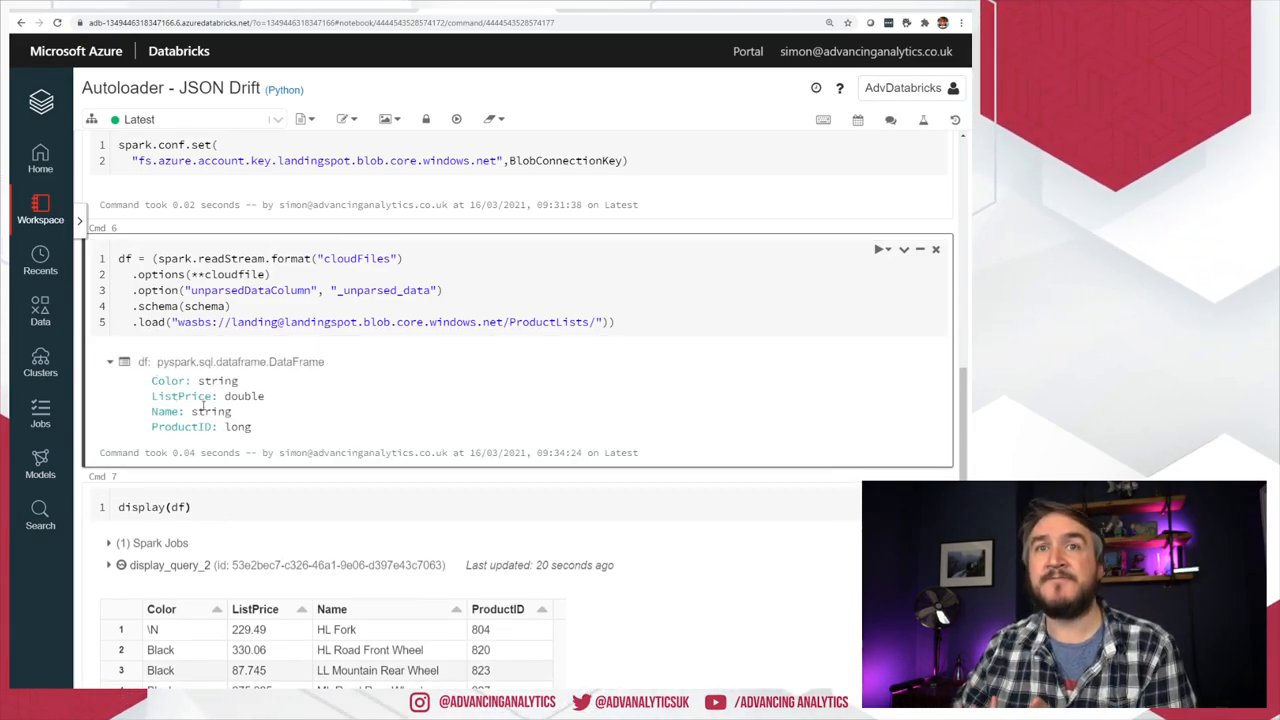
pyautogui.moveTo(152, 380); pyautogui.dragTo(252, 426)
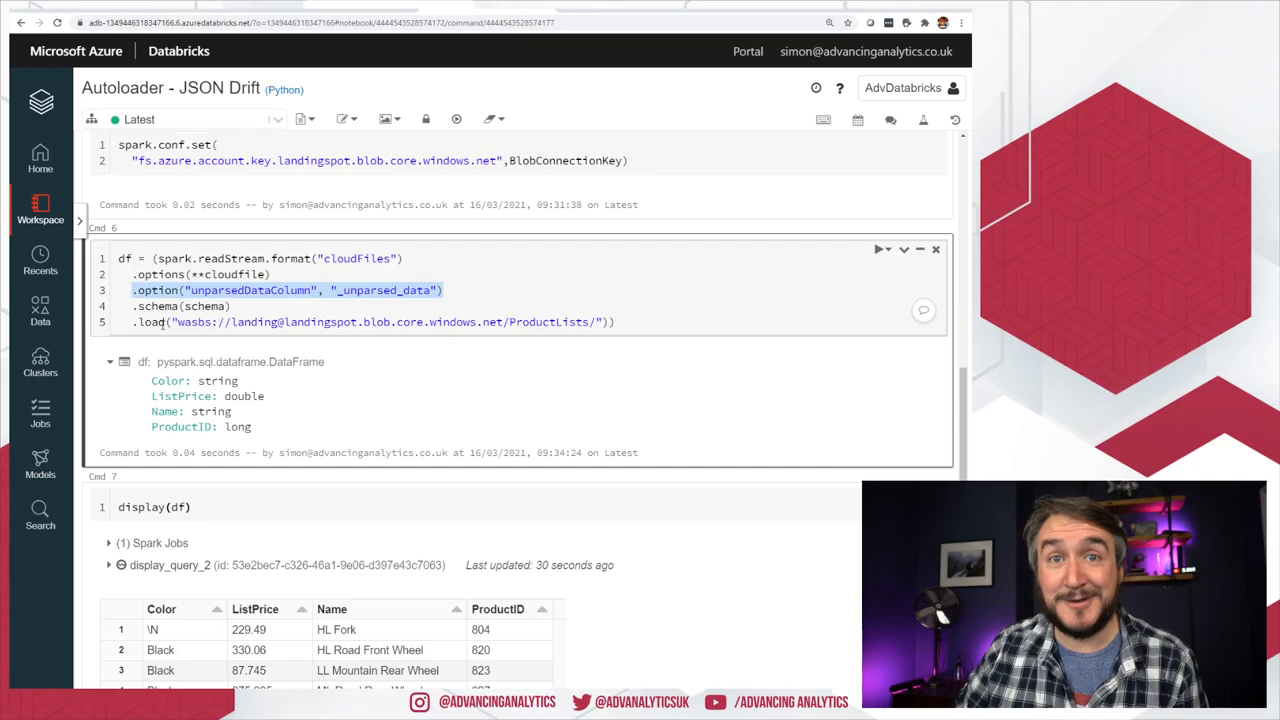
pyautogui.scroll(3)
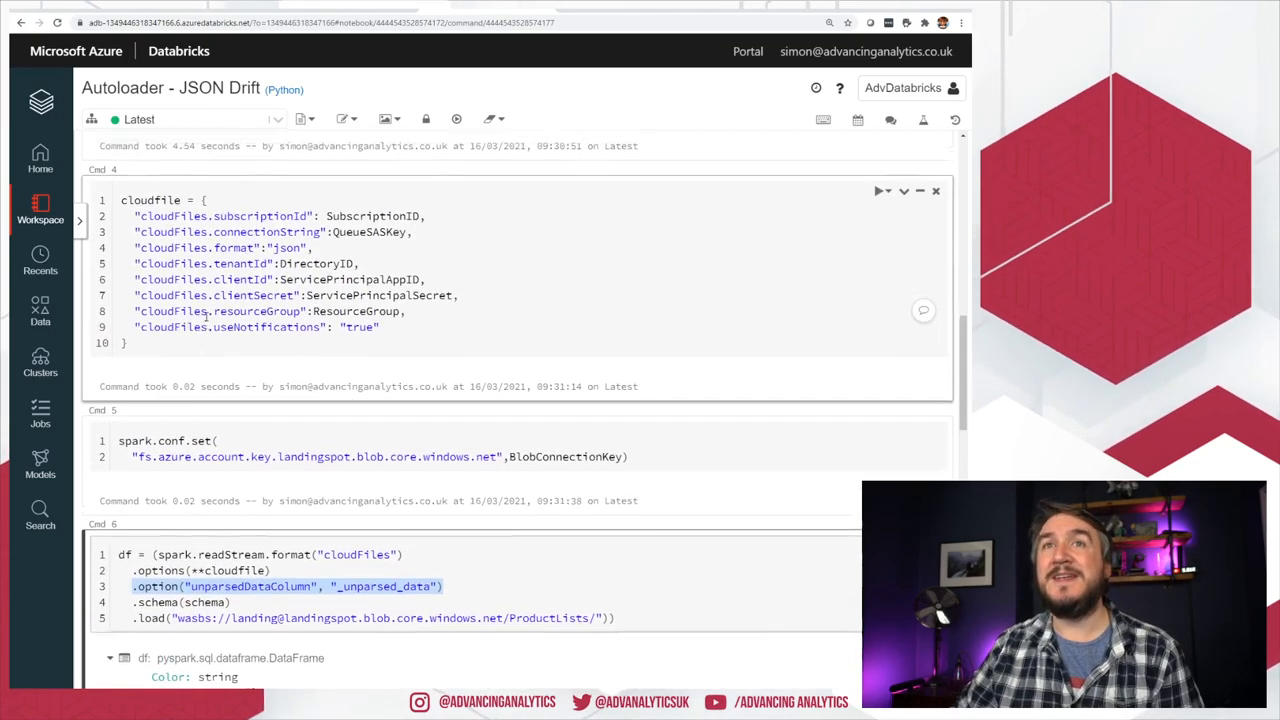
pyautogui.scroll(3)
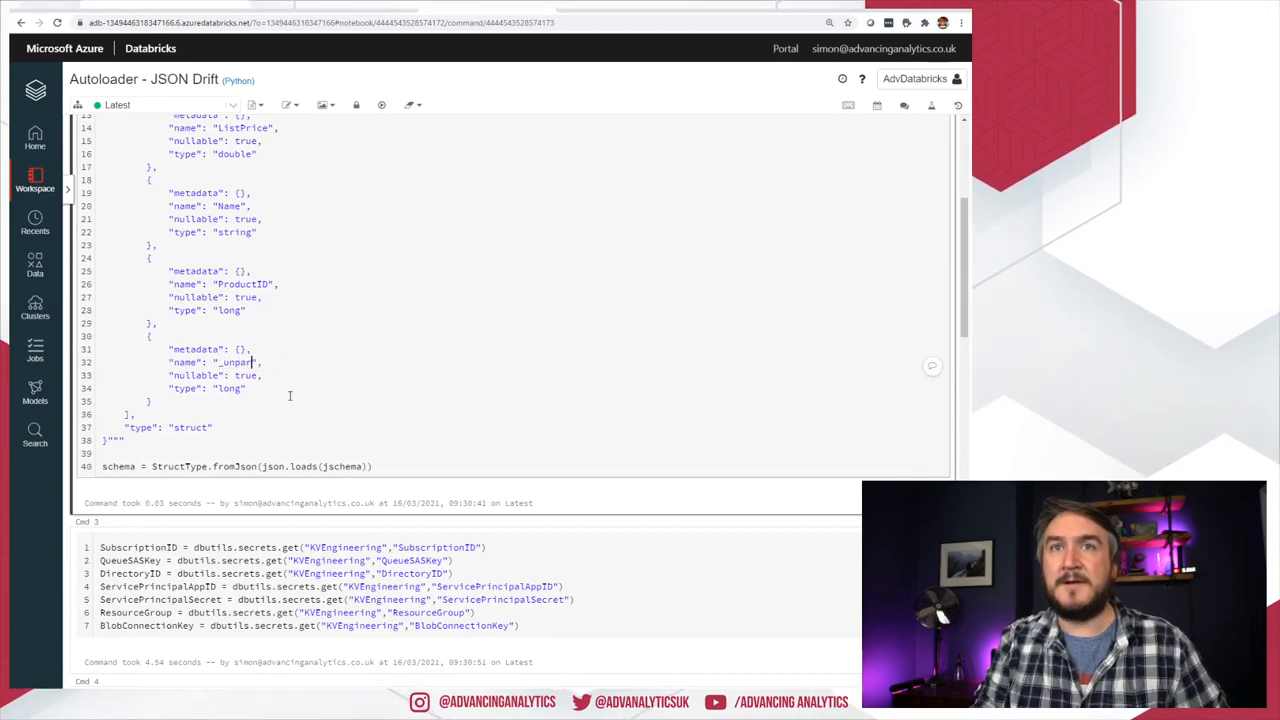
# Step: Rerun the readStream cell so the DataFrame gains a fifth string column _unparsed_data
pyautogui.scroll(-3)
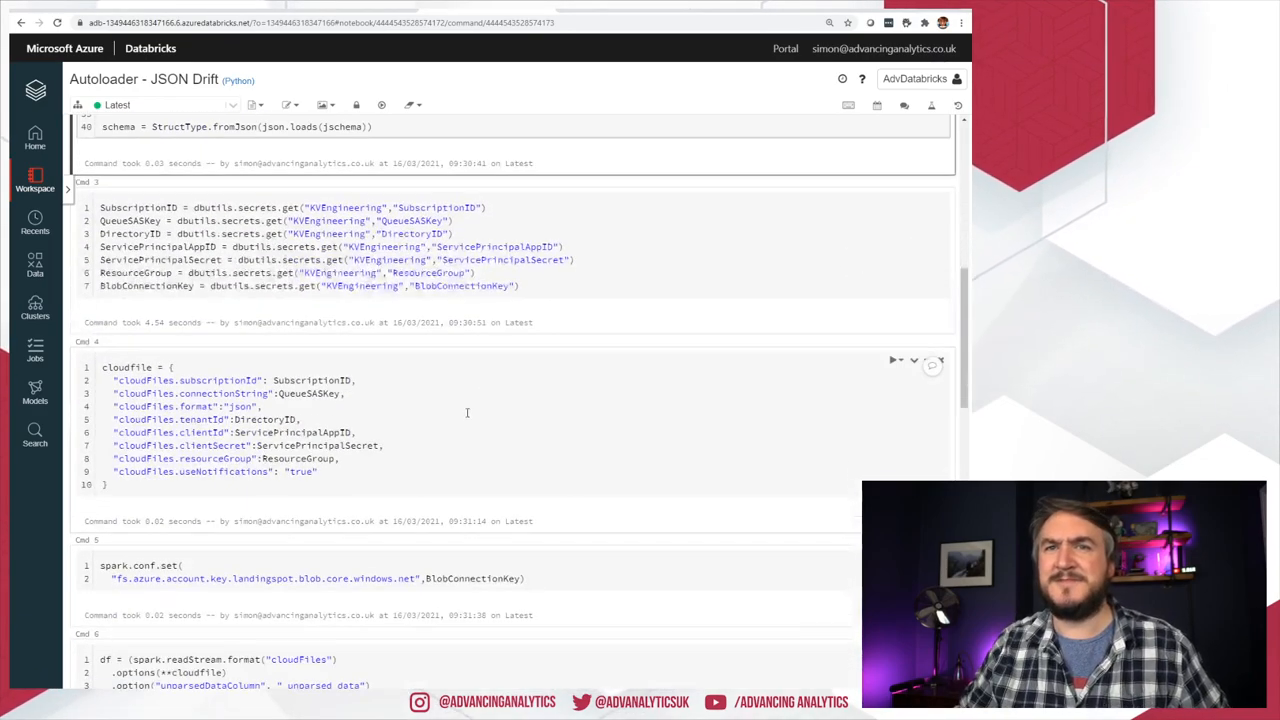
pyautogui.scroll(-3)
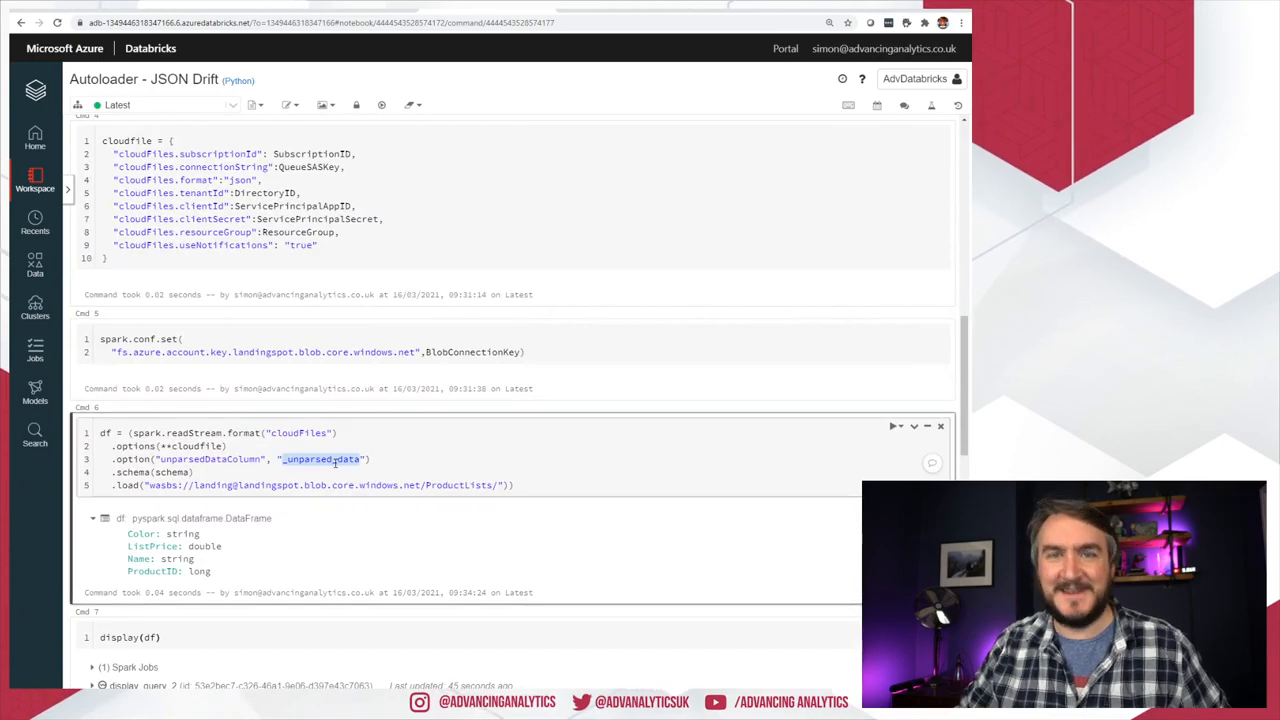
pyautogui.scroll(3)
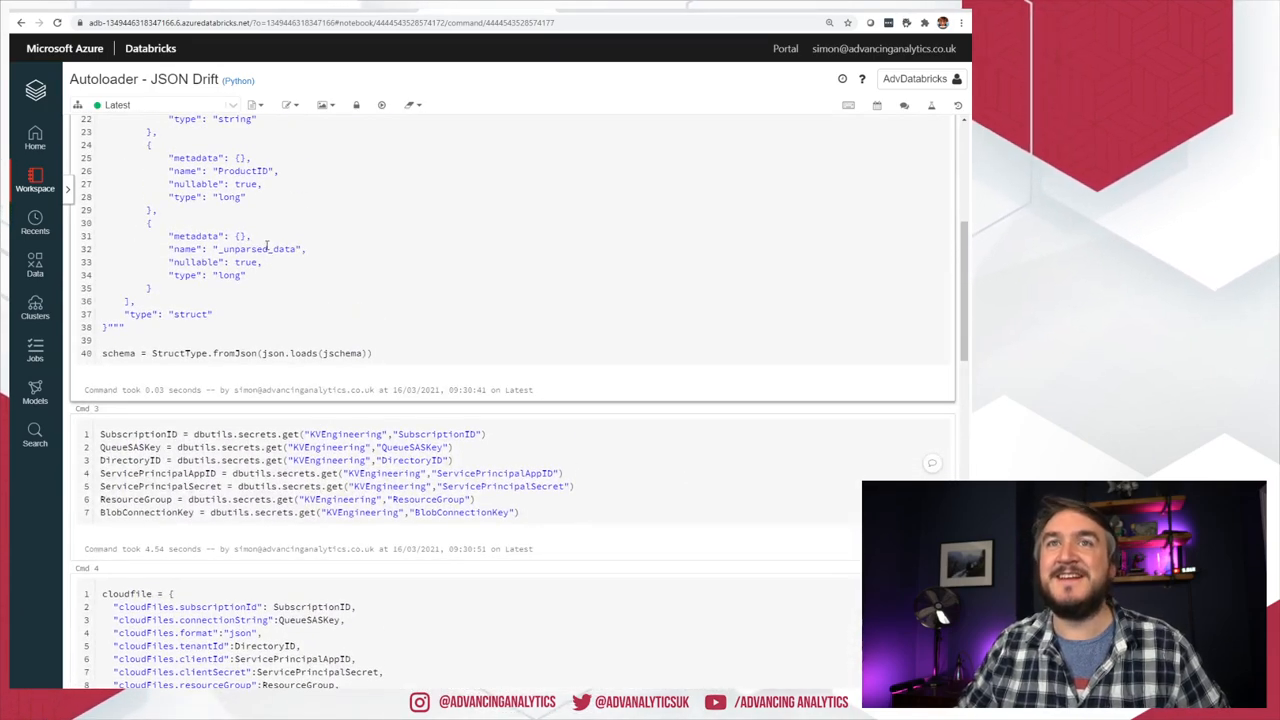
pyautogui.scroll(3)
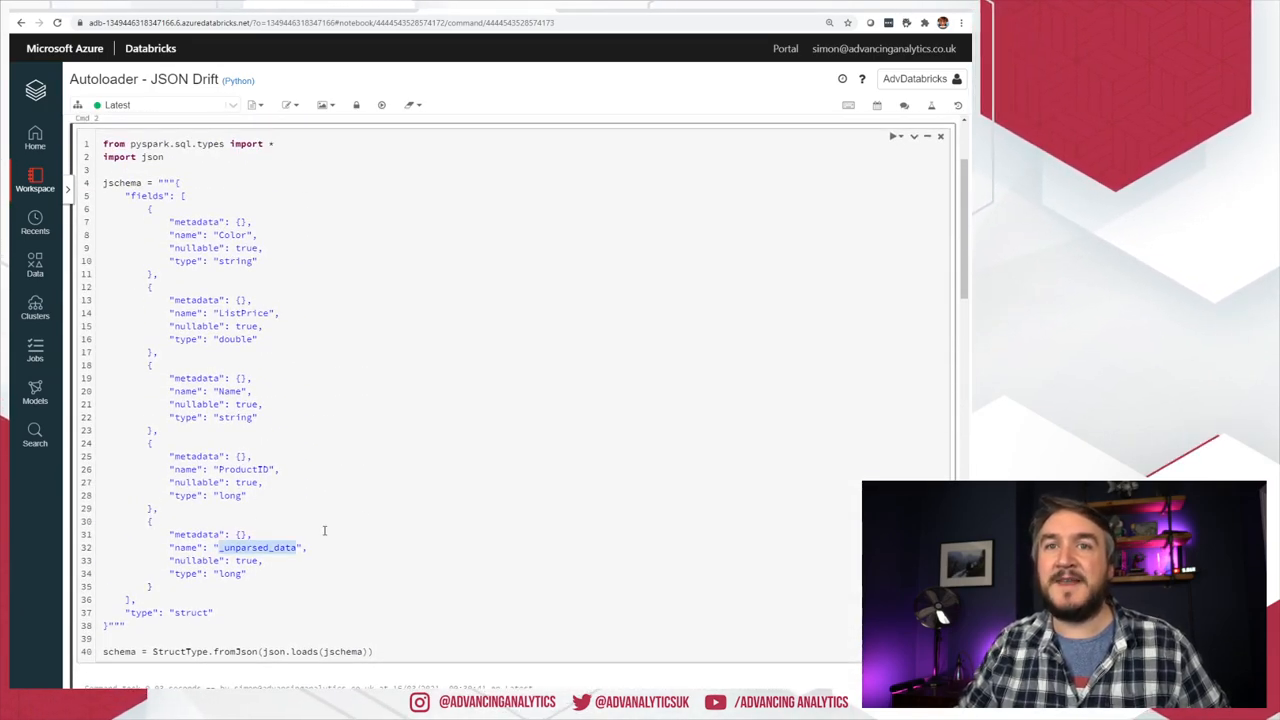
pyautogui.scroll(-3)
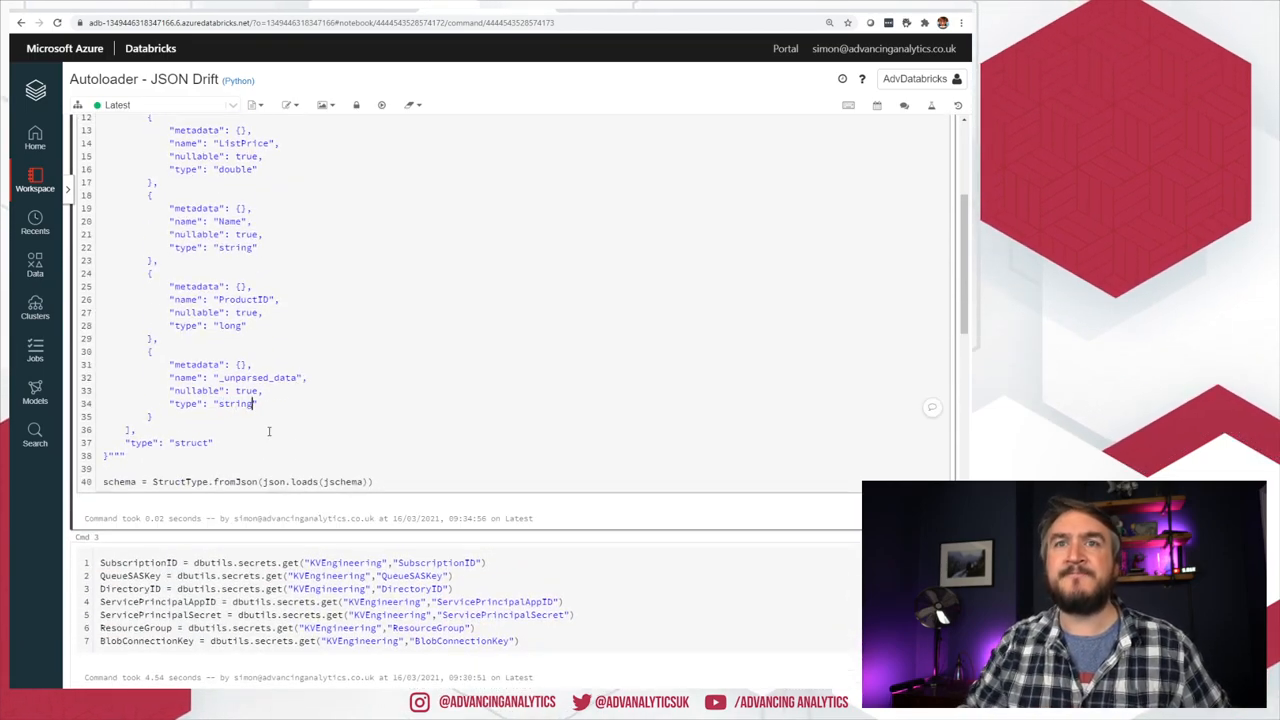
pyautogui.scroll(-3)
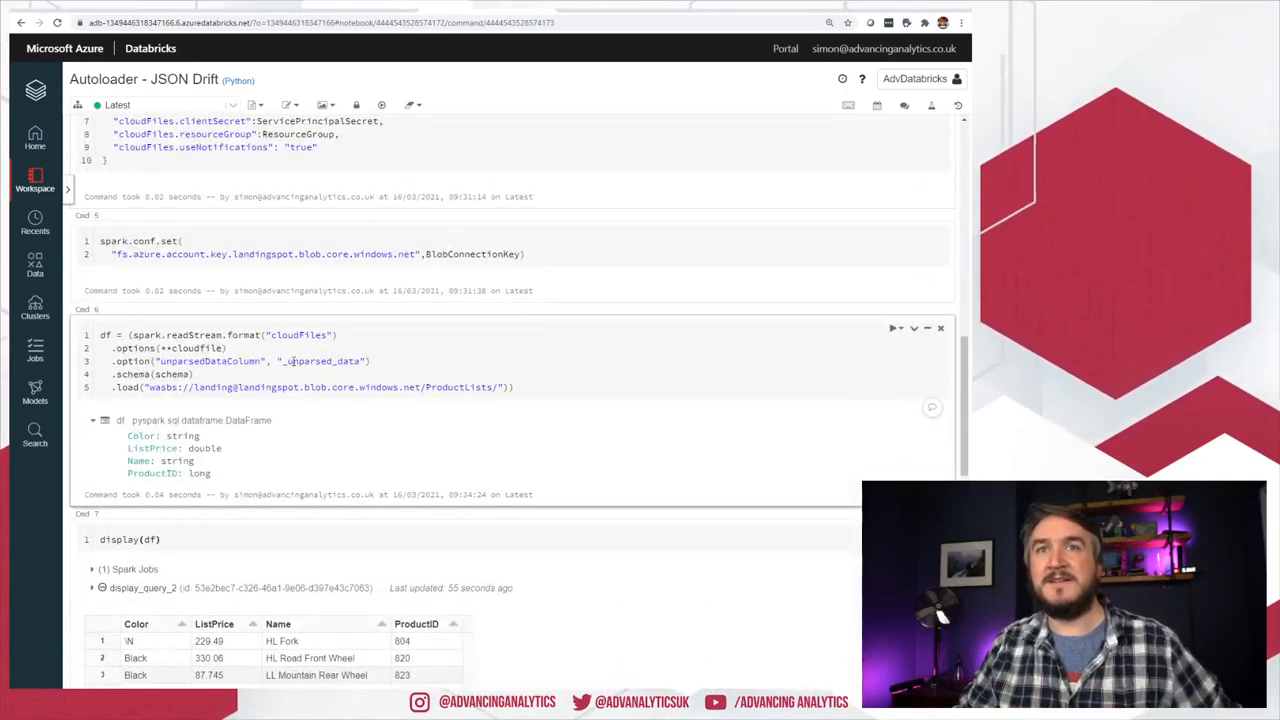
pyautogui.click(892, 320)
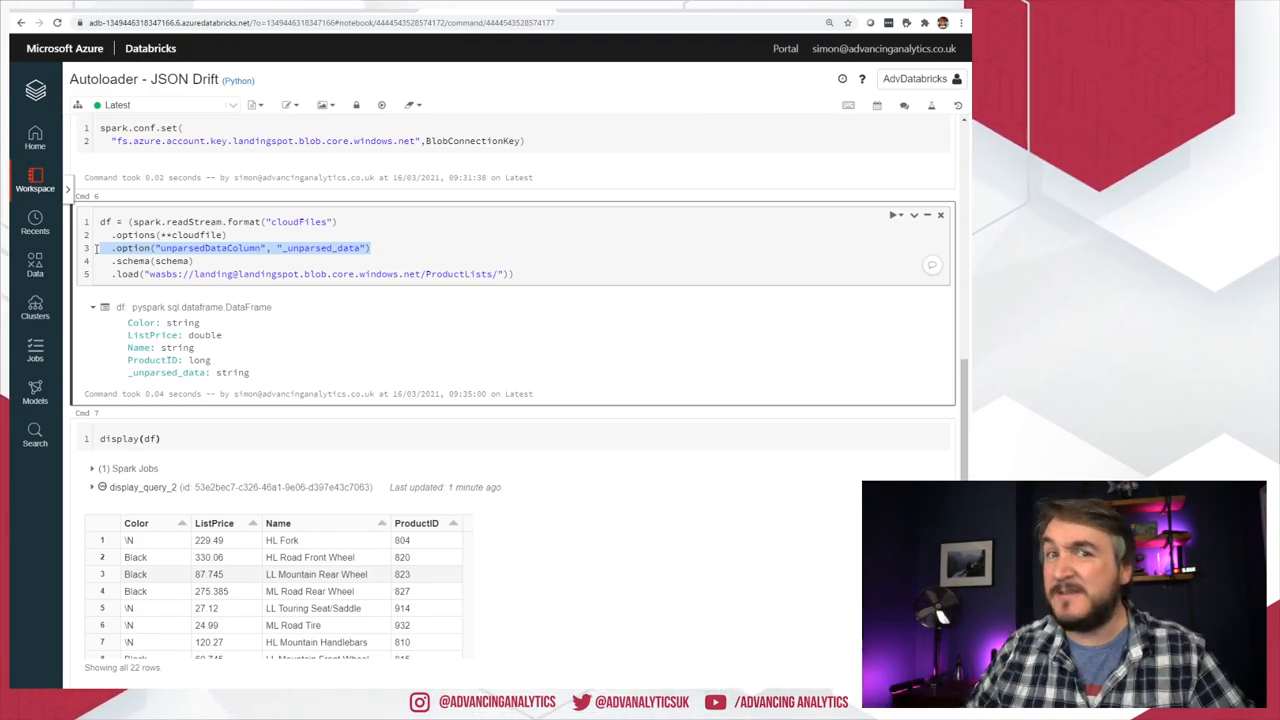
pyautogui.scroll(-3)
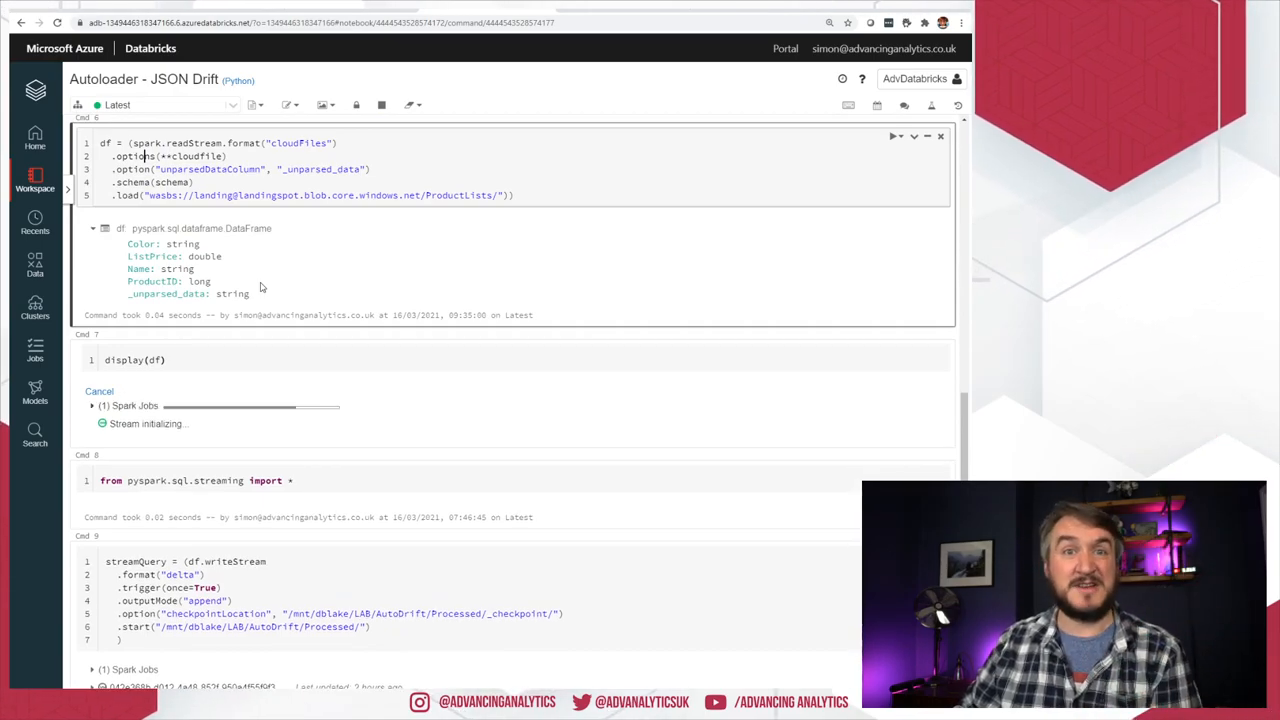
# Step: Run display(df) and inspect _unparsed_data holding Weight, Size and ThumbNailPhoto values across 60 rows
pyautogui.doubleClick(164, 292)
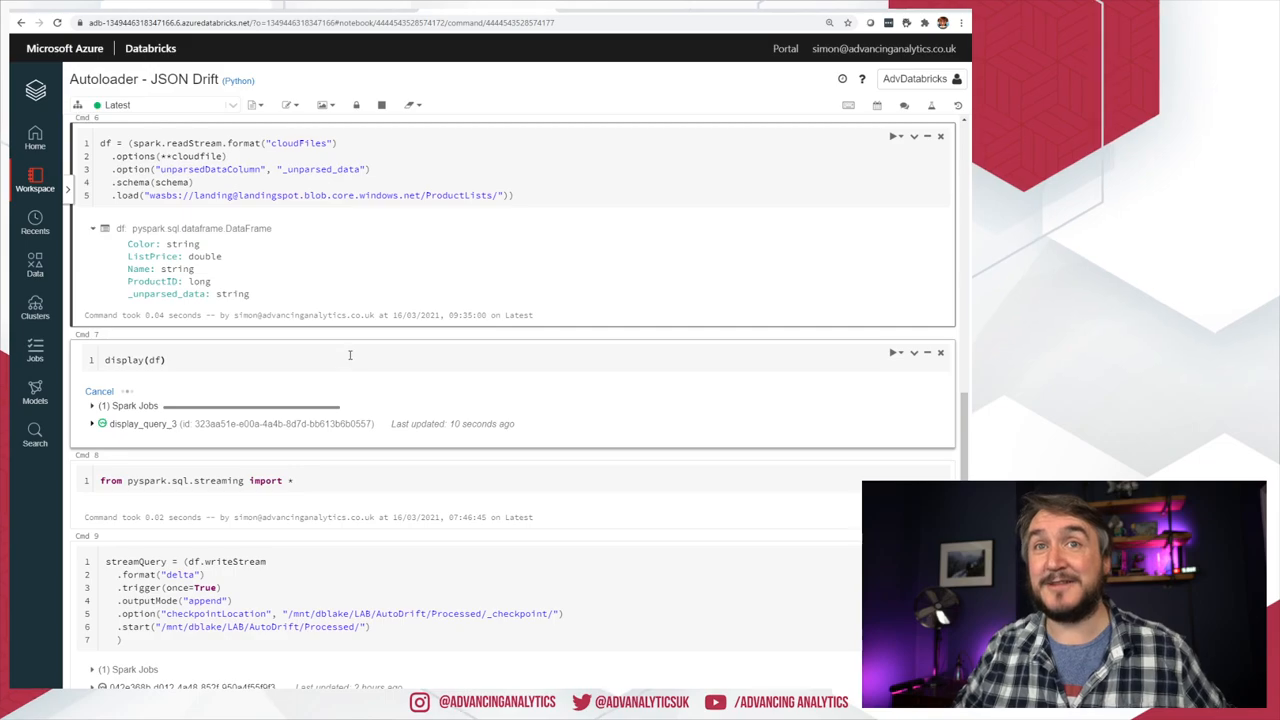
pyautogui.scroll(-3)
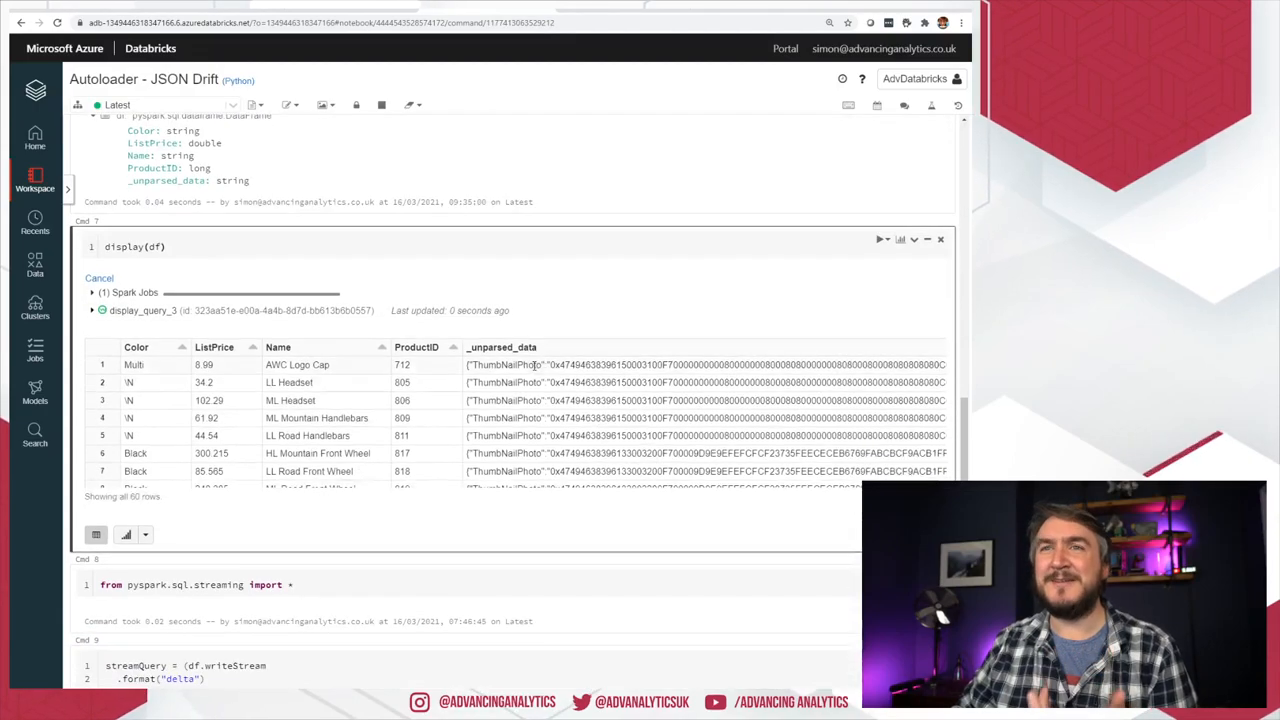
pyautogui.scroll(-3)
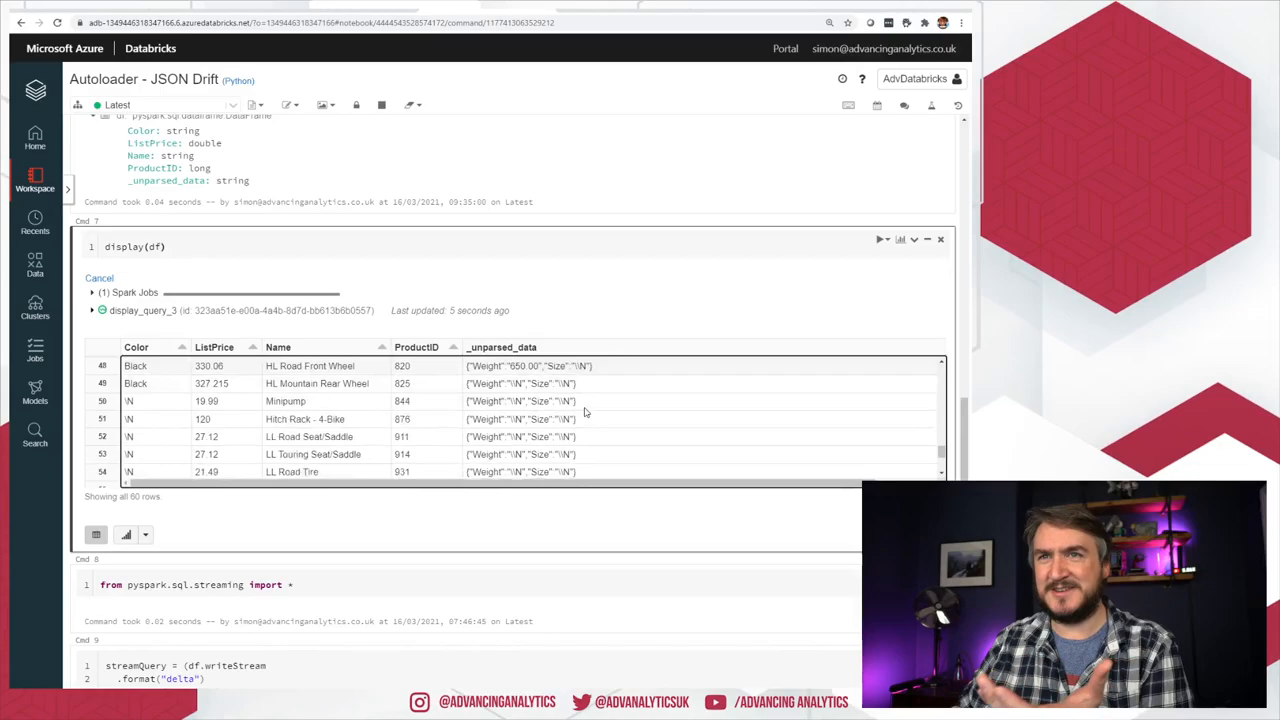
pyautogui.scroll(-3)
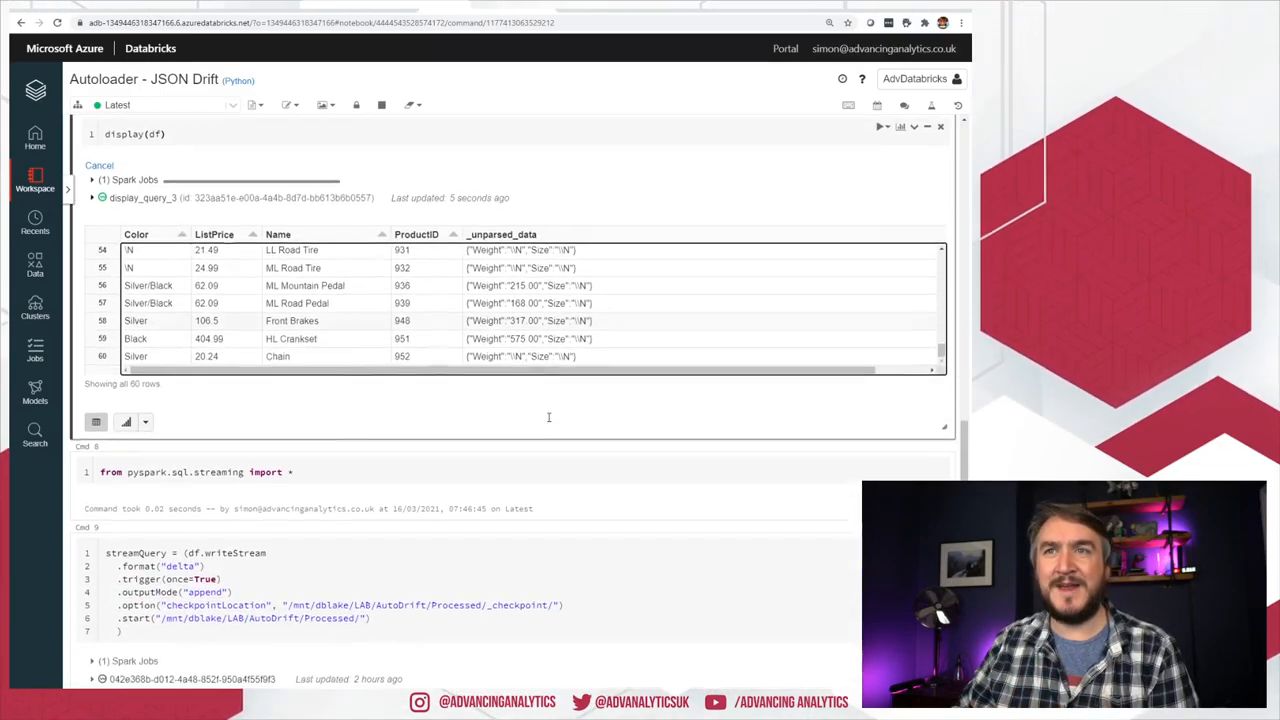
pyautogui.scroll(3)
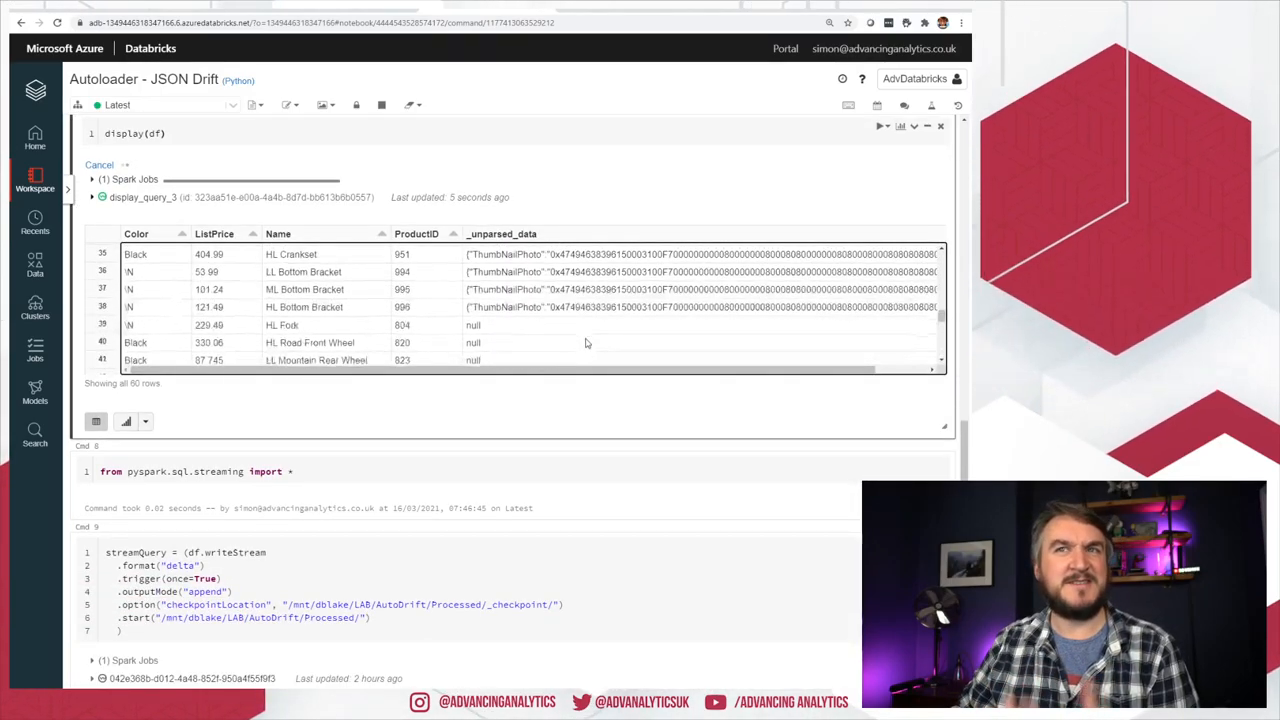
pyautogui.scroll(3)
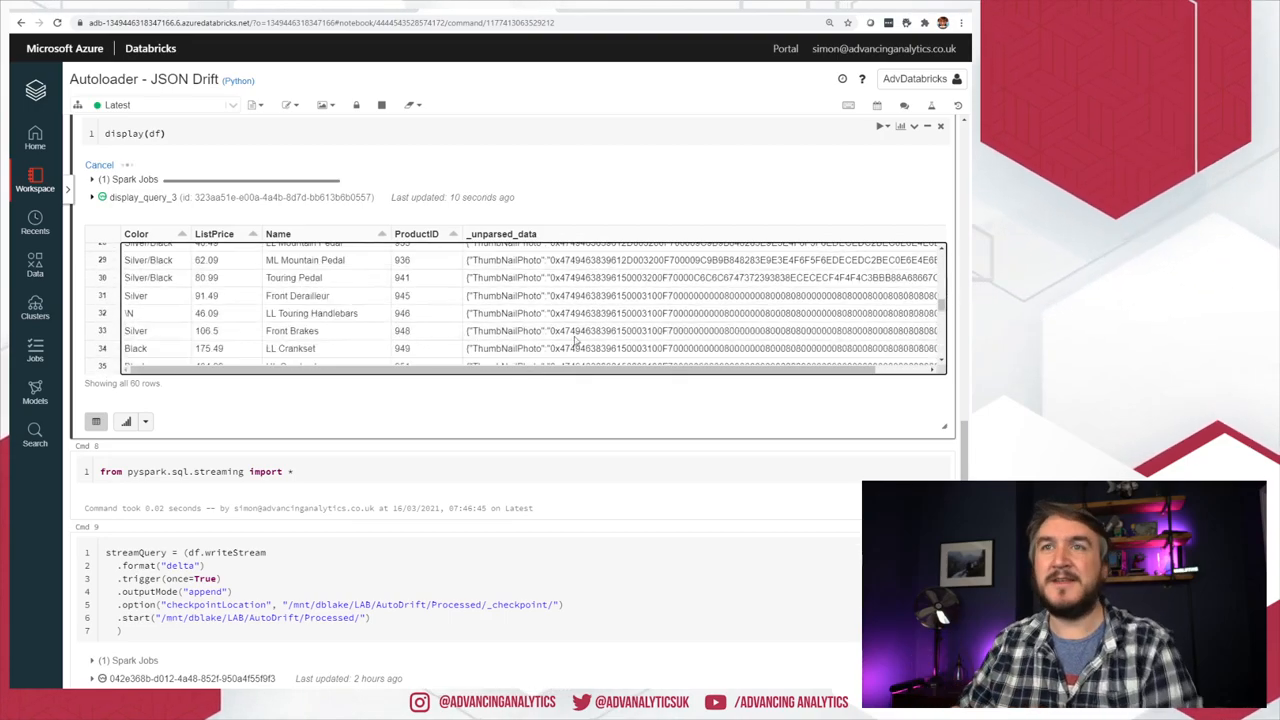
pyautogui.scroll(3)
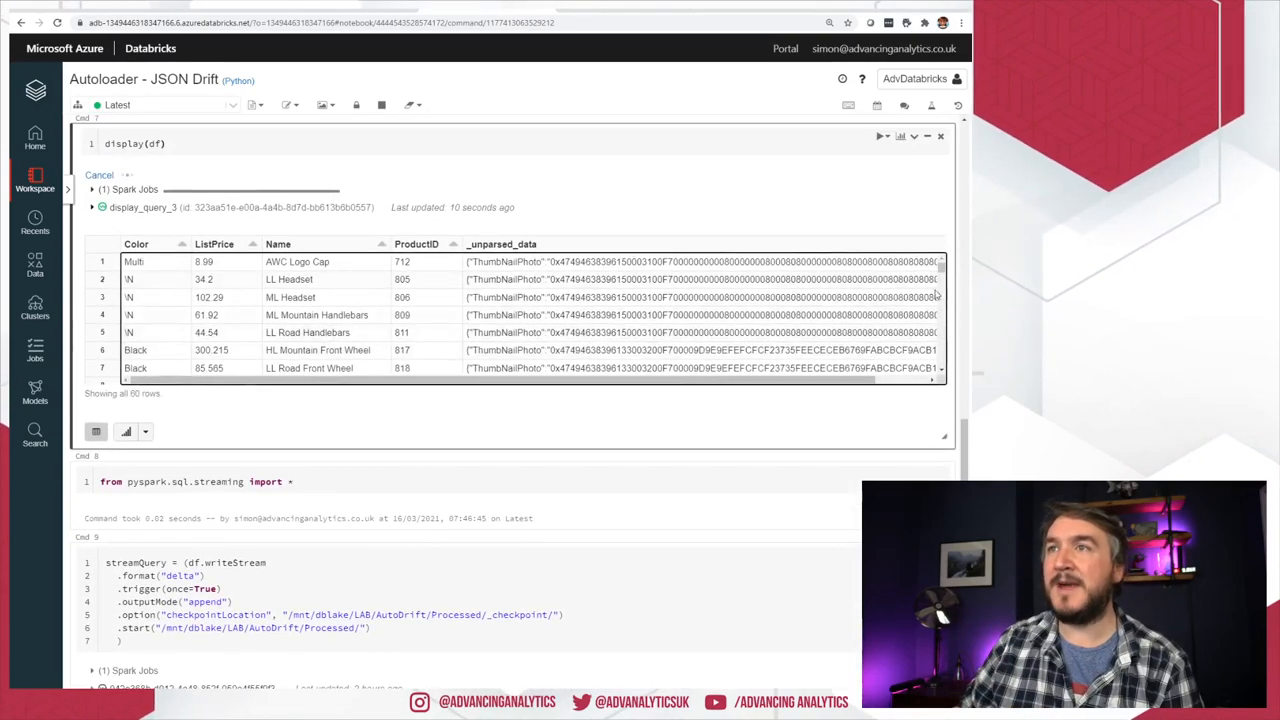
pyautogui.scroll(-3)
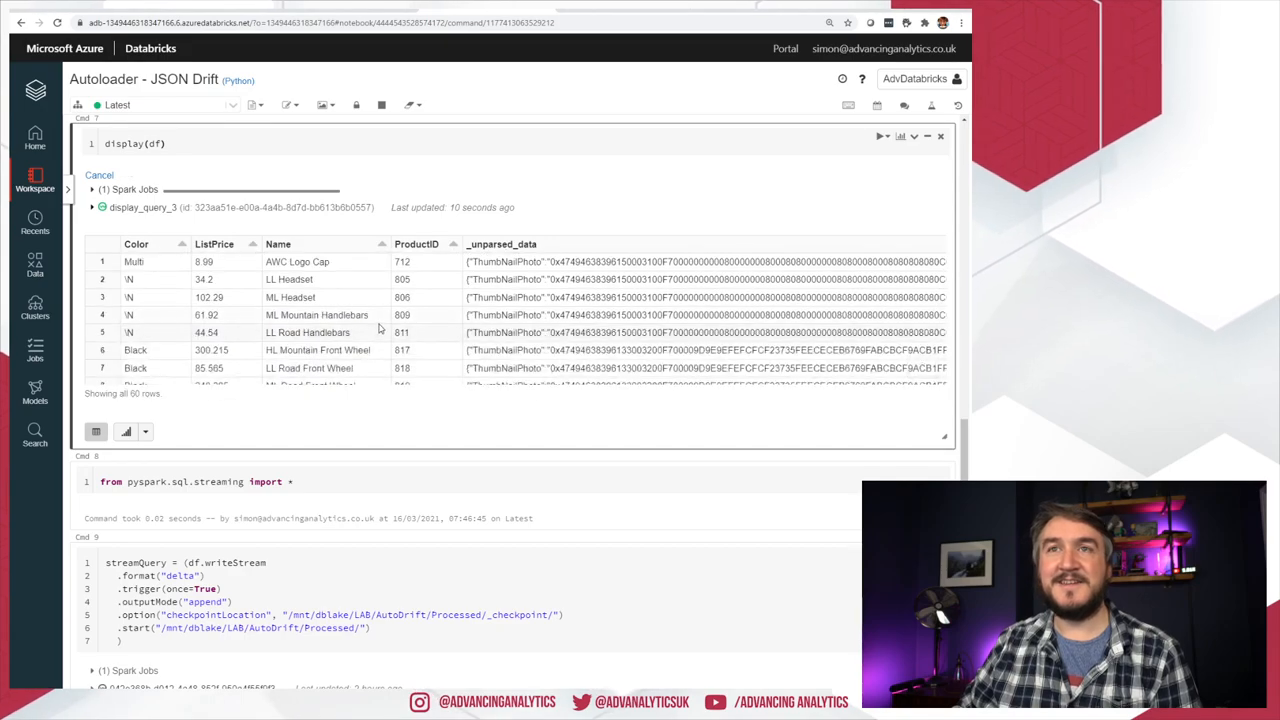
pyautogui.scroll(-3)
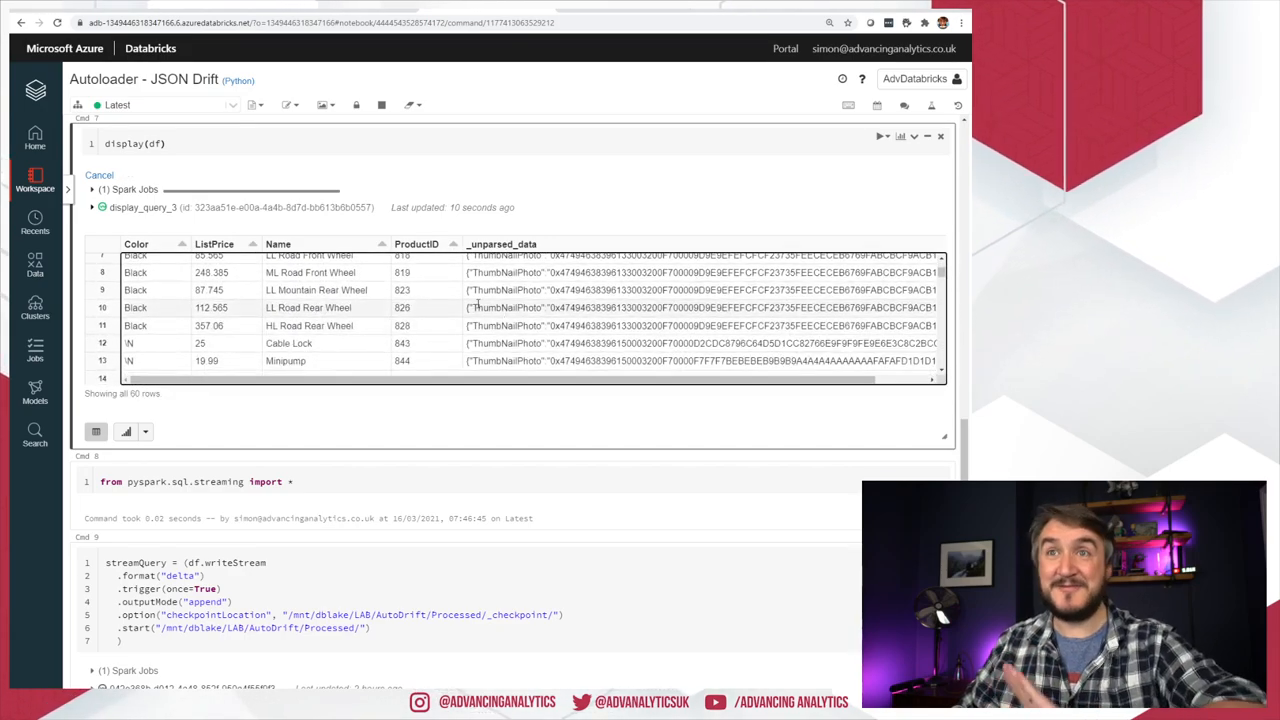
pyautogui.doubleClick(584, 308)
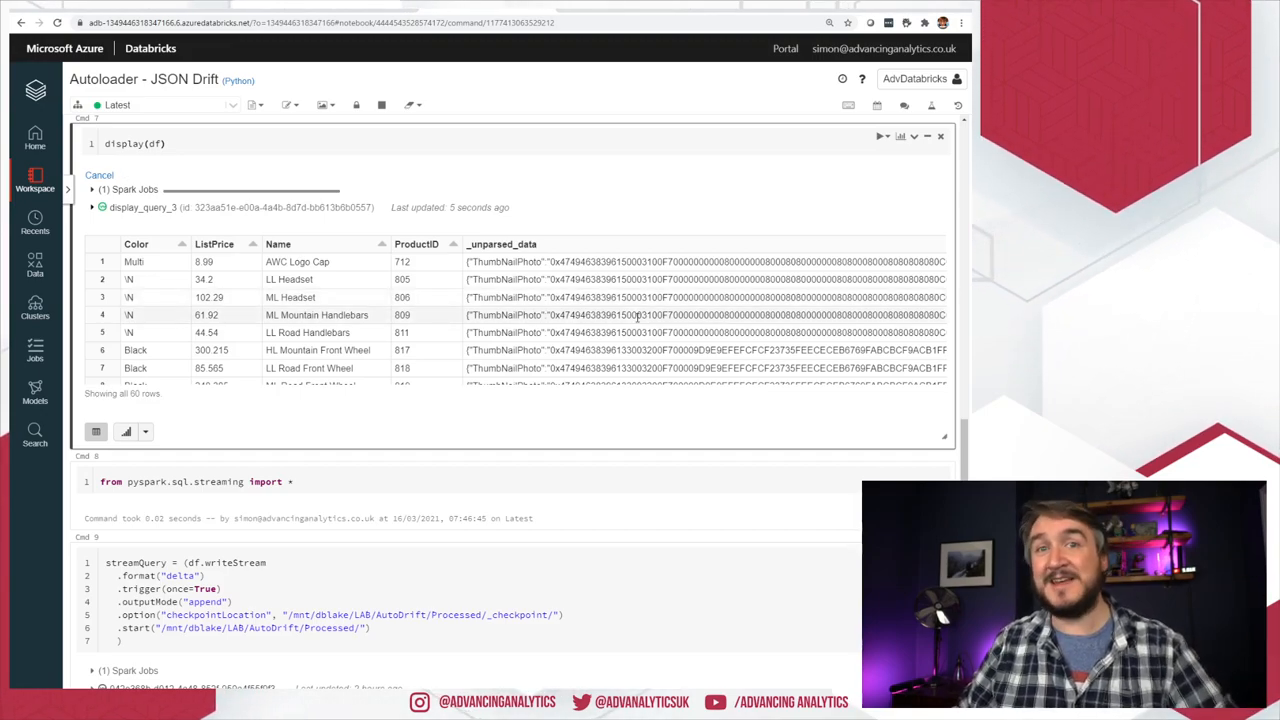
pyautogui.moveTo(440, 184)
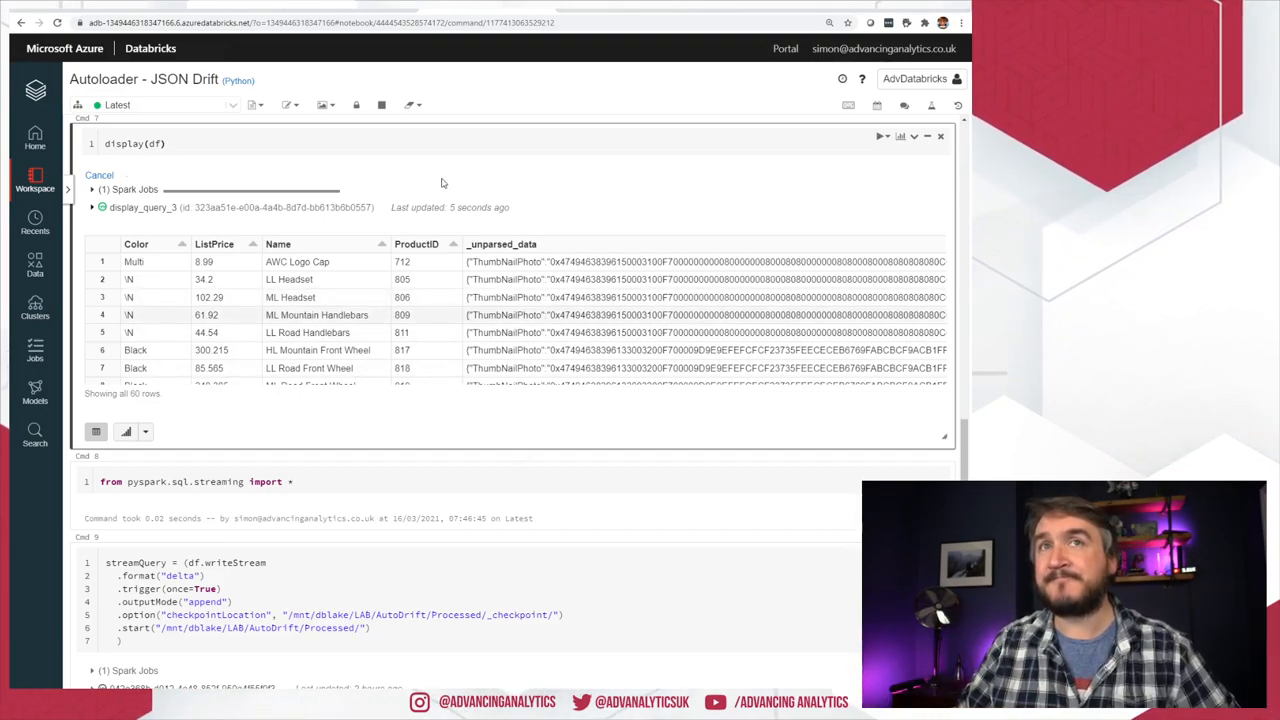
pyautogui.click(100, 176)
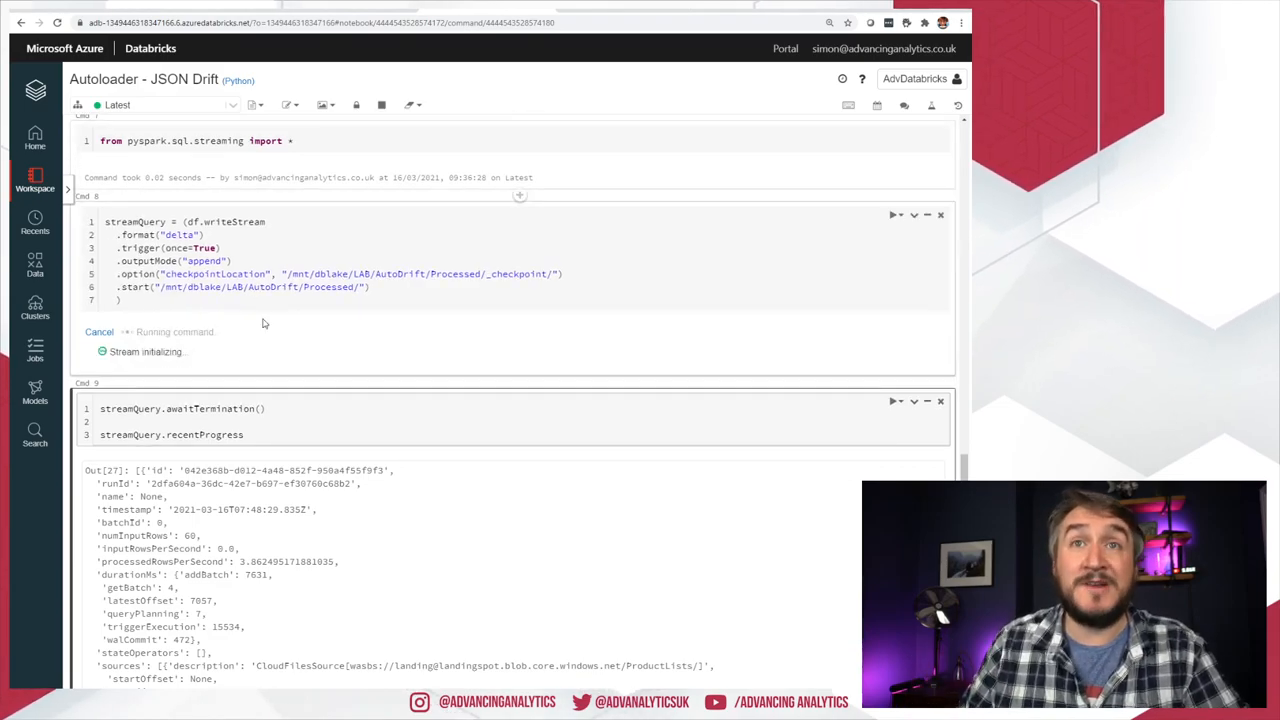
# Step: Run the trigger-once writeStream to /mnt/dblake/LAB/AutoDrift/Processed/ and check recentProgress shows 60 input rows
pyautogui.click(828, 22)
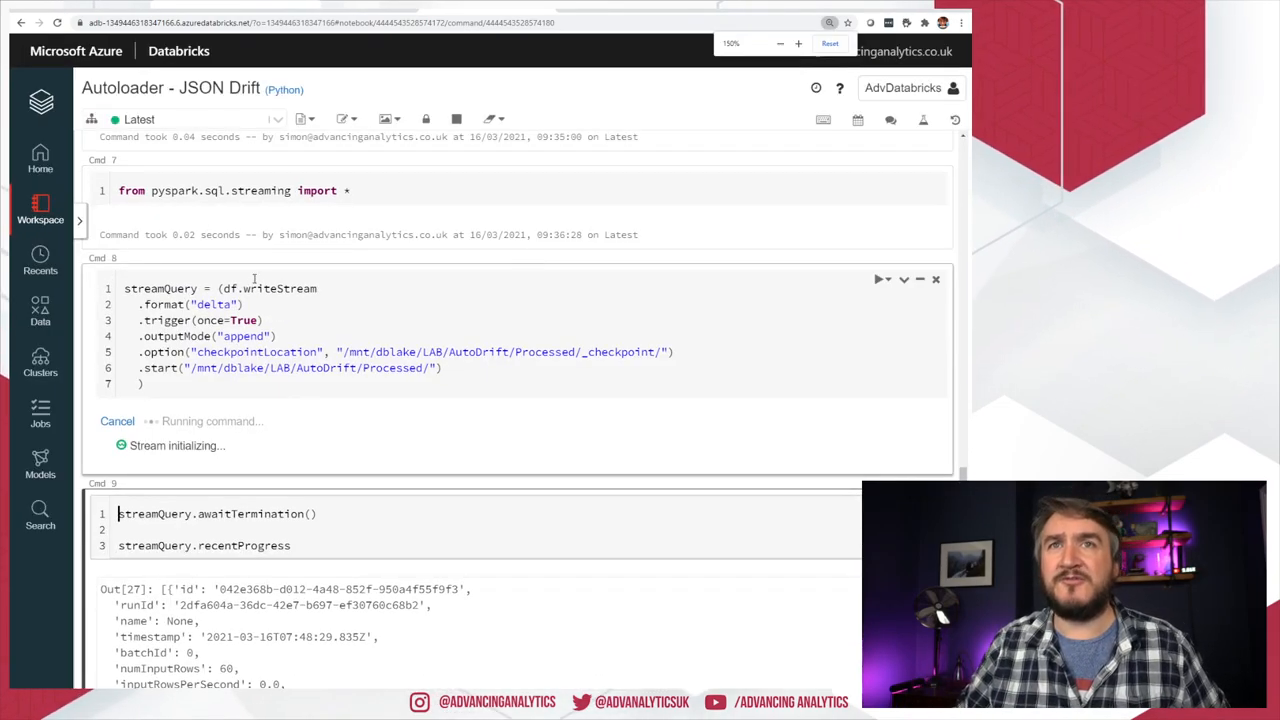
pyautogui.doubleClick(166, 320)
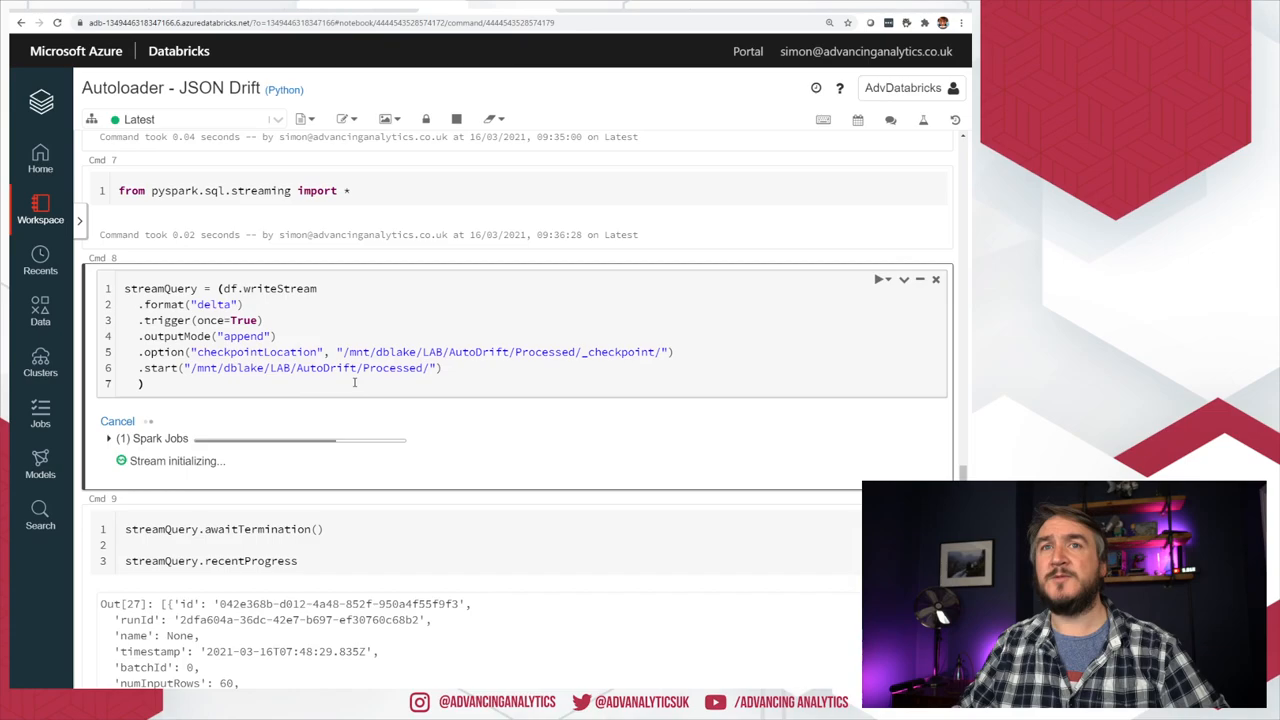
pyautogui.scroll(-3)
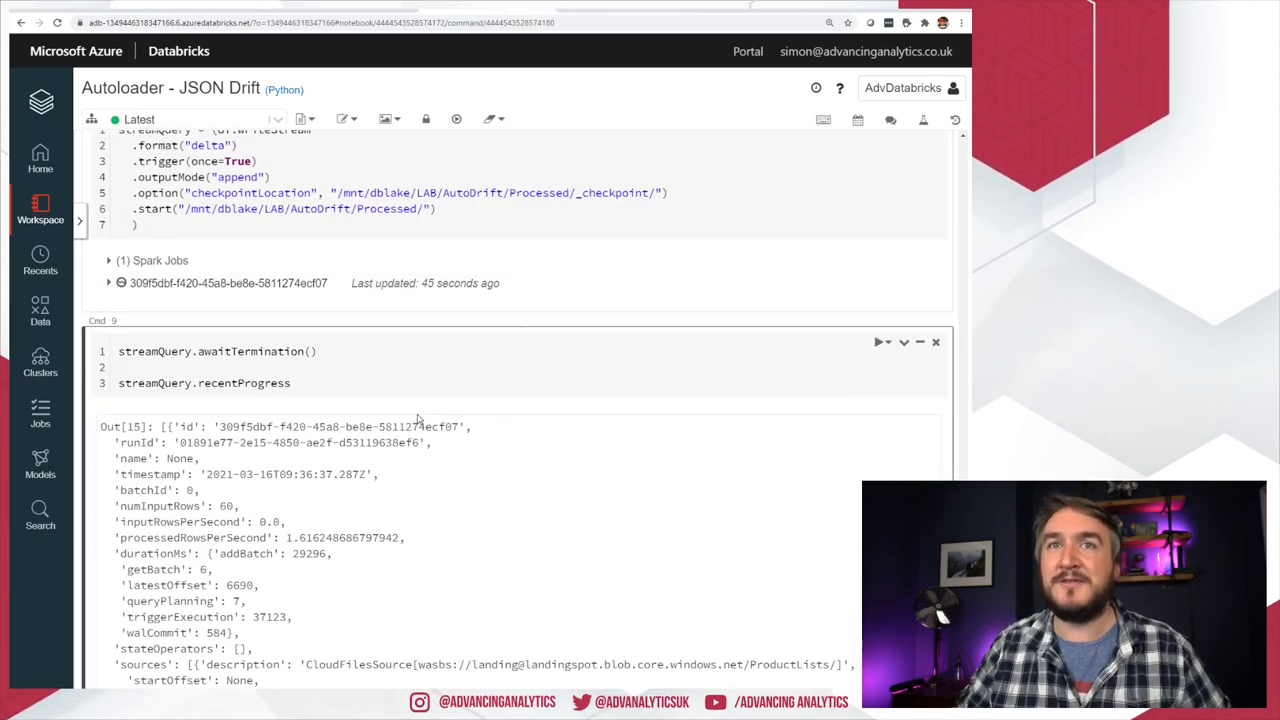
pyautogui.scroll(-3)
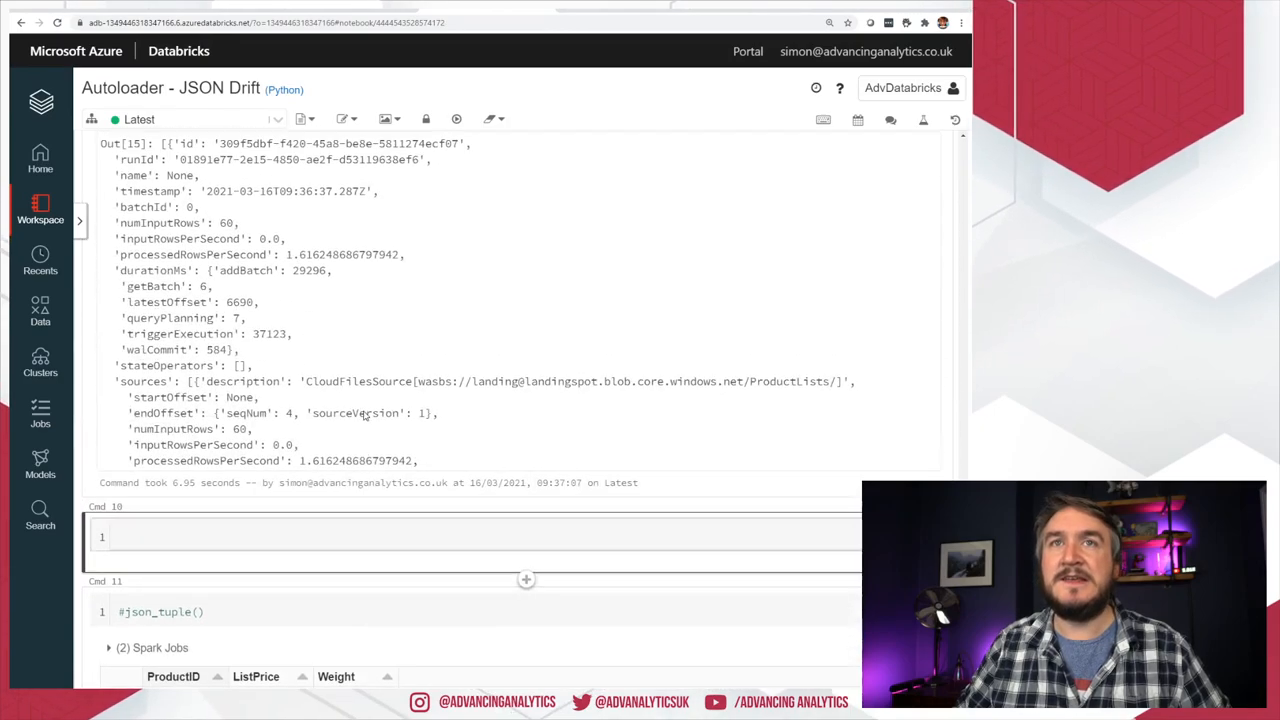
pyautogui.scroll(3)
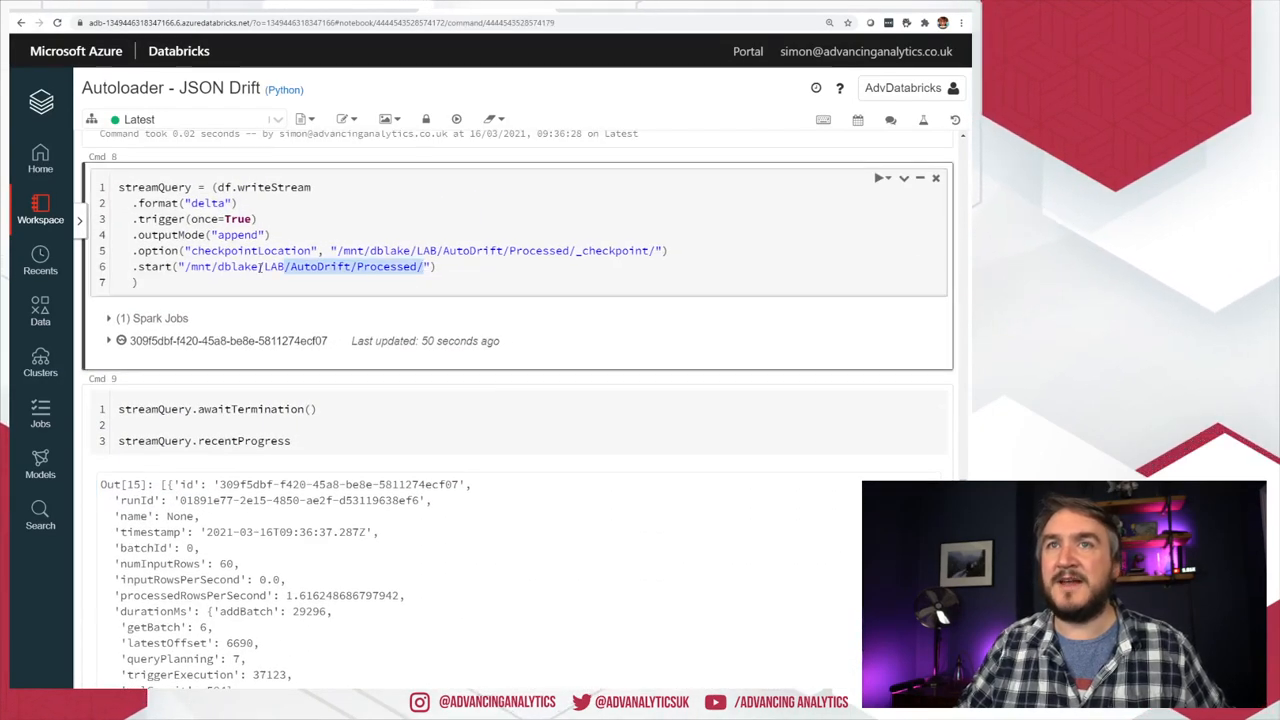
# Step: Run newdf = spark.read.load("/mnt/dblake/LAB/AutoDrift/Processed/") in a new cell
pyautogui.scroll(-3)
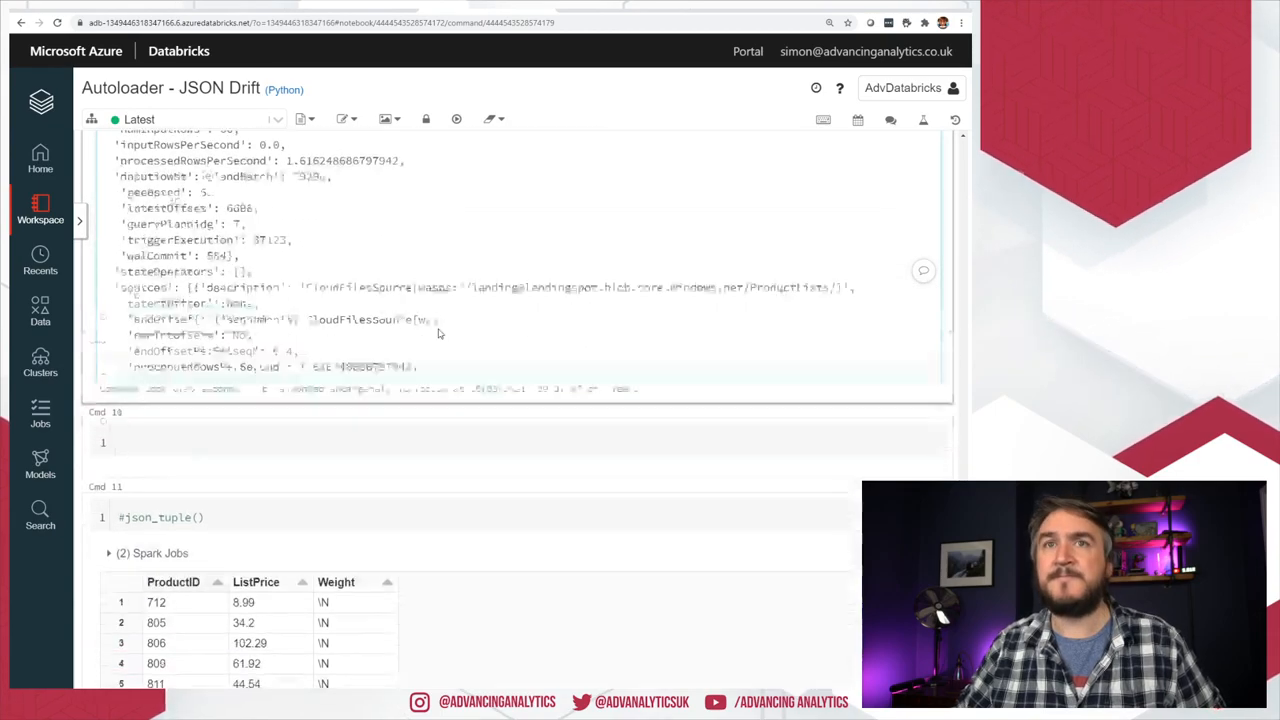
pyautogui.write('new')
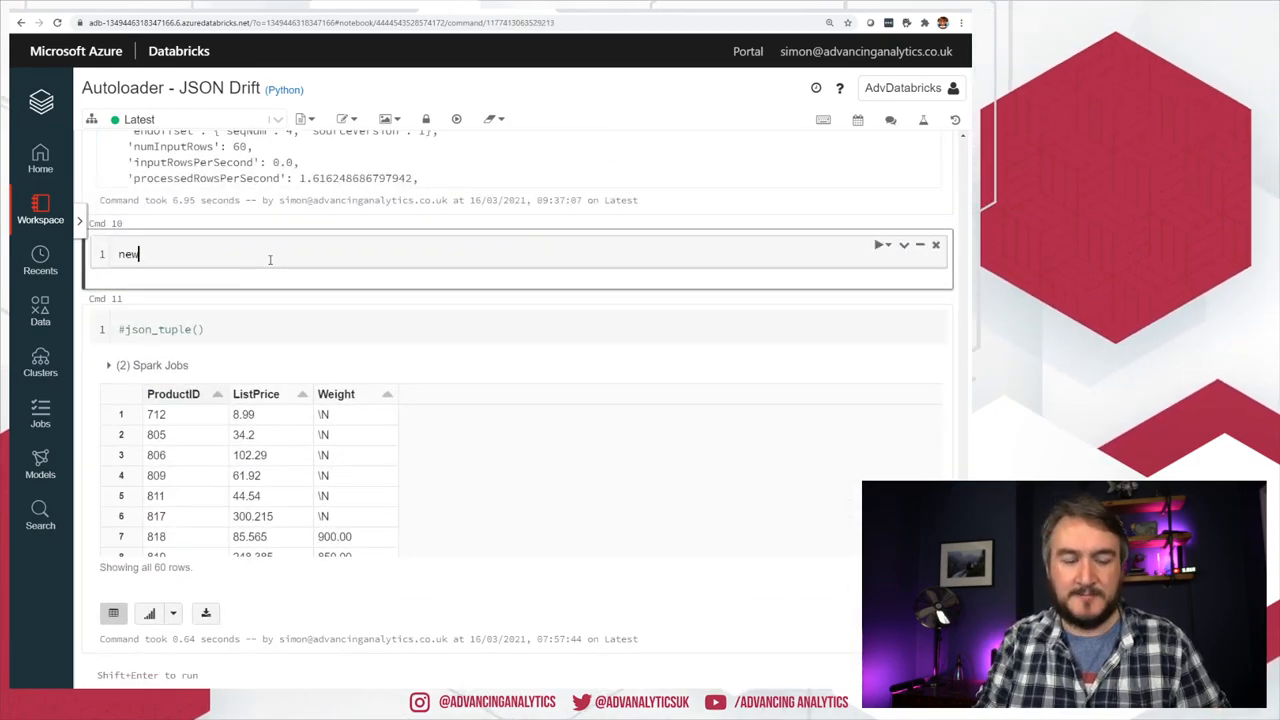
pyautogui.write('df = sp')
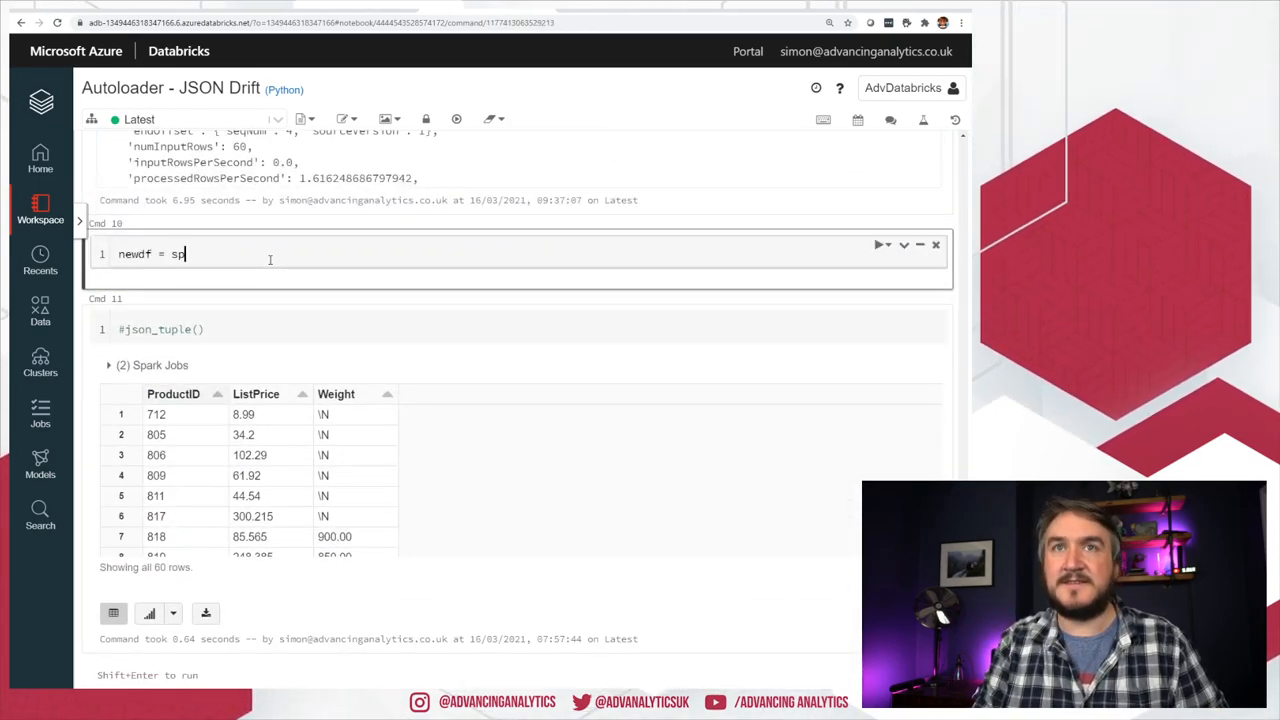
pyautogui.write('ark.read')
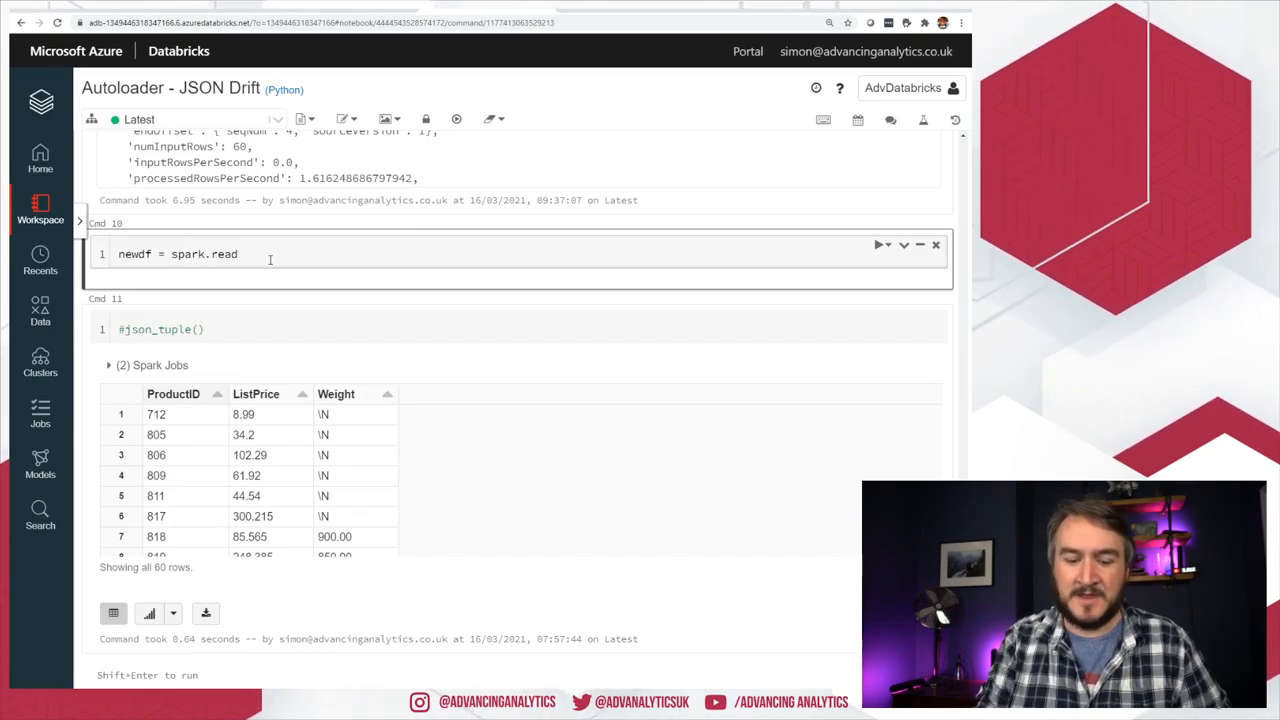
pyautogui.write('.load()')
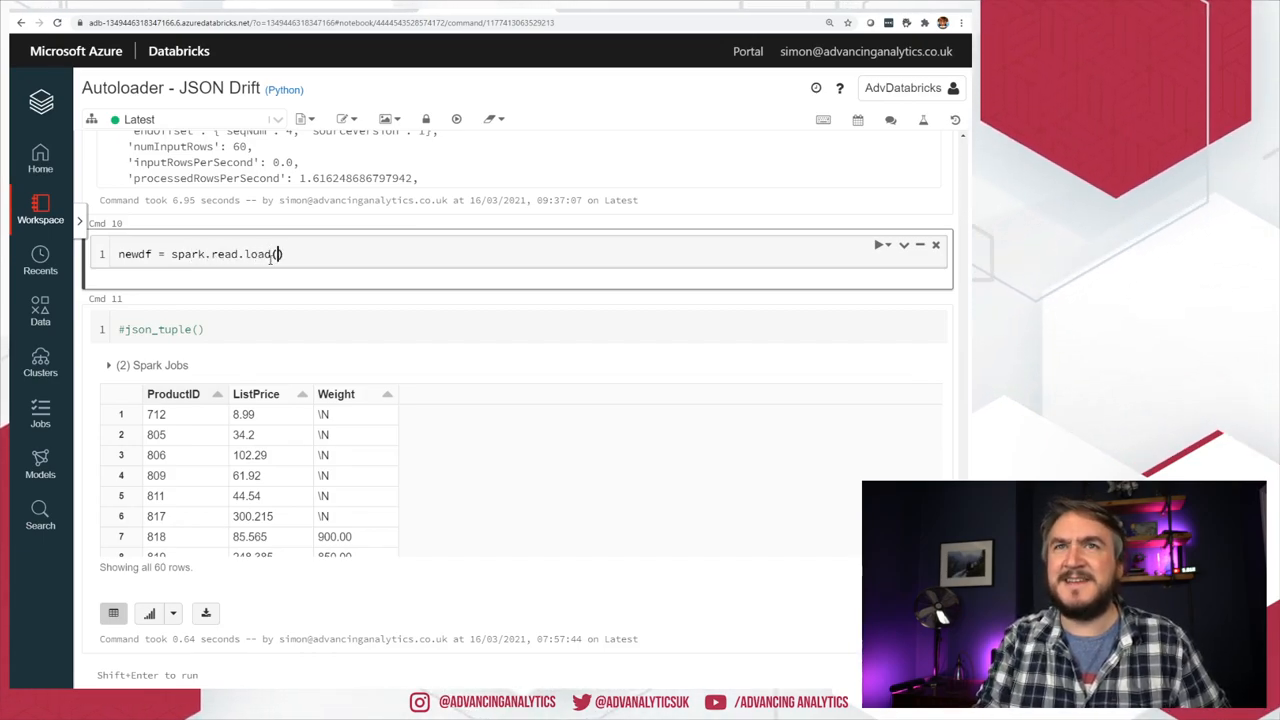
pyautogui.write('"/mnt/dblake/LAB/AutoDrift/Processed/"')
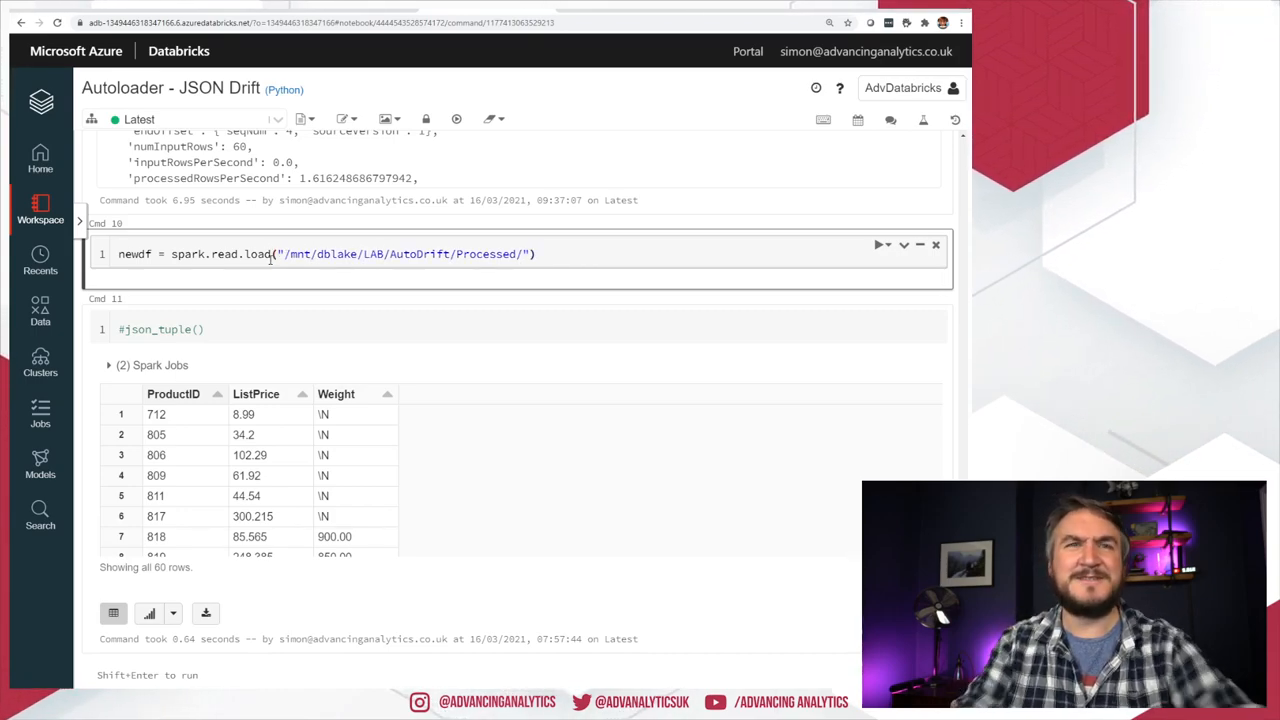
pyautogui.click(880, 244)
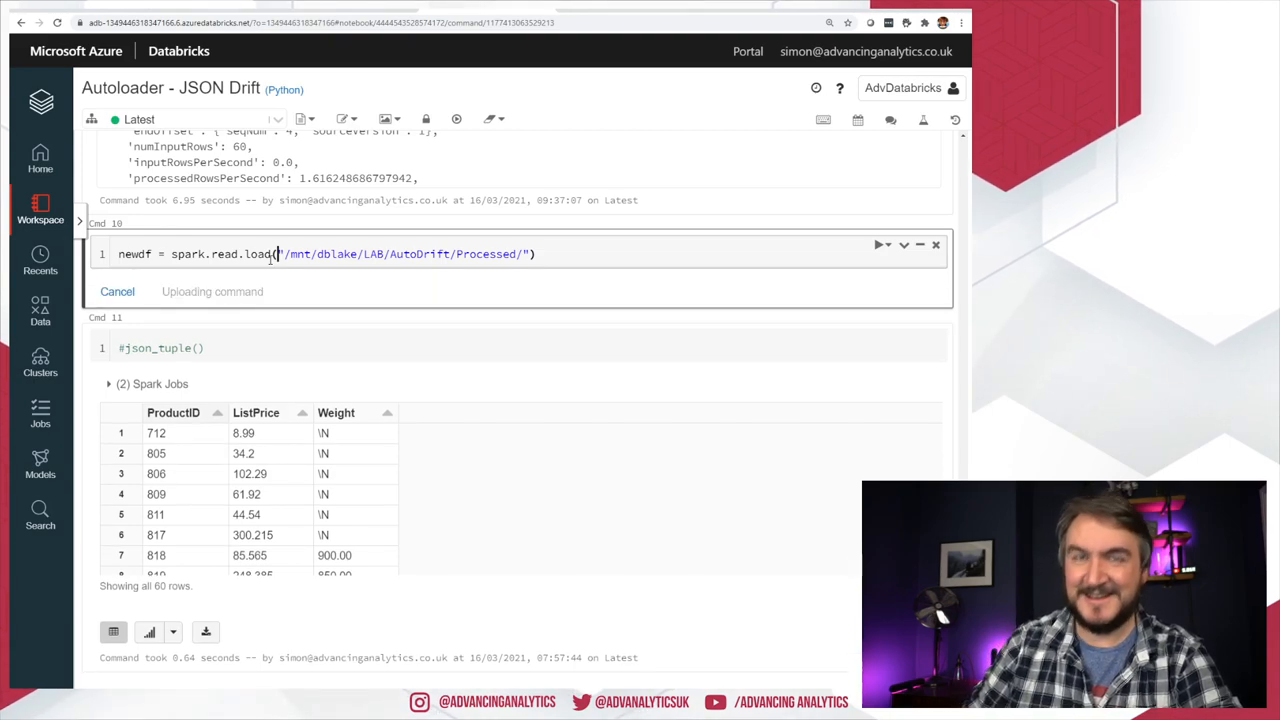
# Step: Inspect newdf's schema showing Color, ListPrice, Name, ProductID and _unparsed_data columns
pyautogui.click(876, 244)
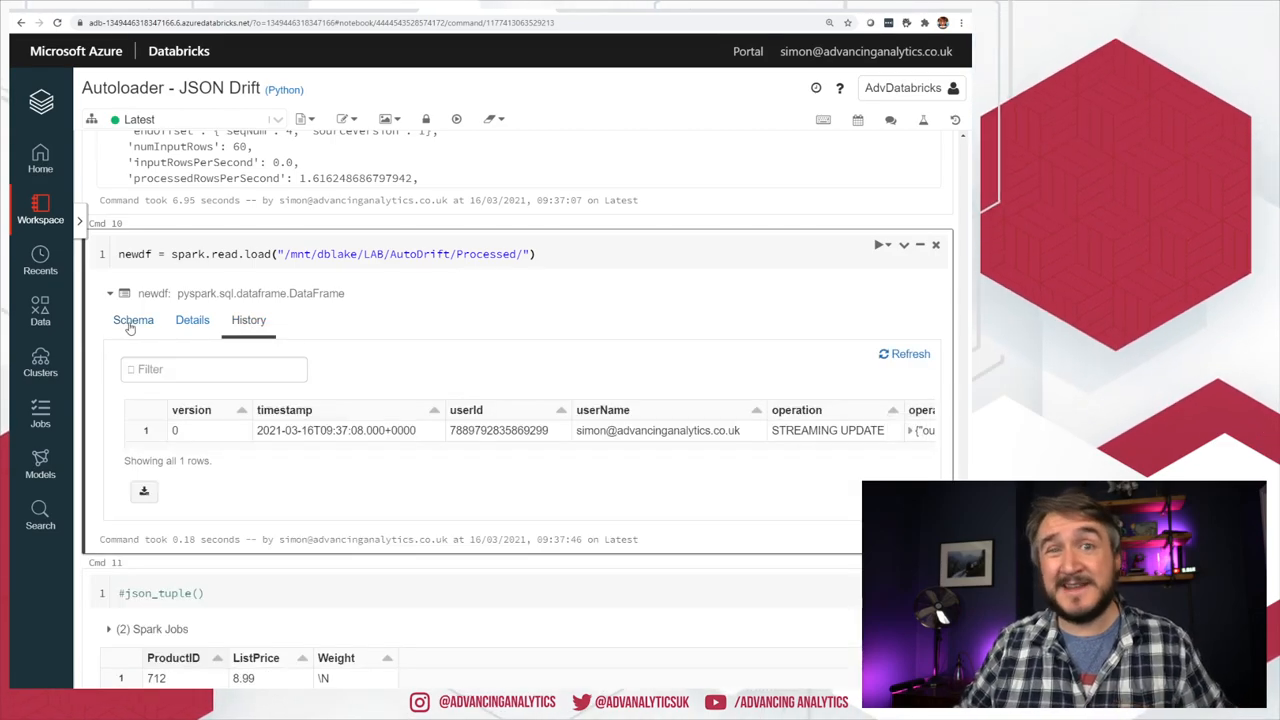
pyautogui.click(132, 320)
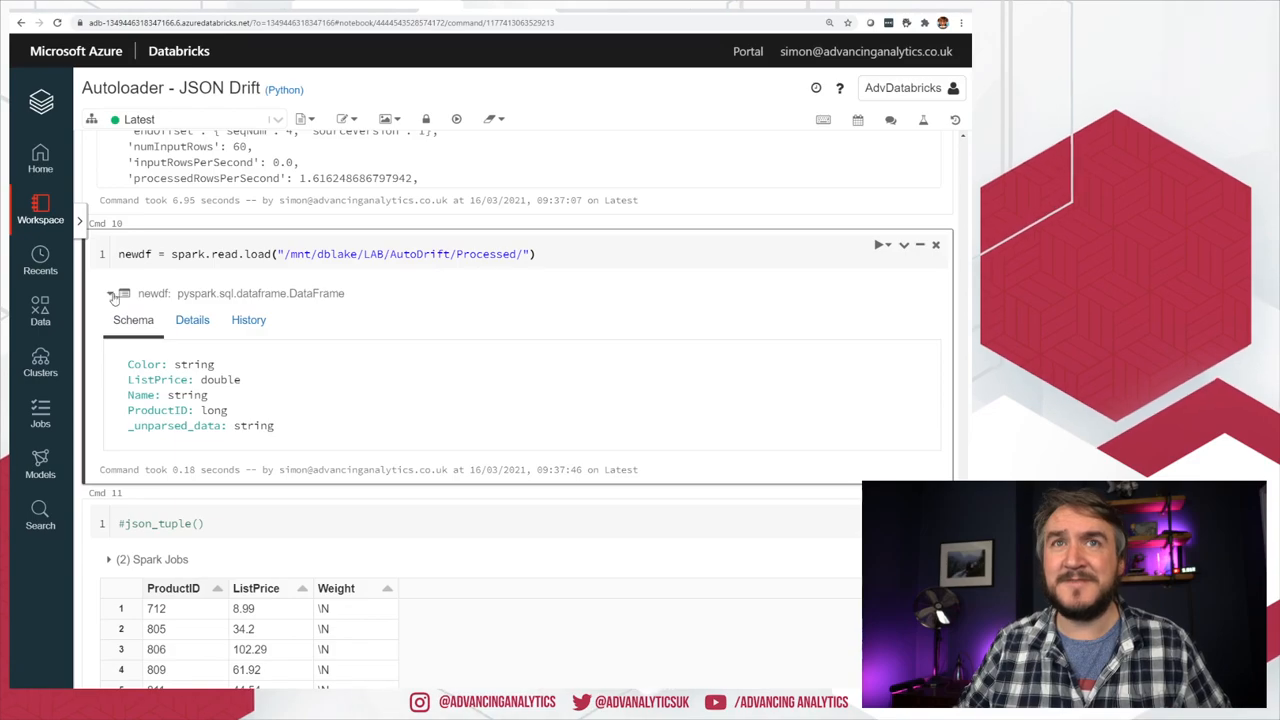
pyautogui.click(108, 292)
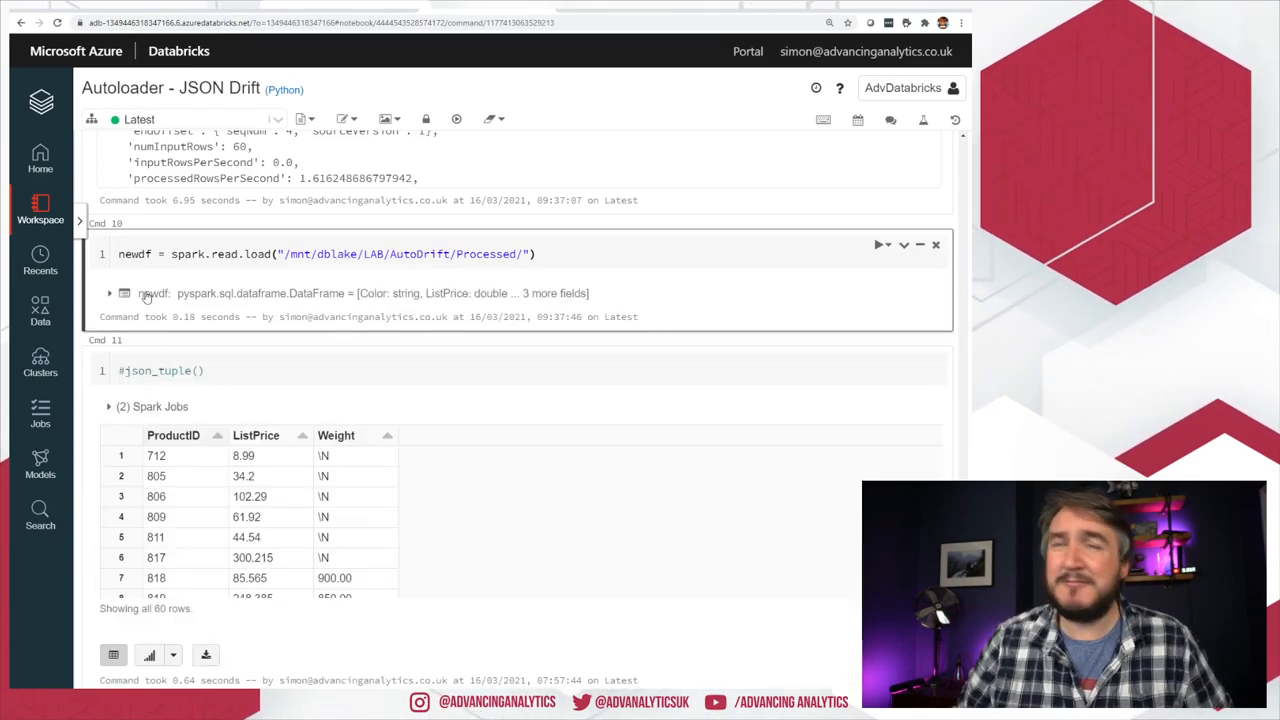
pyautogui.moveTo(196, 280)
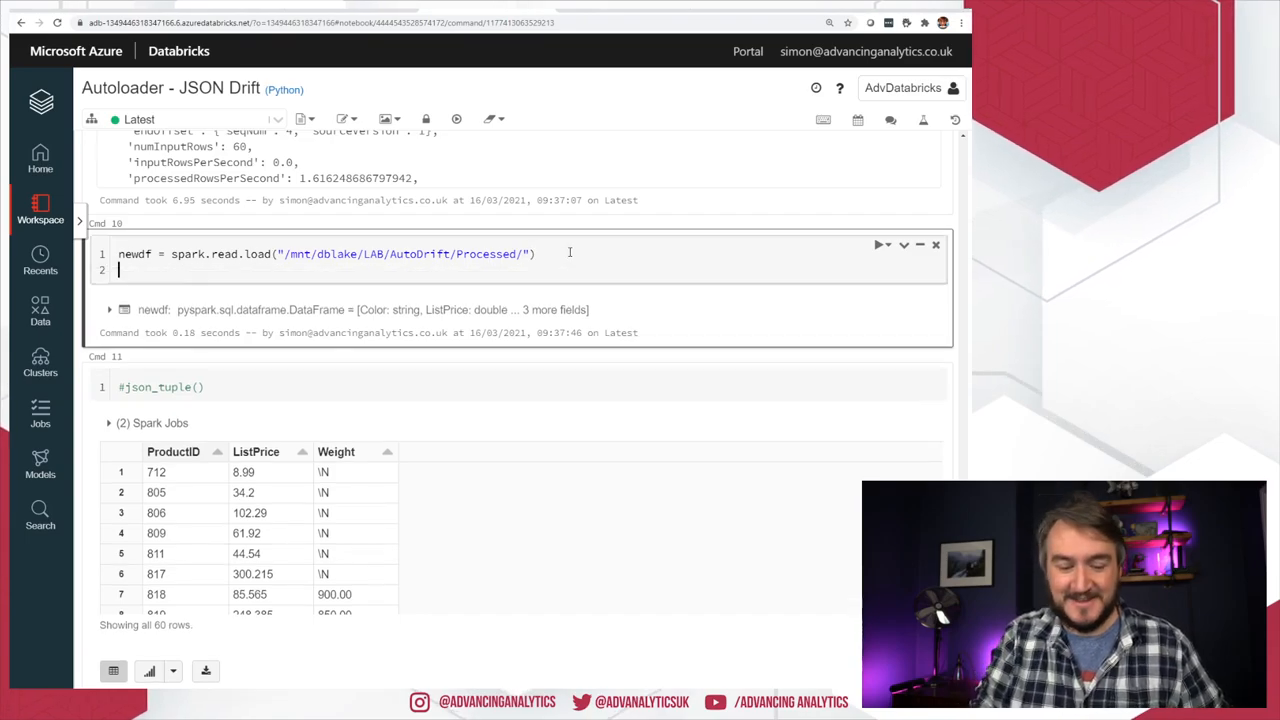
# Step: Add newdf.createOrReplaceTempView("Product") and run the cell
pyautogui.write('newdf.create')
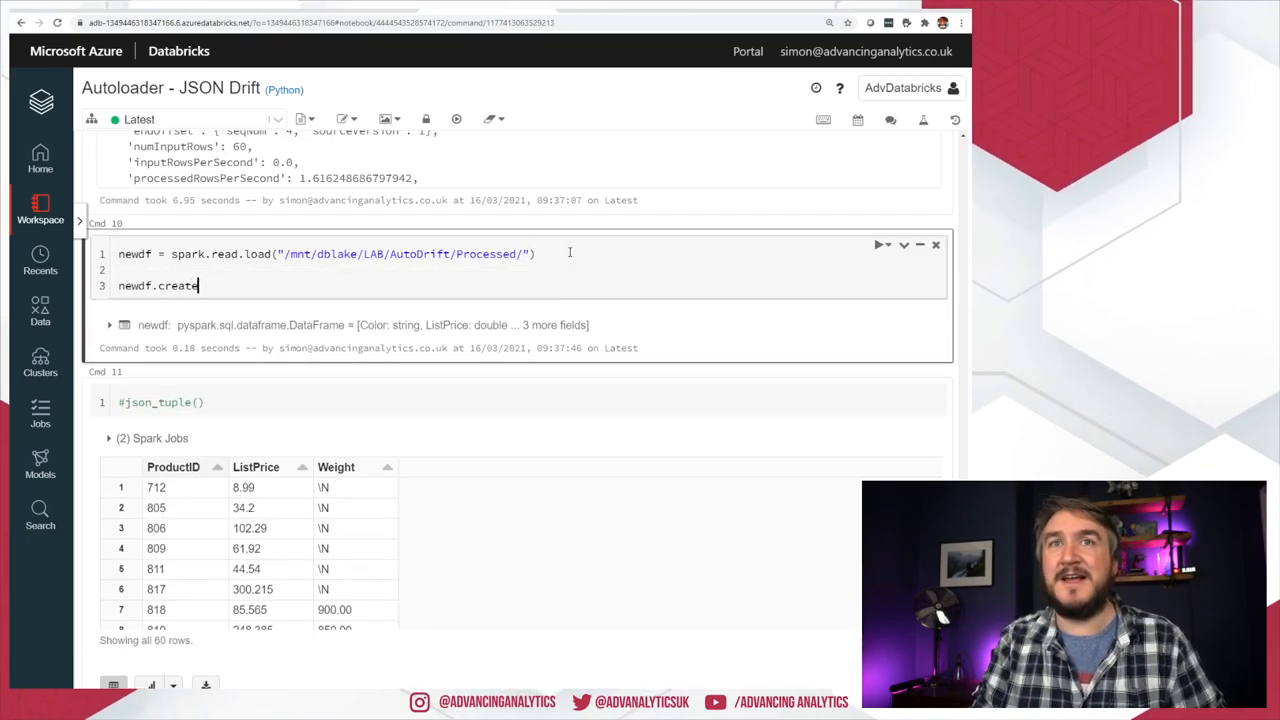
pyautogui.write('OrRea')
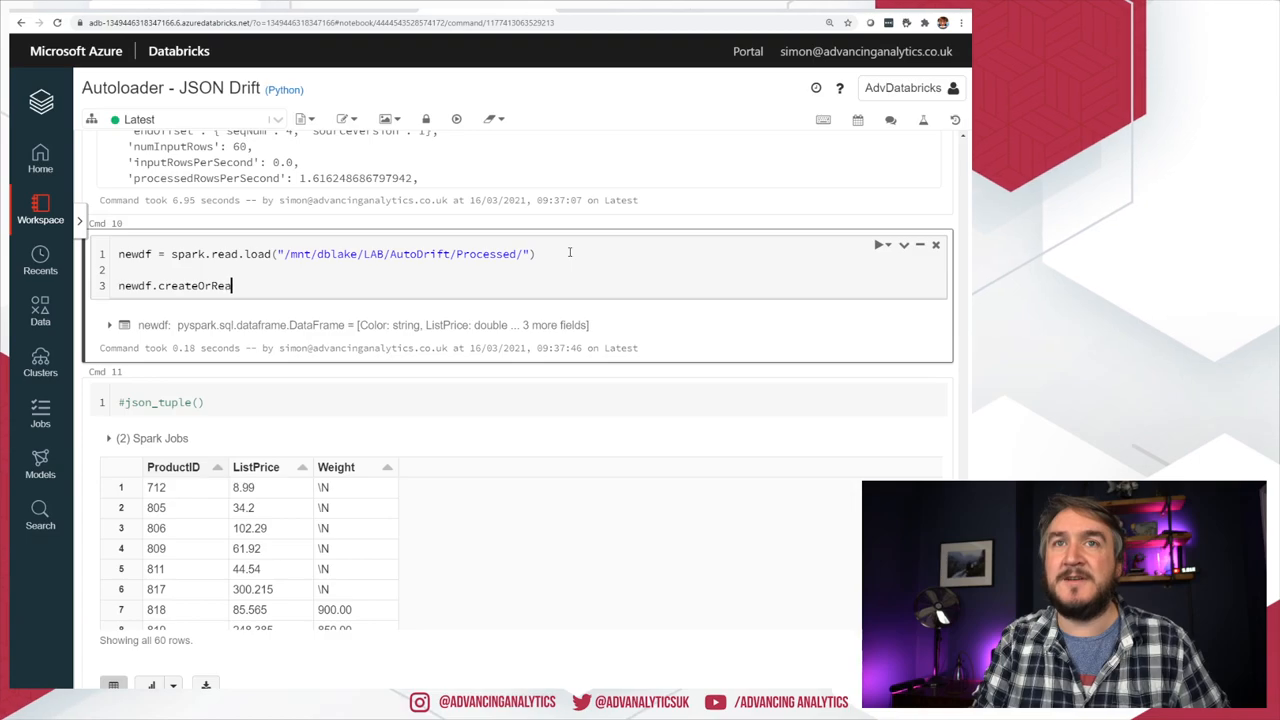
pyautogui.write('placeTe')
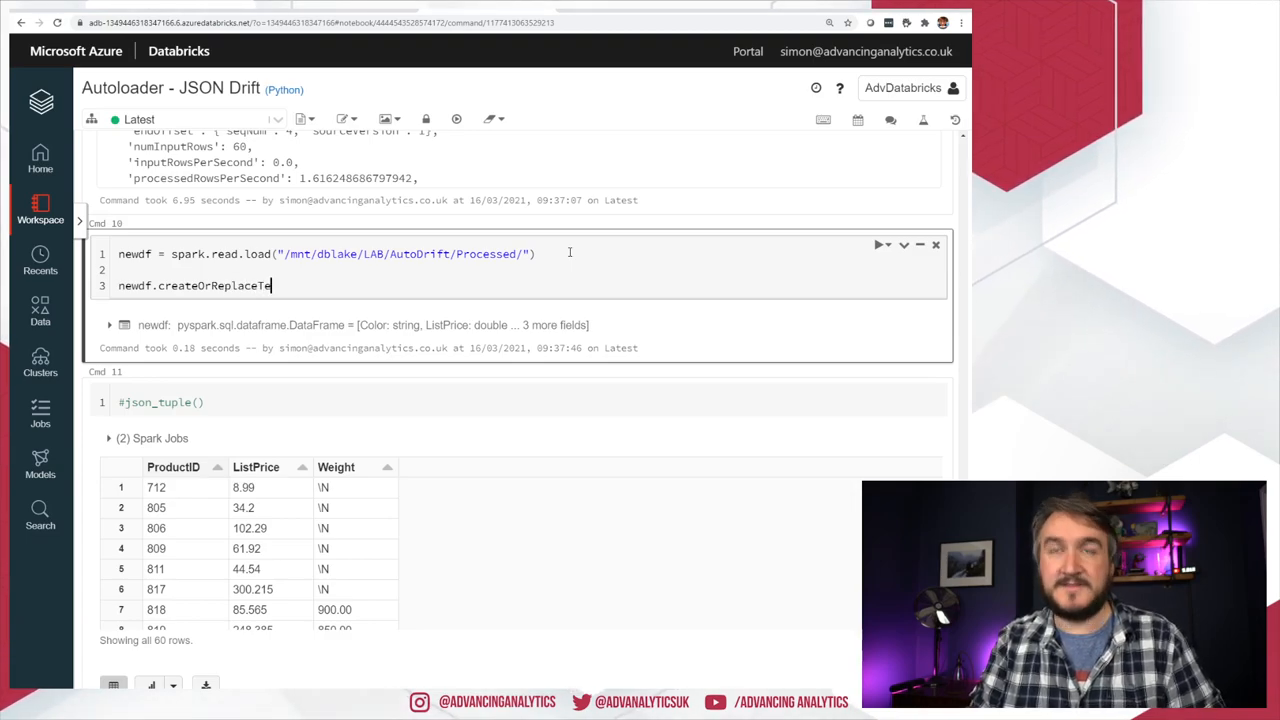
pyautogui.write('mpView()')
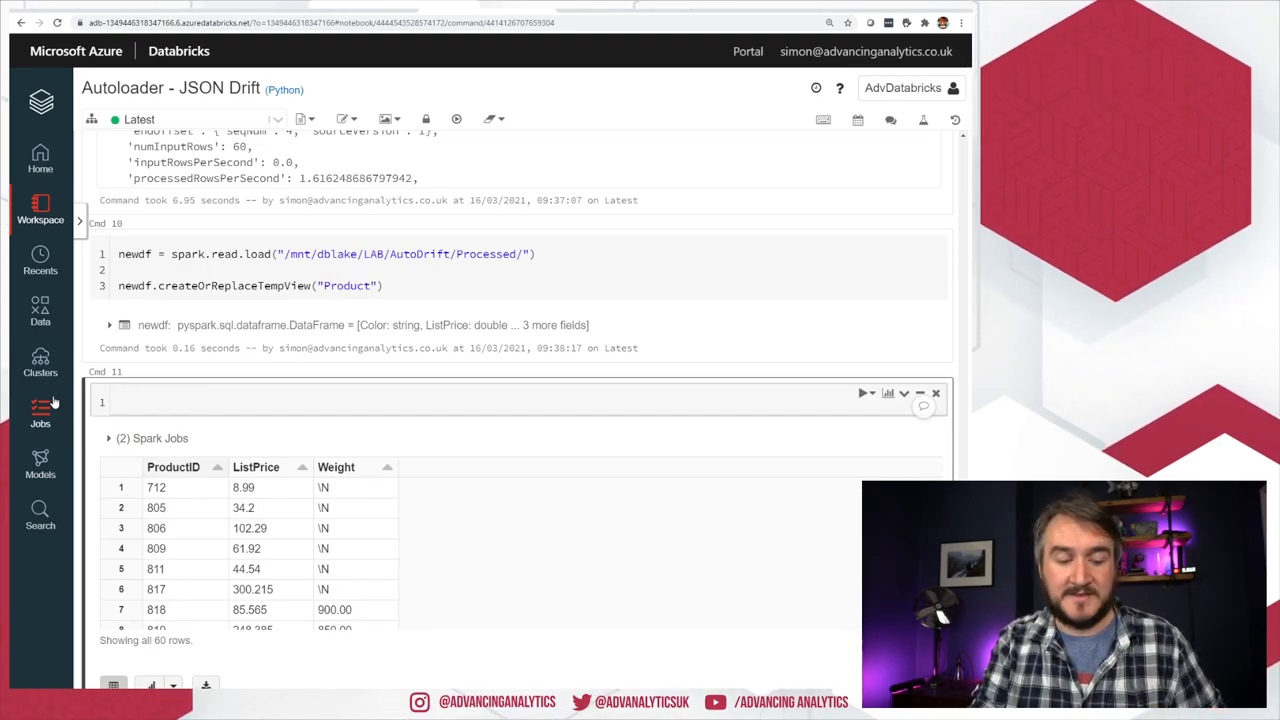
# Step: Run a %sql cell with select * from Product, returning 60 rows including _unparsed_data
pyautogui.write('%sql')
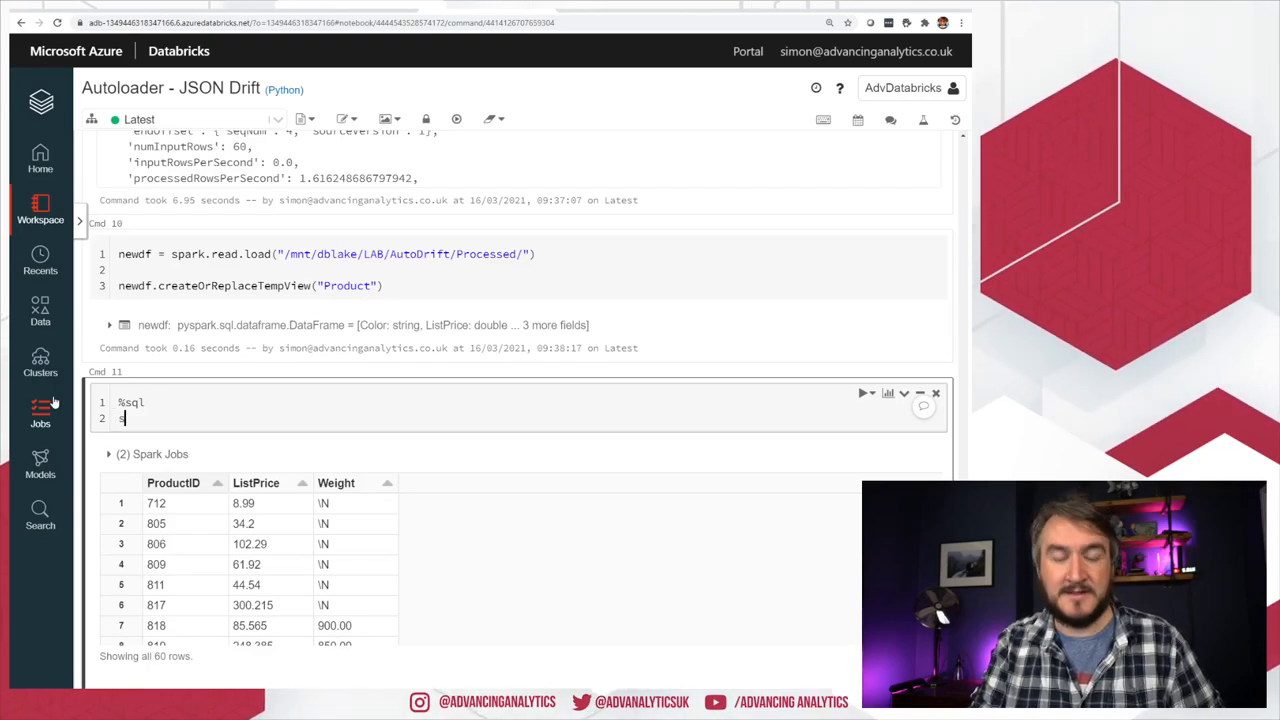
pyautogui.write('select * from Product')
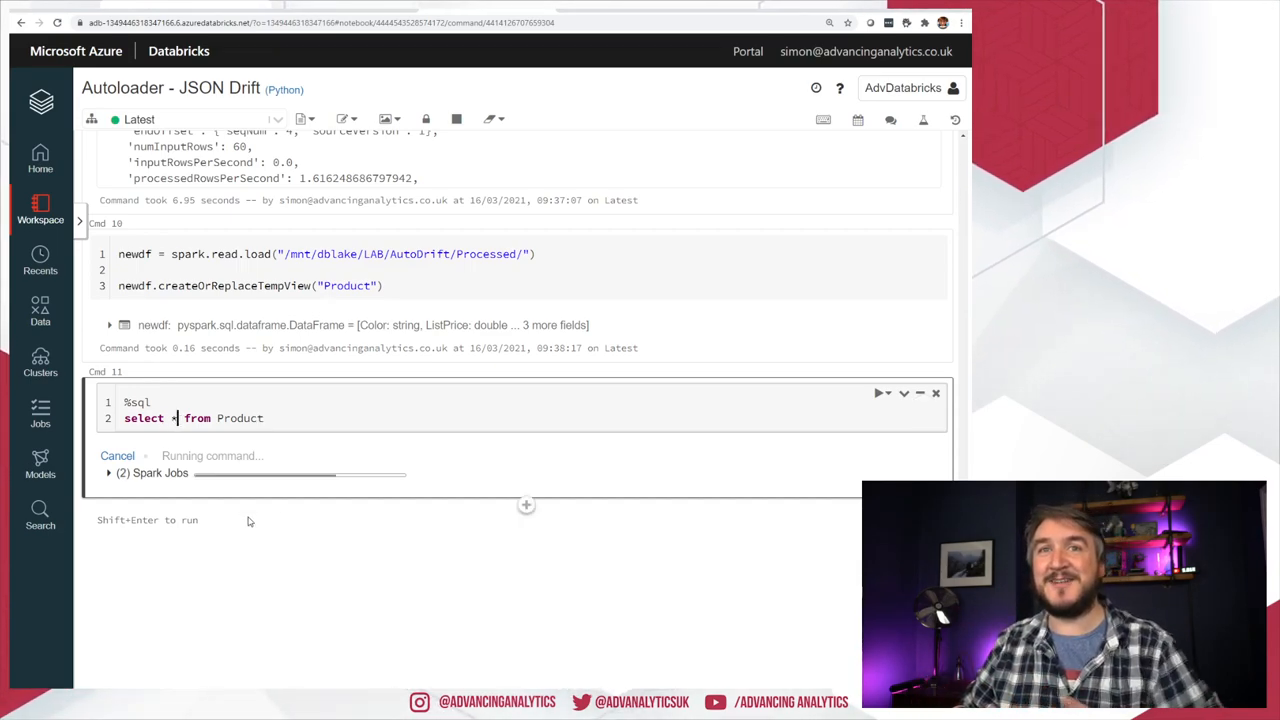
pyautogui.write(',')
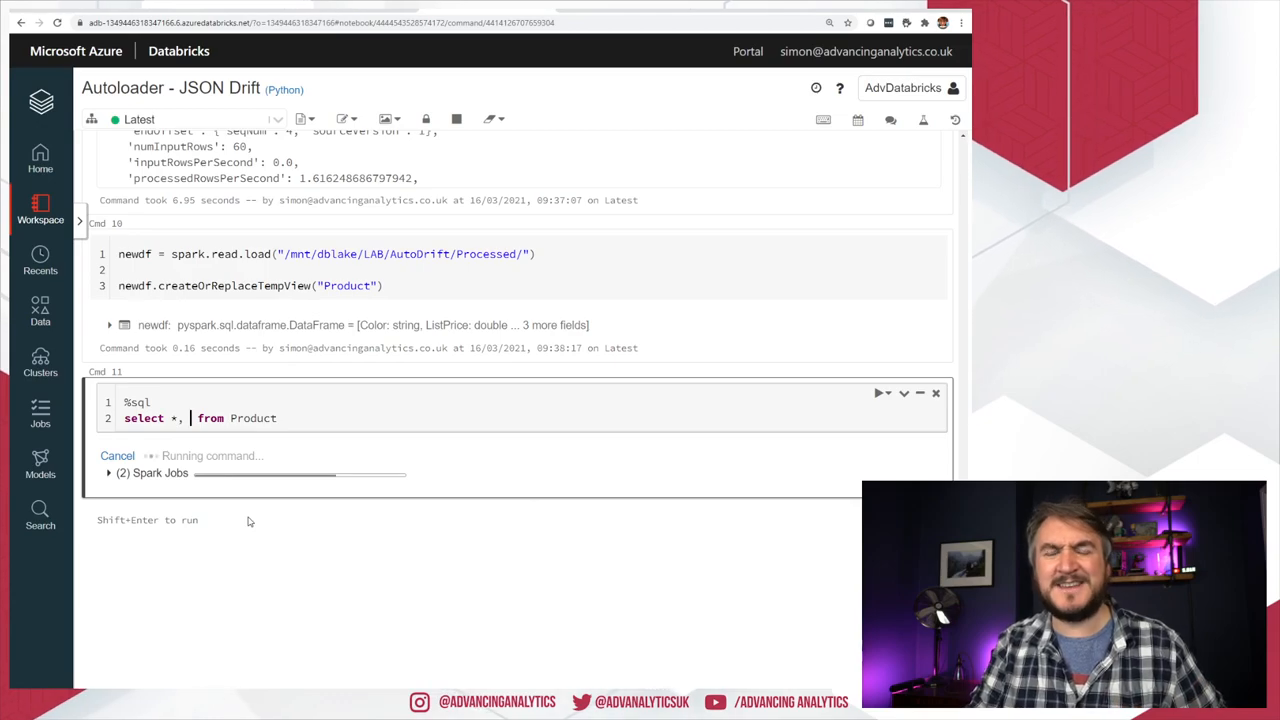
pyautogui.press('Backspace')
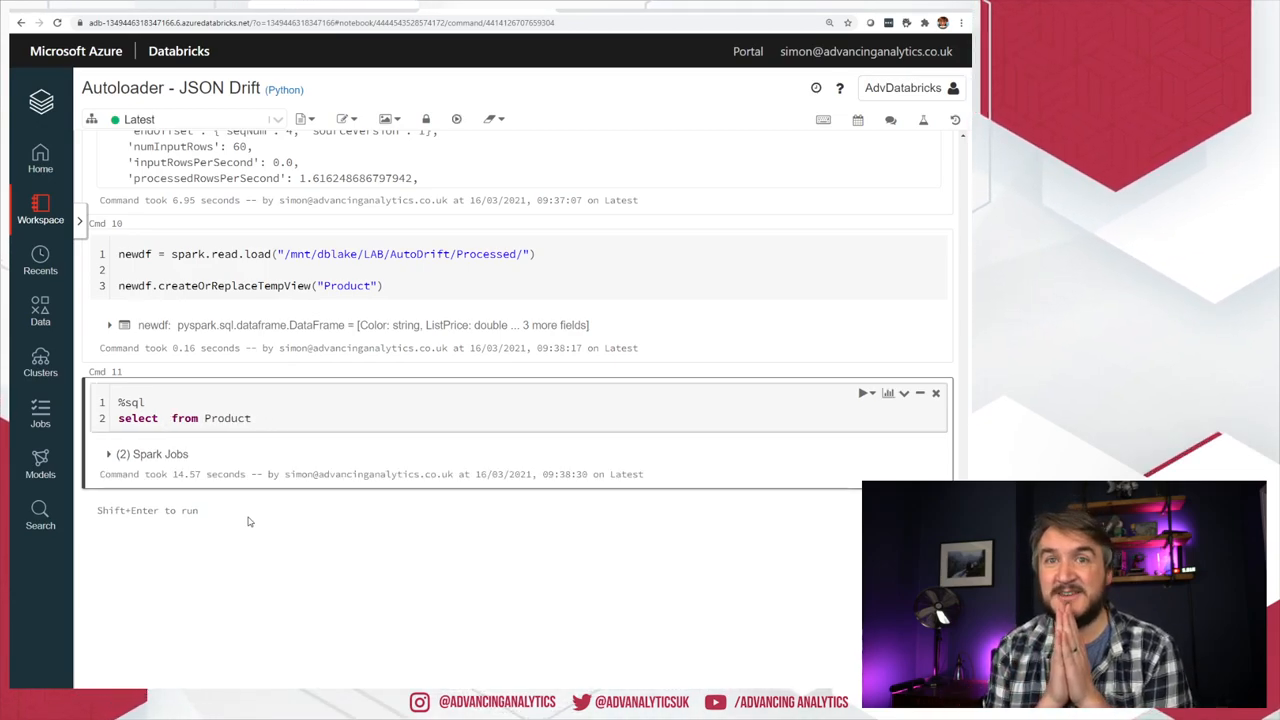
pyautogui.click(864, 392)
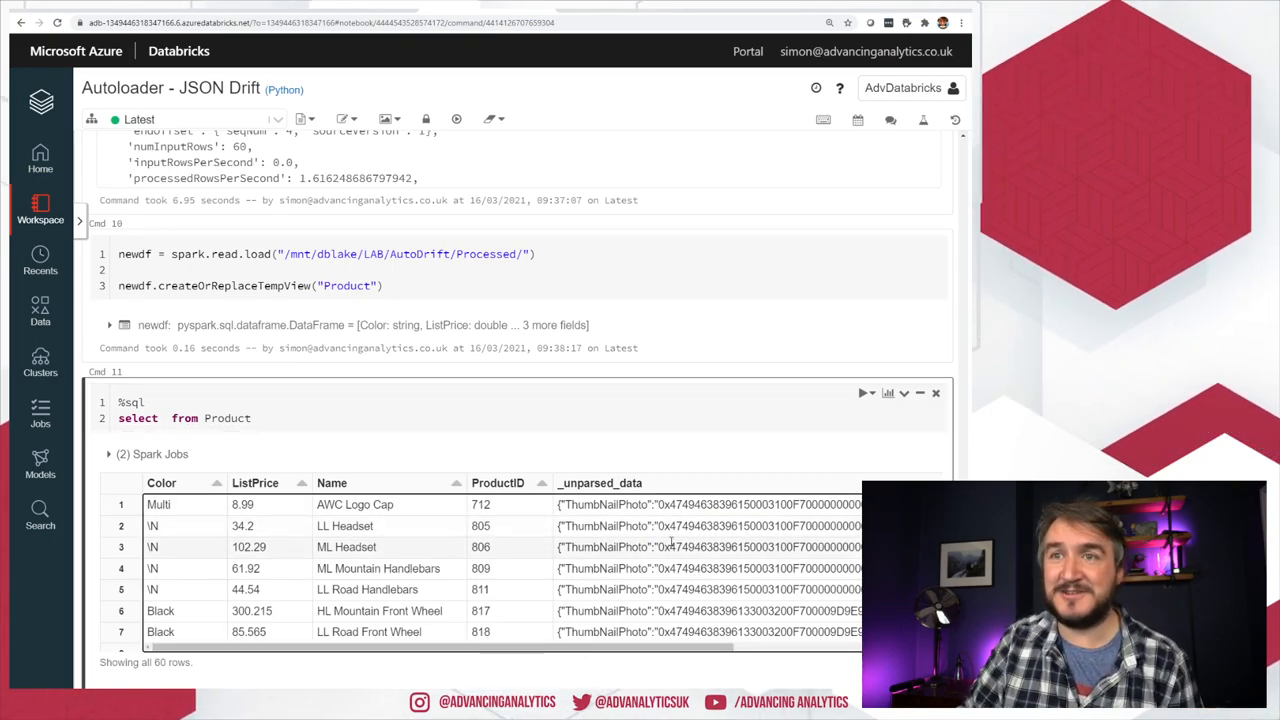
pyautogui.scroll(-3)
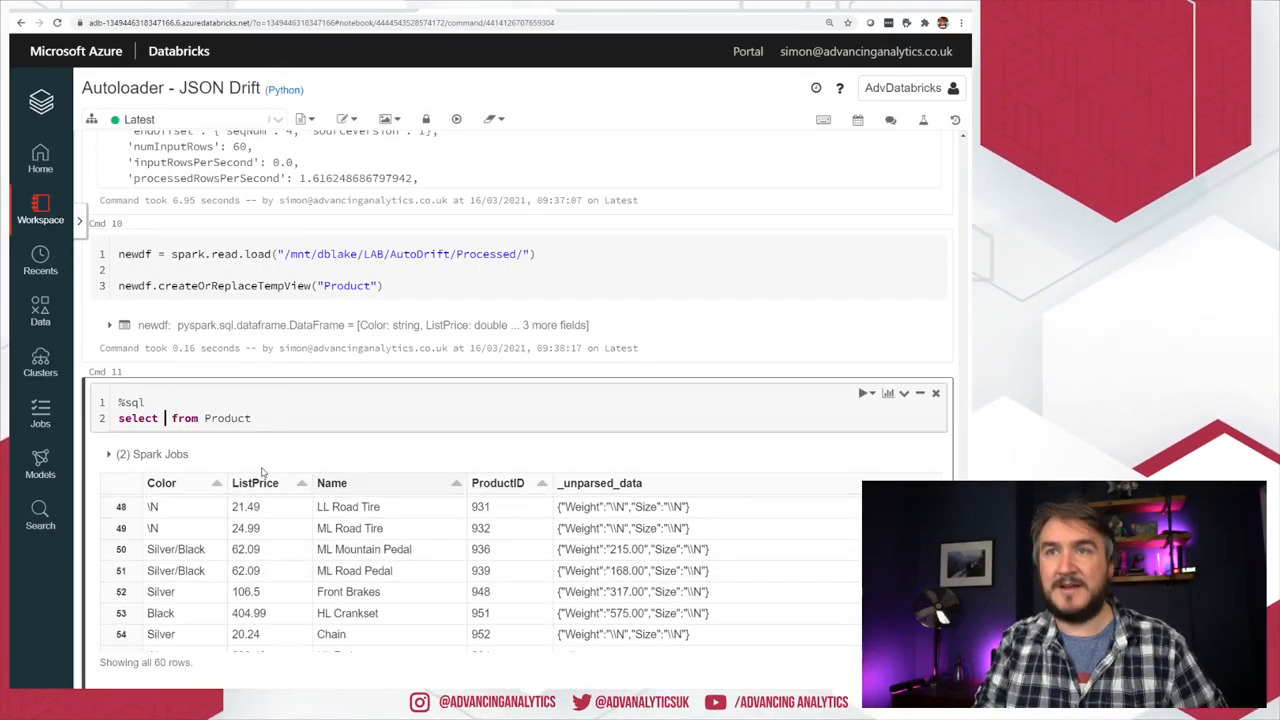
# Step: Run select json_tuple(_unparsed_data,"Weight") Weight from Product, yielding a mostly-null Weight column
pyautogui.write('_unparsed_data.Weight')
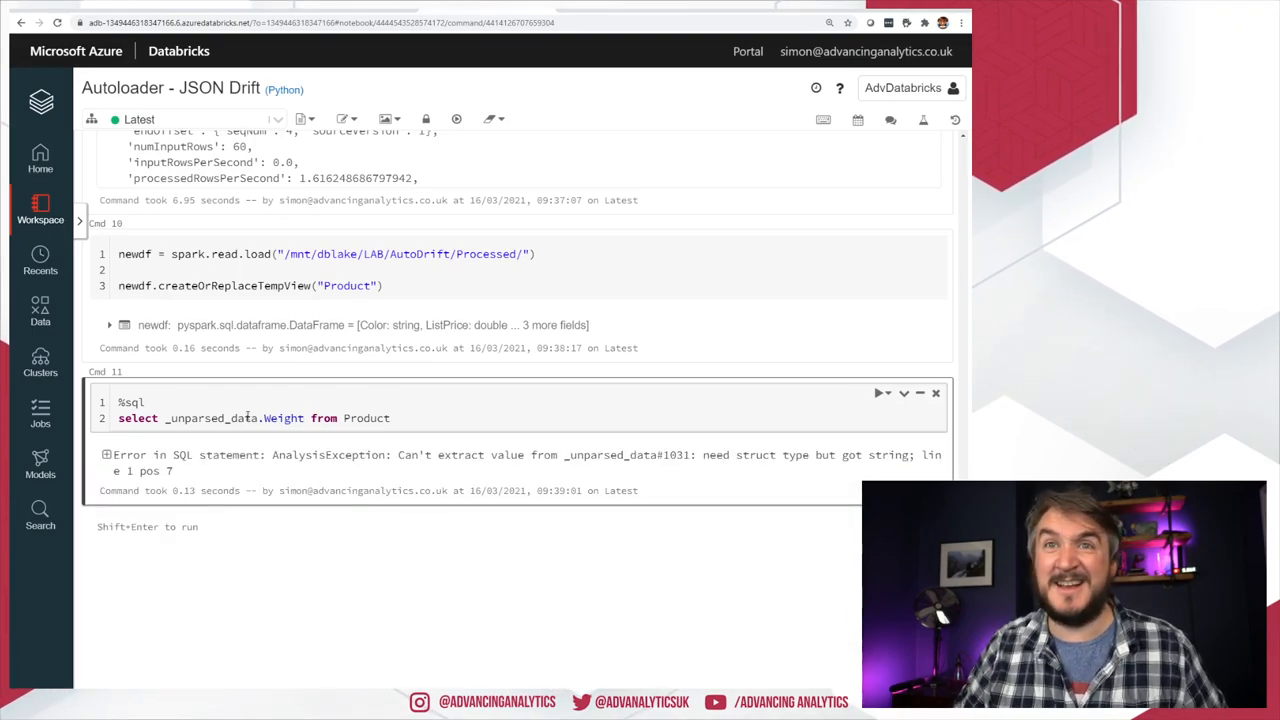
pyautogui.doubleClick(216, 418)
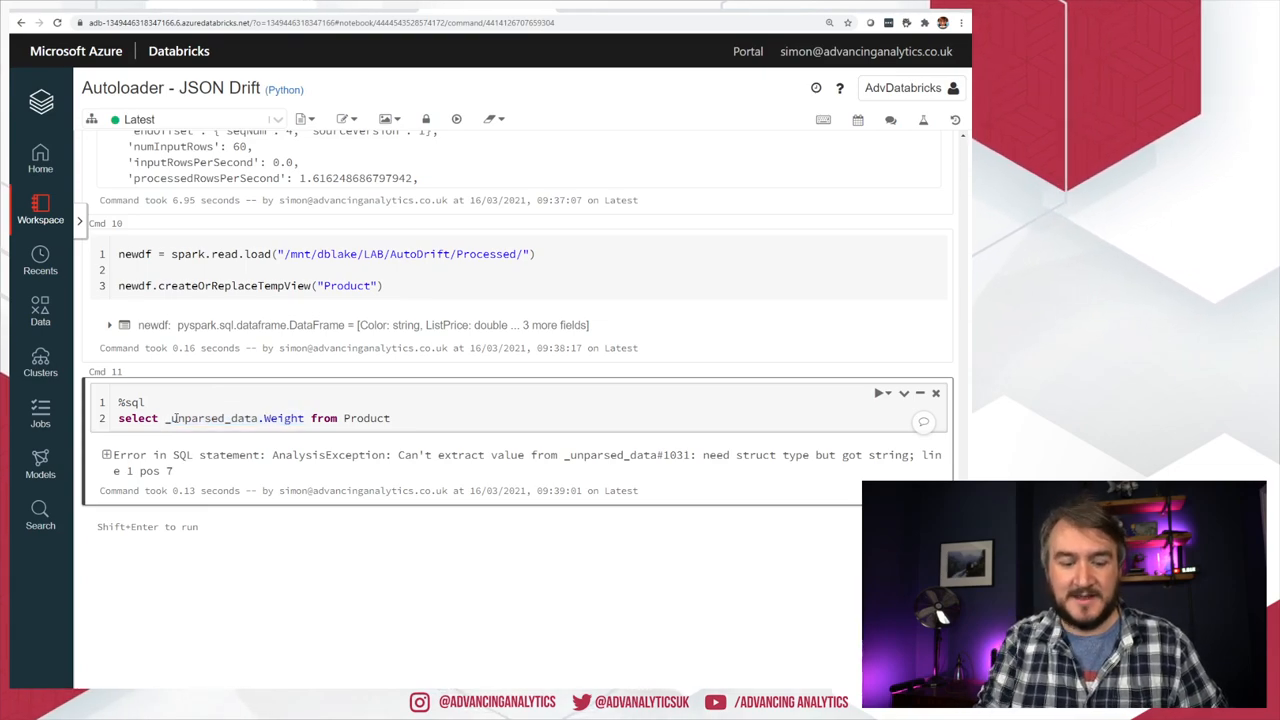
pyautogui.write('json)')
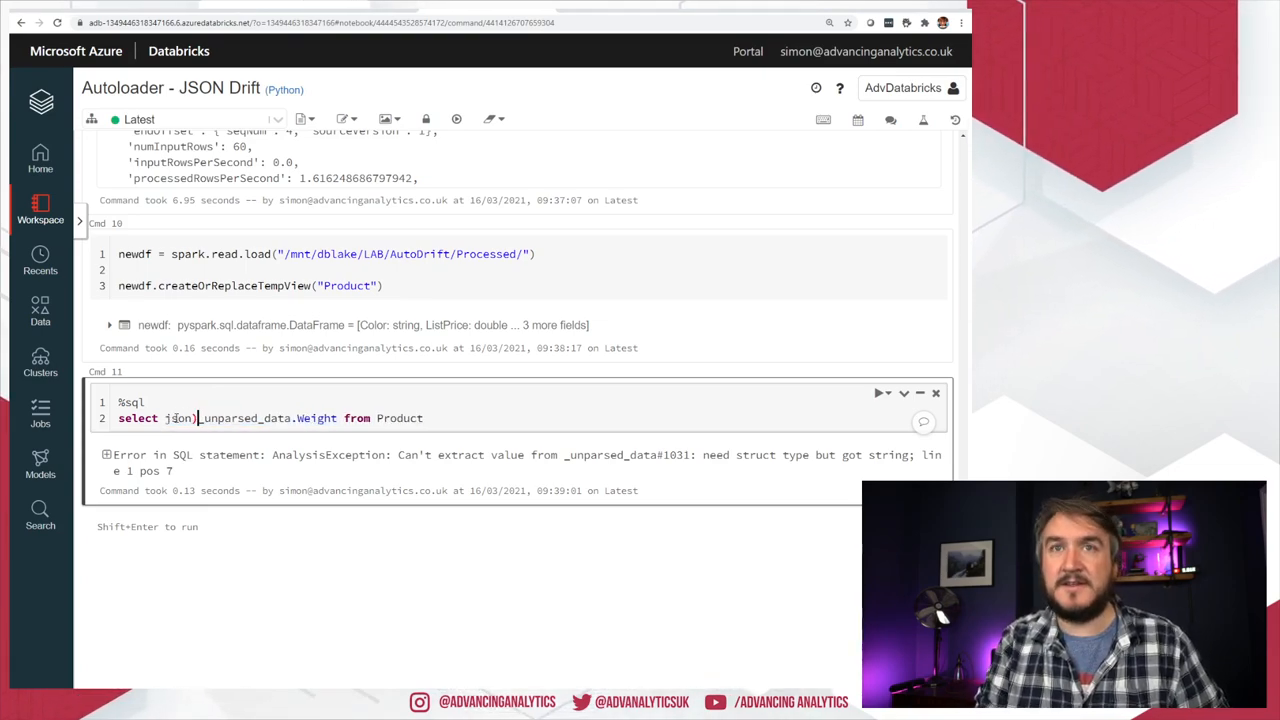
pyautogui.write('_tup')
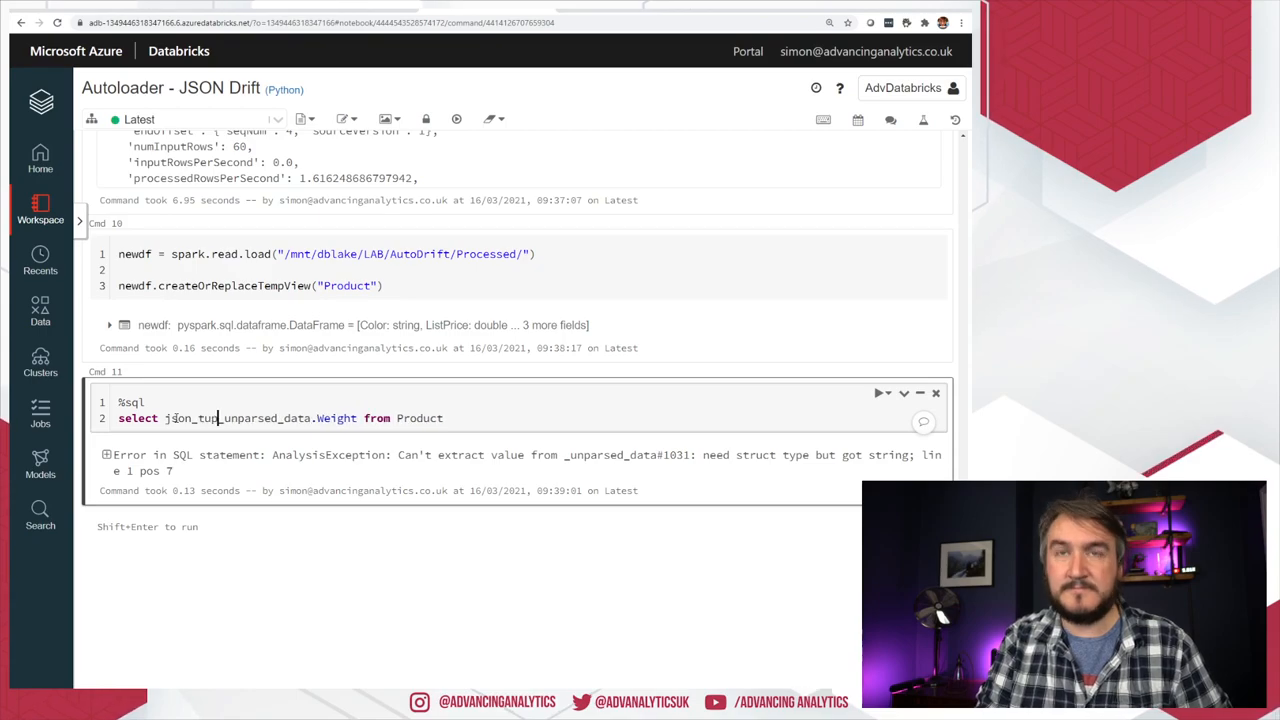
pyautogui.write('le(')
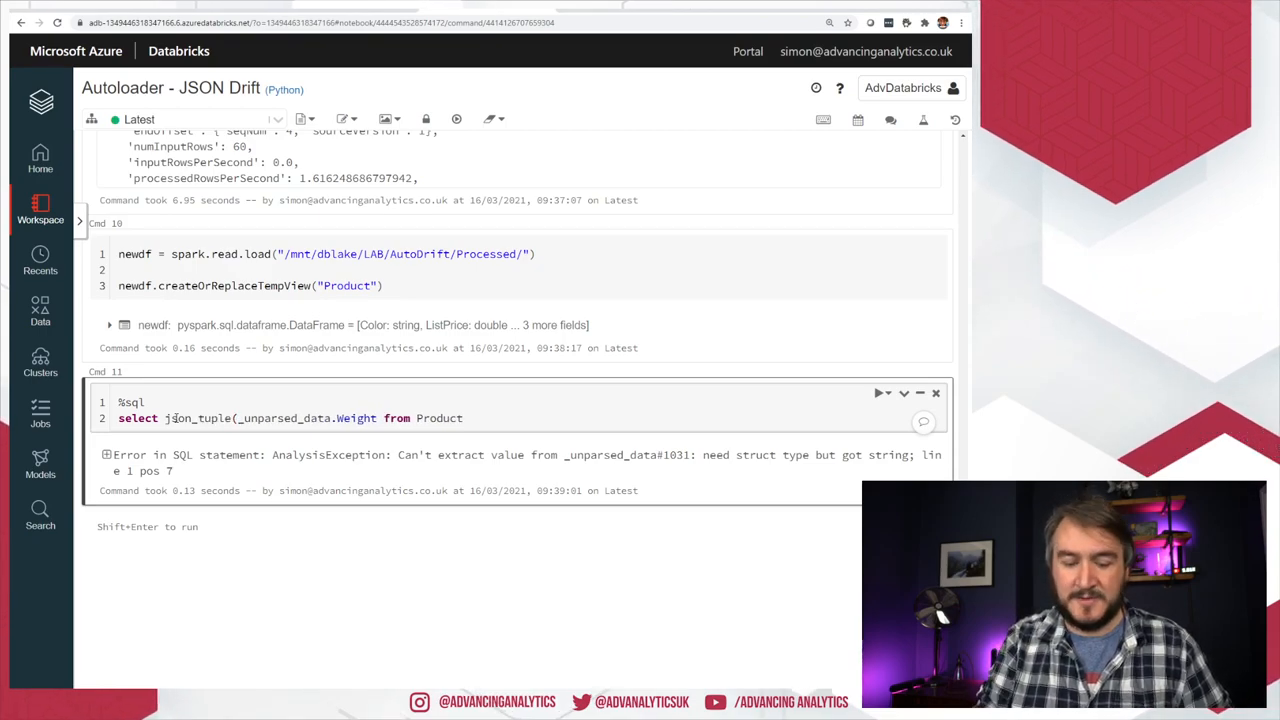
pyautogui.write('"Weight"')
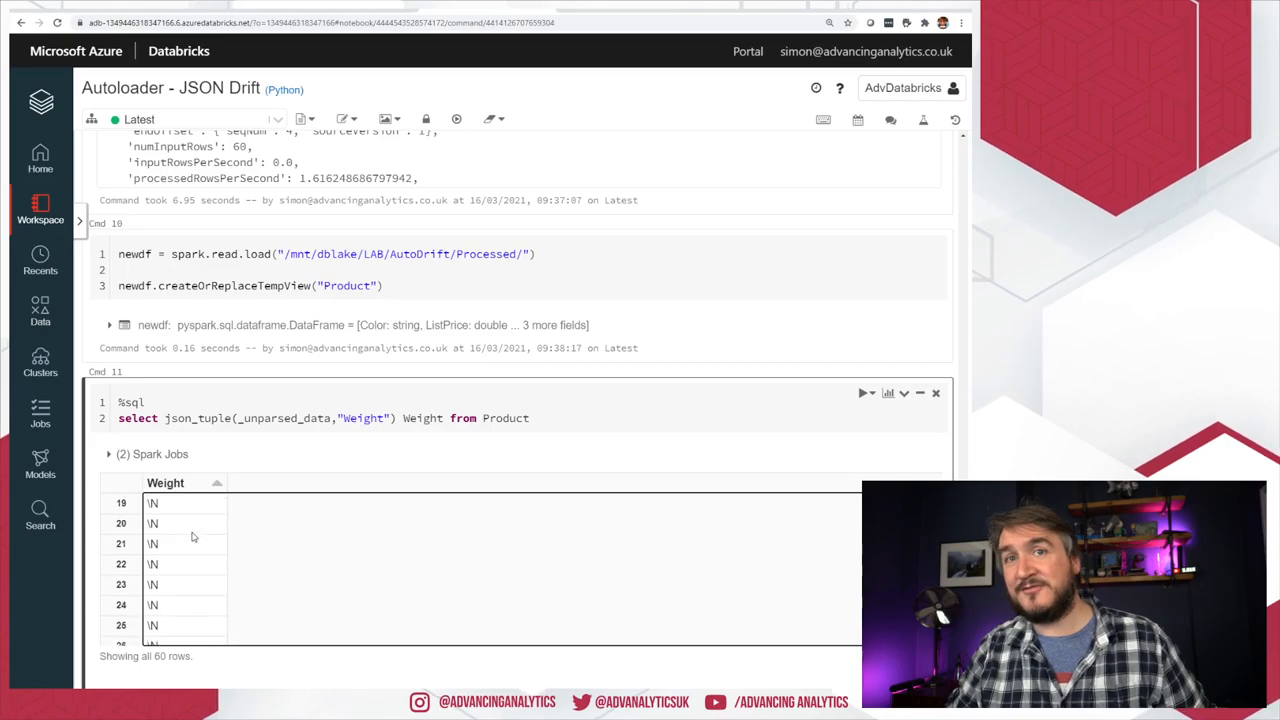
pyautogui.scroll(-3)
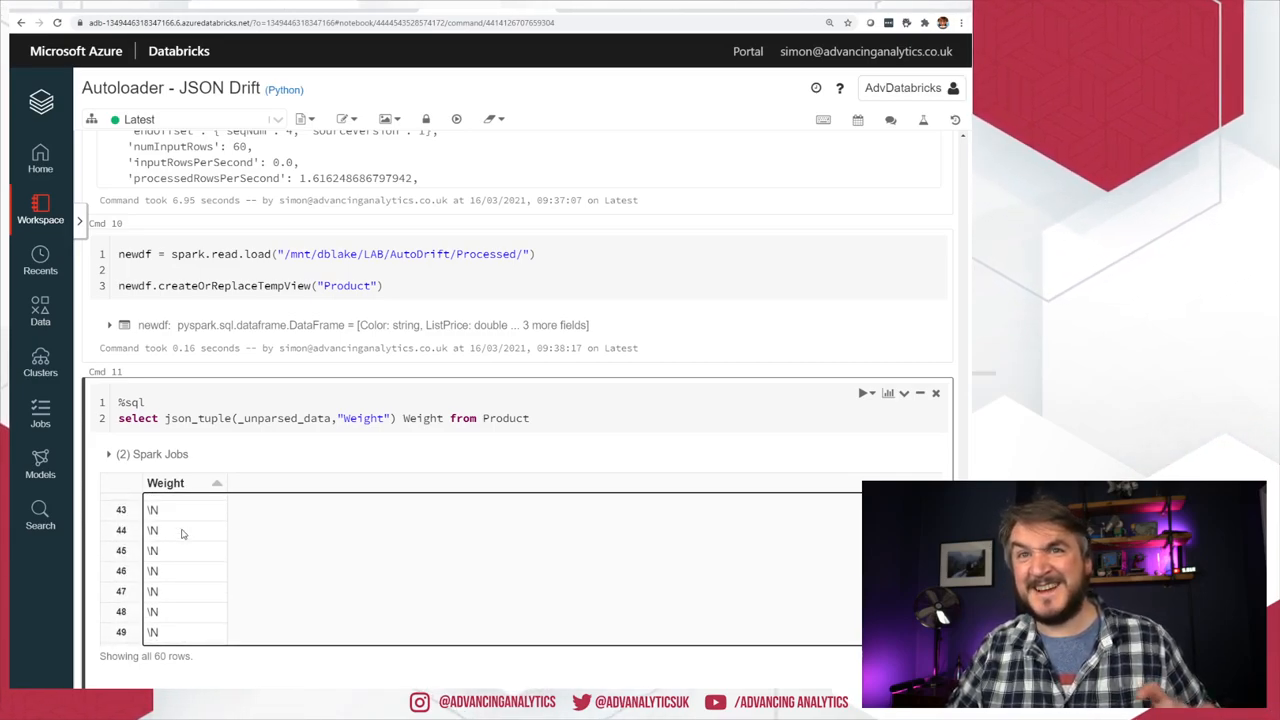
pyautogui.scroll(-3)
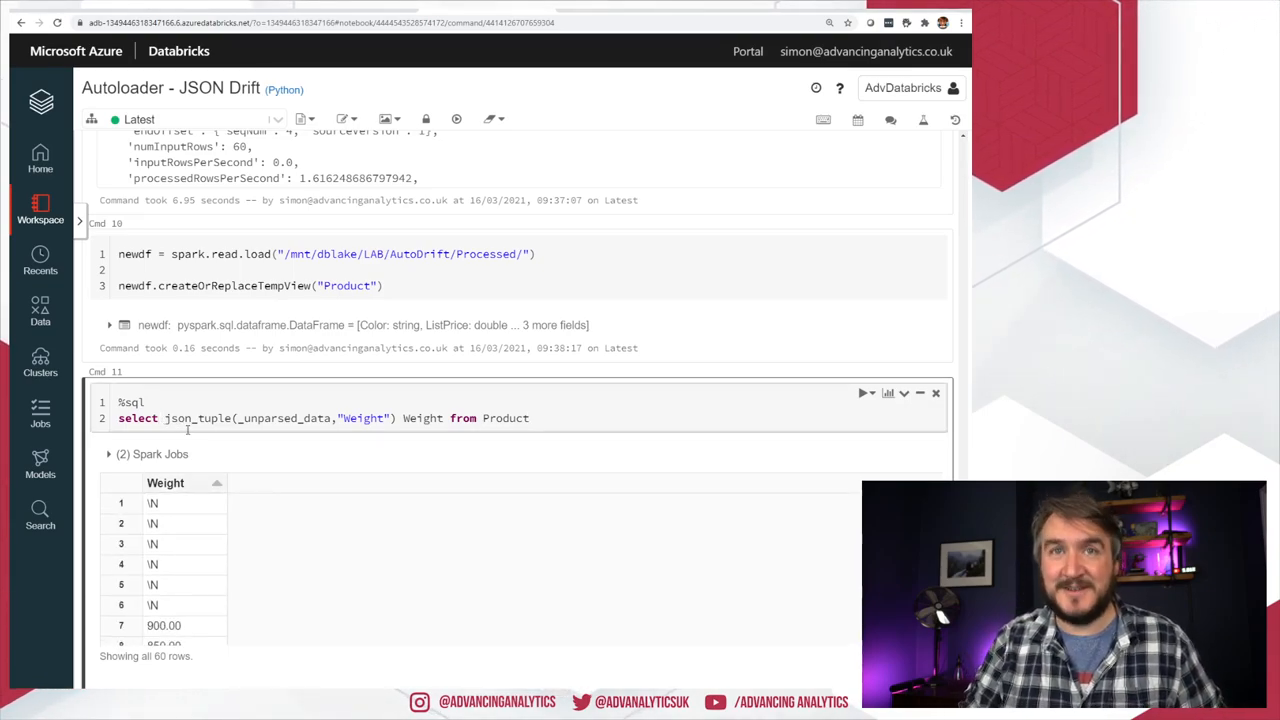
# Step: Run select *, json_tuple(_unparsed_data,"Weight") Weight from Product and review the 60 result rows
pyautogui.write('Product')
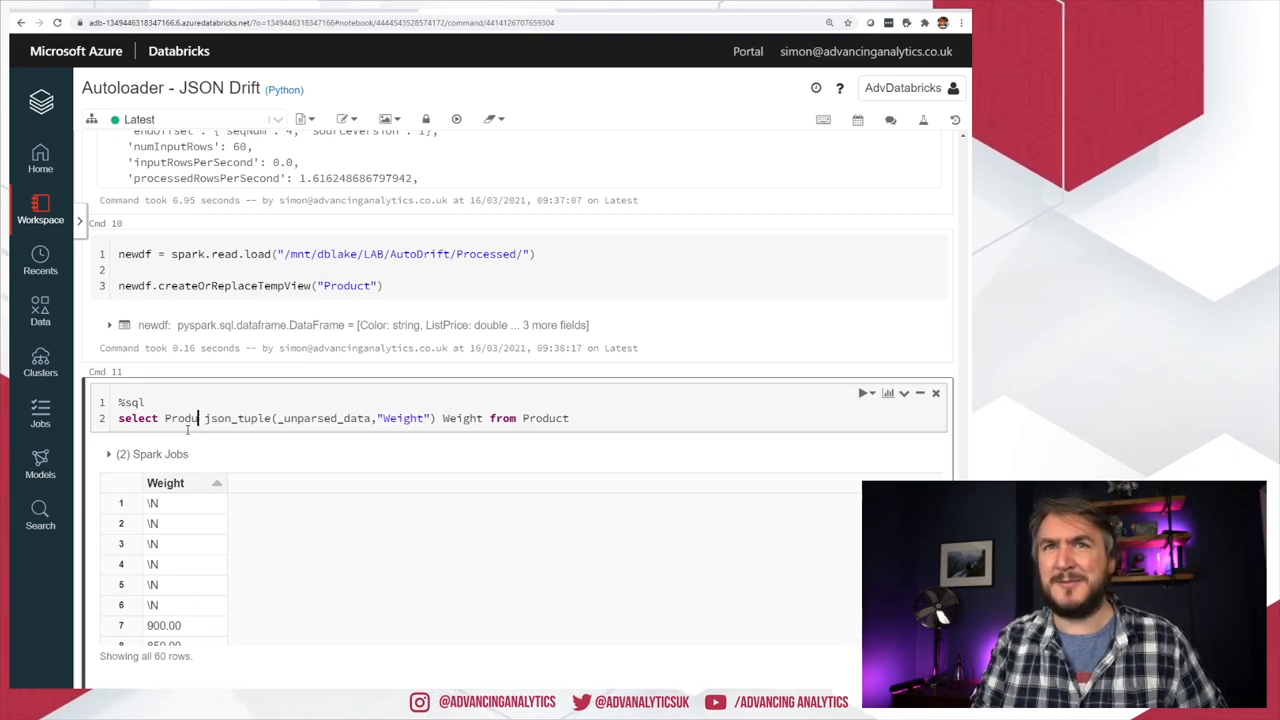
pyautogui.write('*')
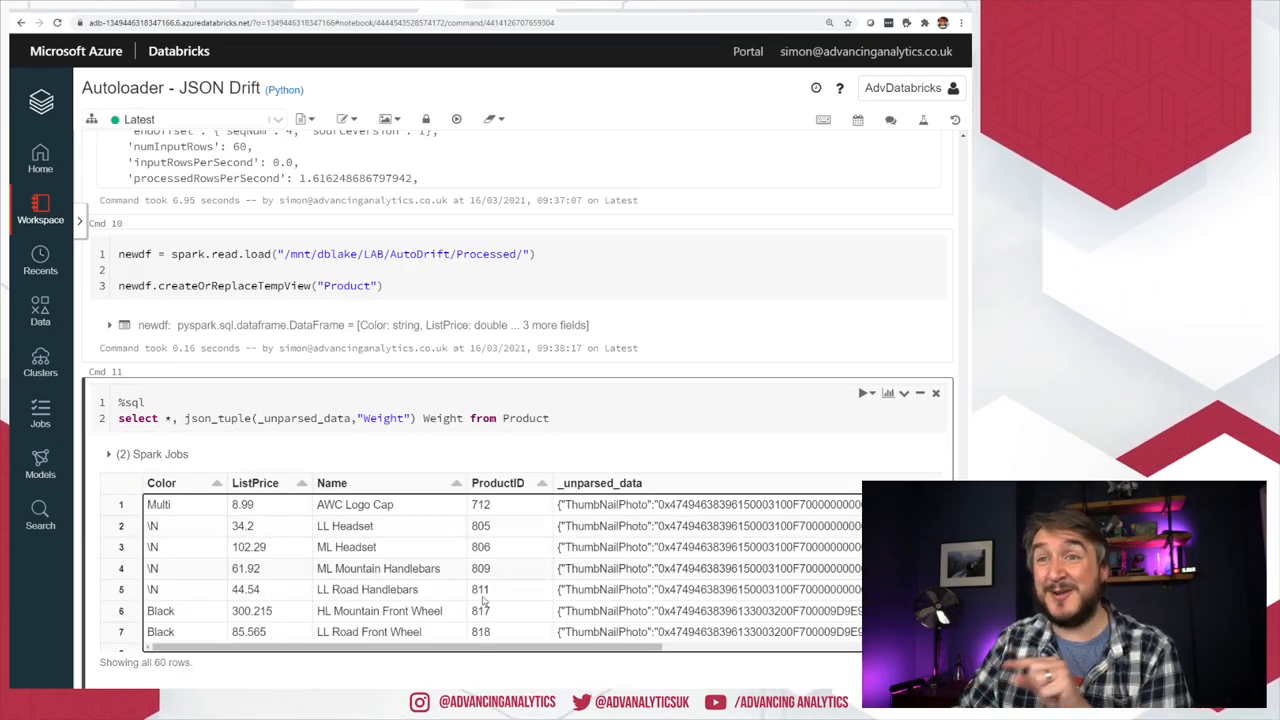
pyautogui.hscroll(3)
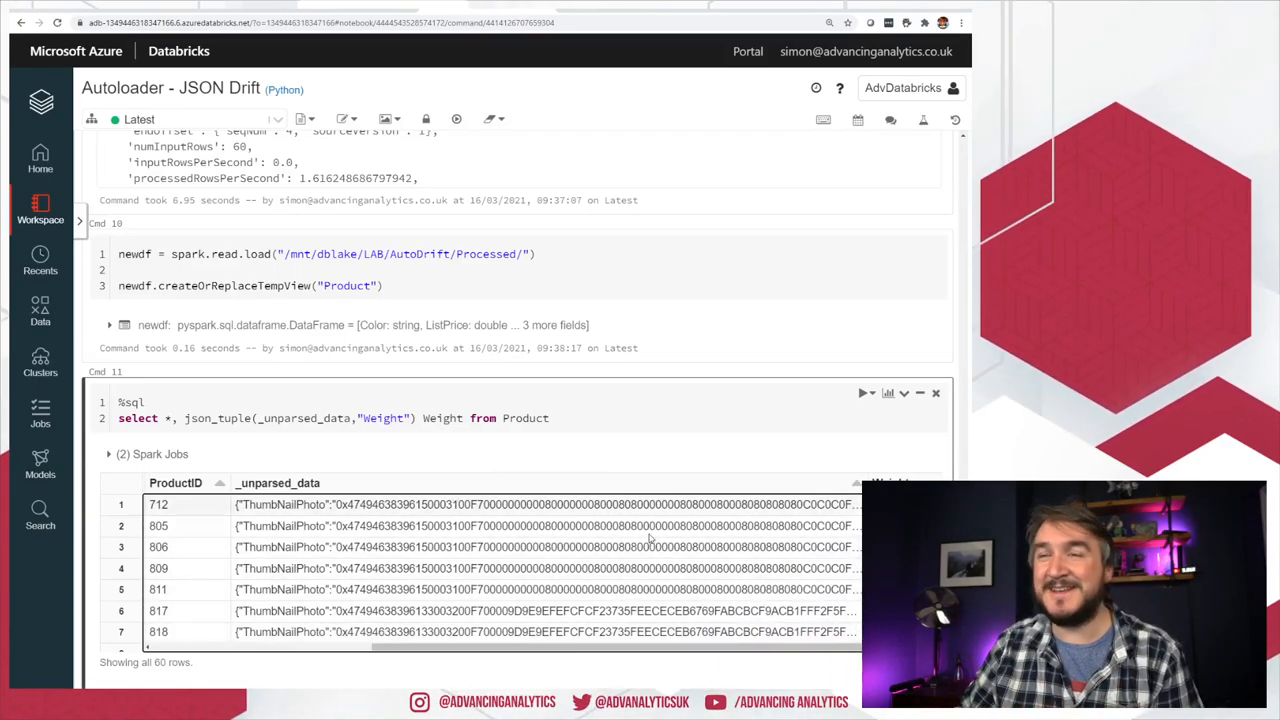
pyautogui.scroll(-3)
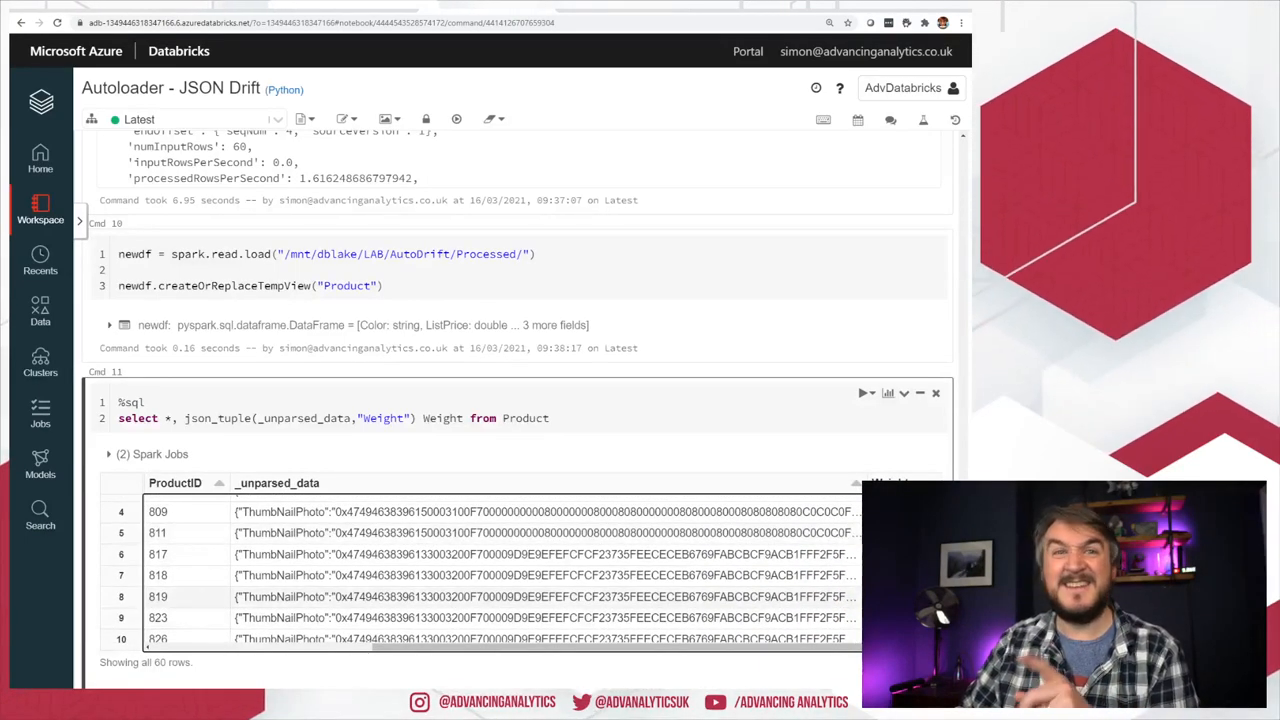
pyautogui.scroll(-3)
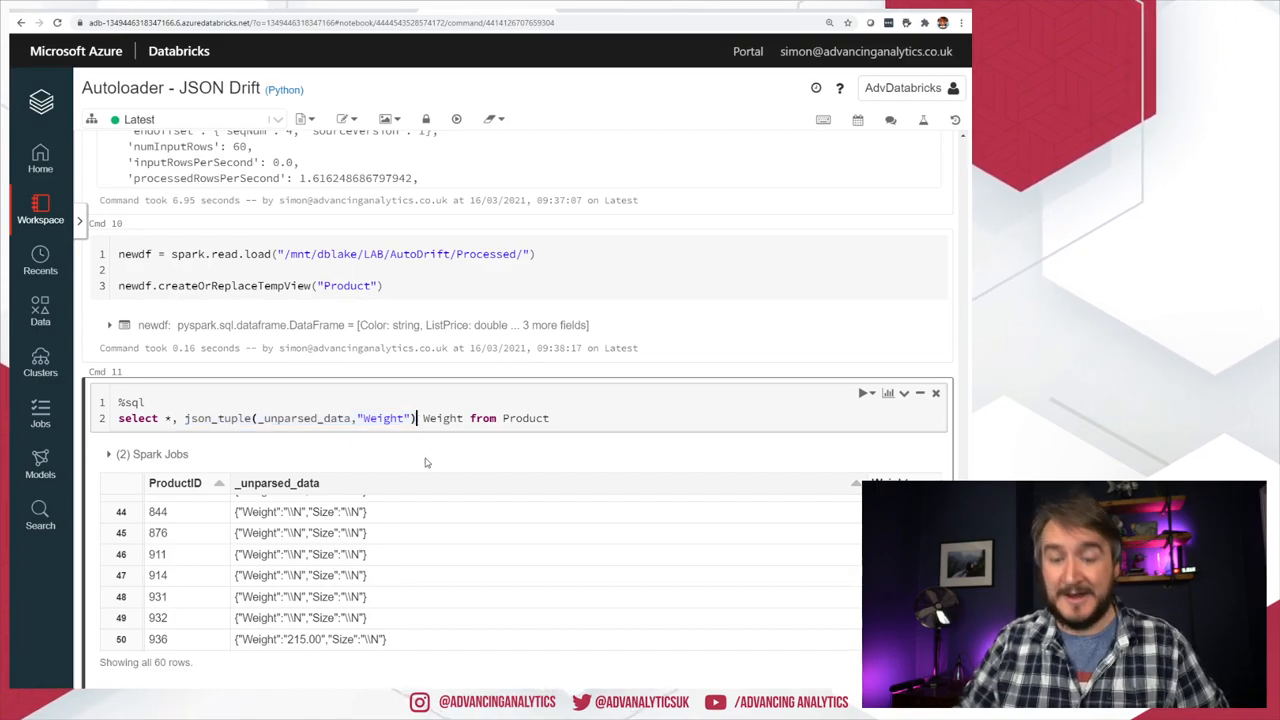
# Step: Try a second json_tuple for "Size" in the select, hit the one-generator error, revert to Weight only
pyautogui.write(',')
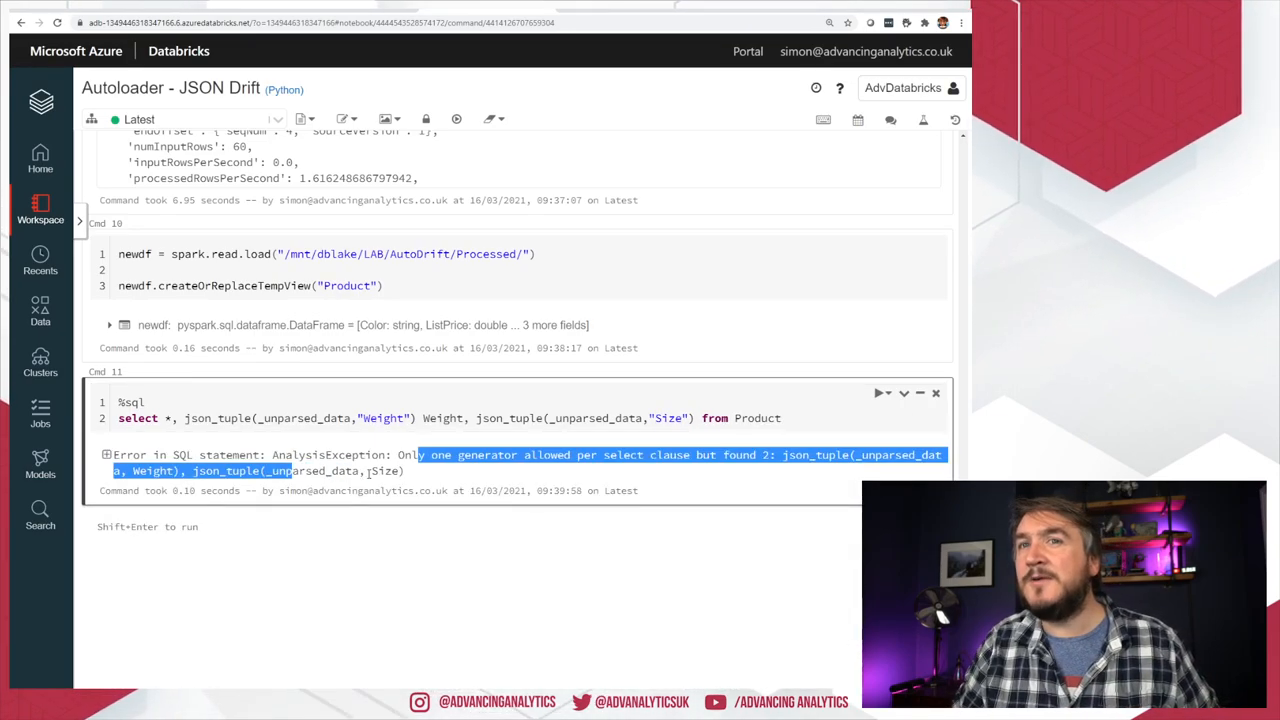
pyautogui.click(514, 418)
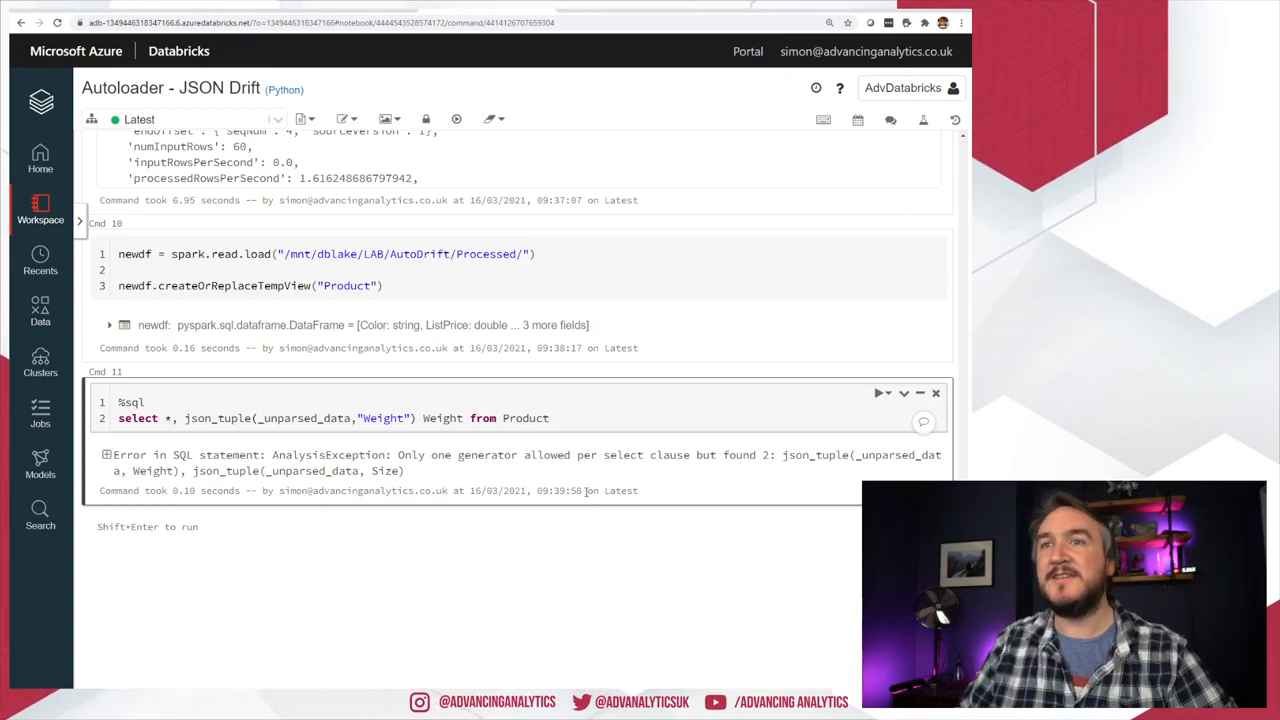
pyautogui.moveTo(562, 470)
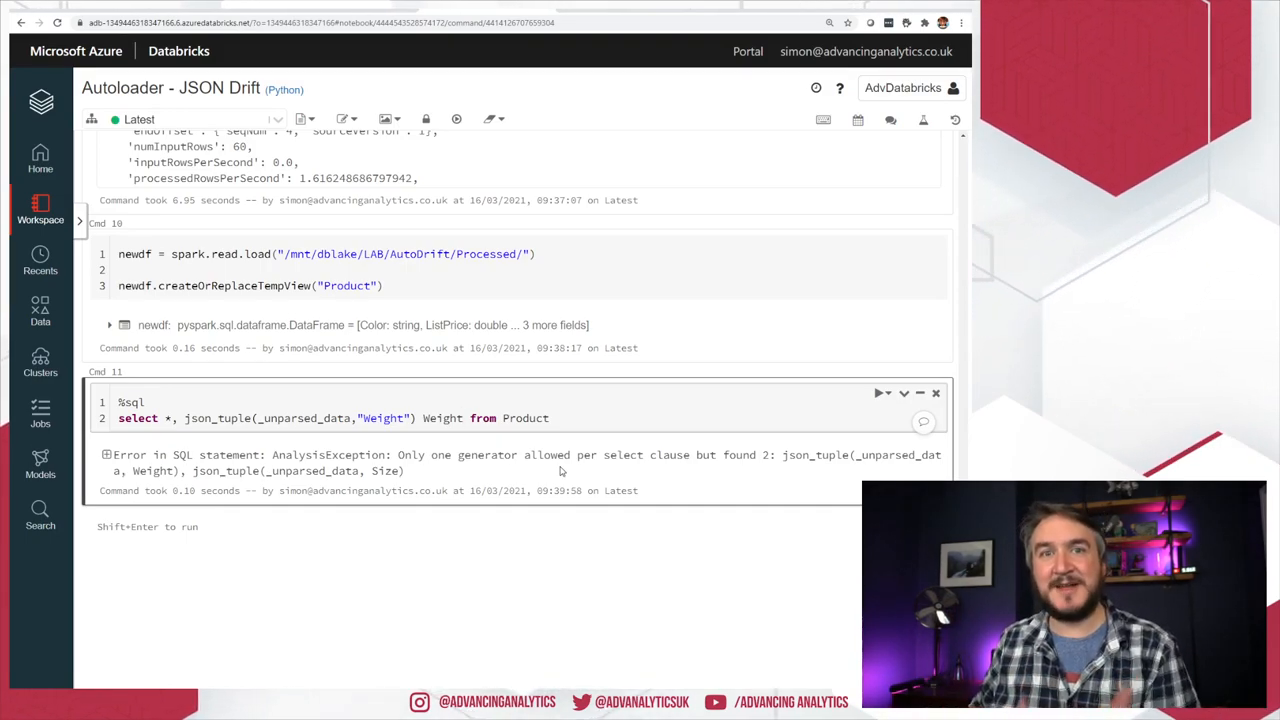
pyautogui.click(464, 418)
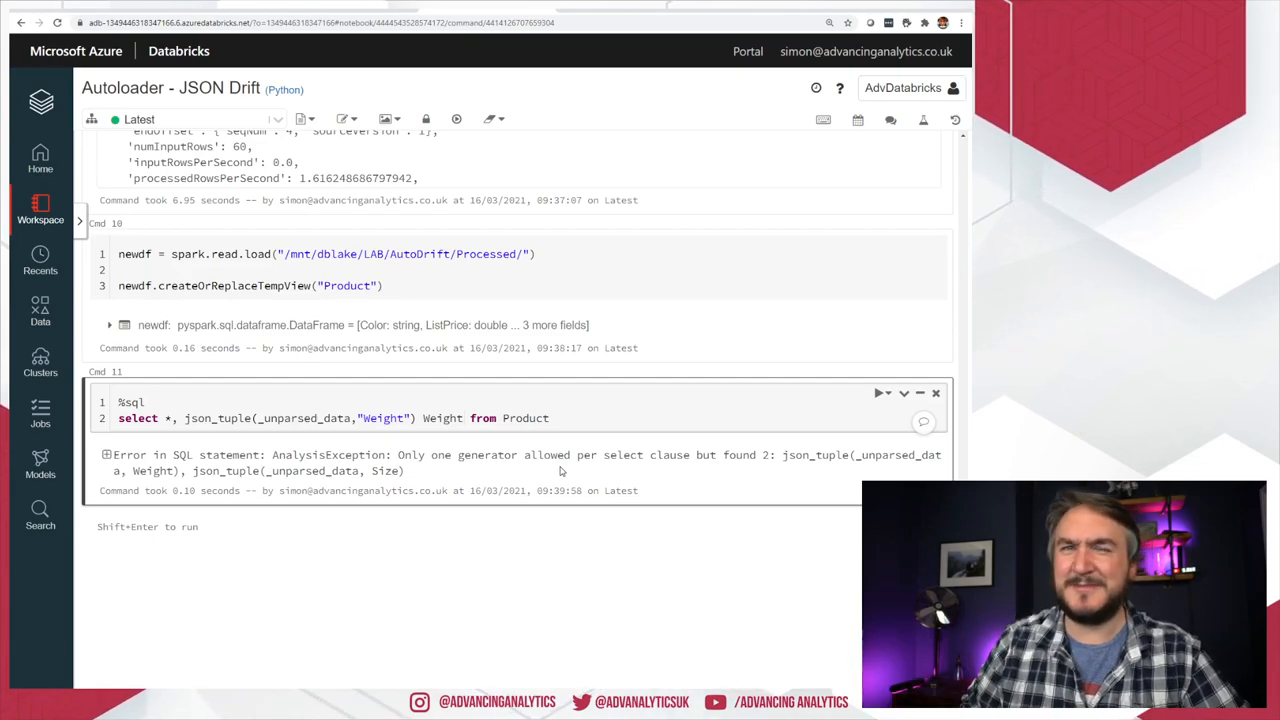
pyautogui.moveTo(530, 480)
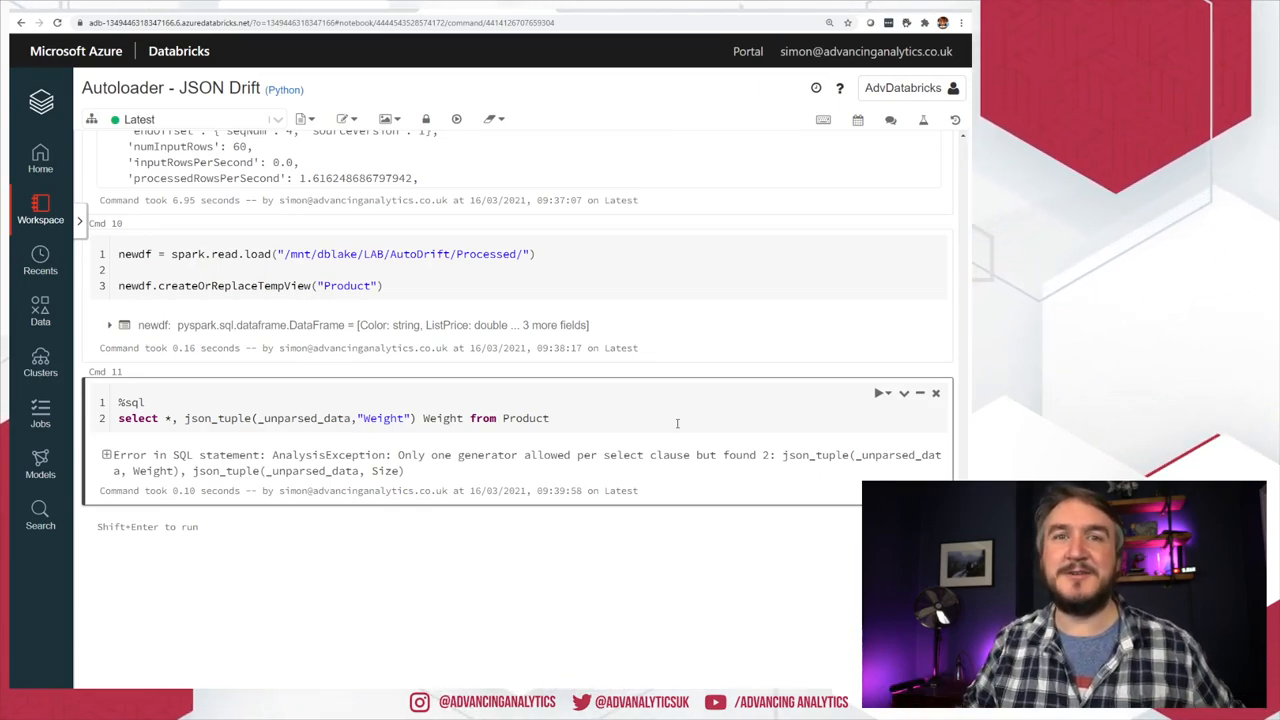
pyautogui.moveTo(460, 510)
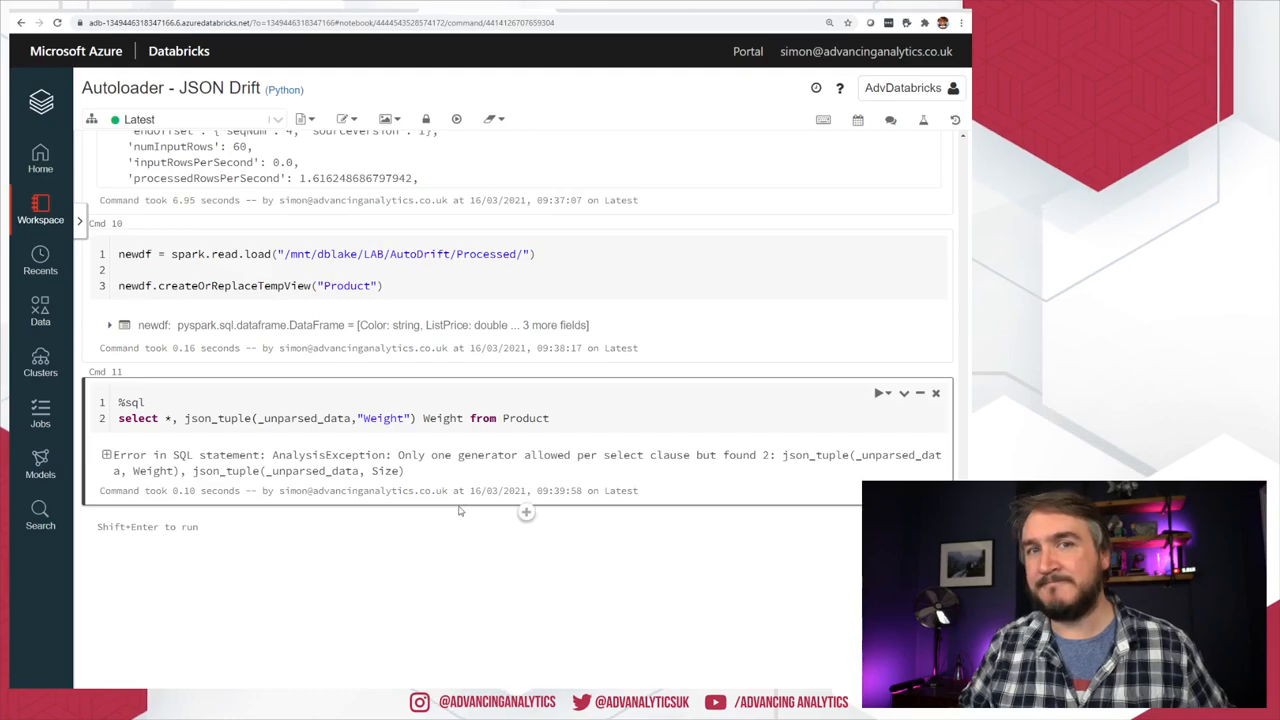